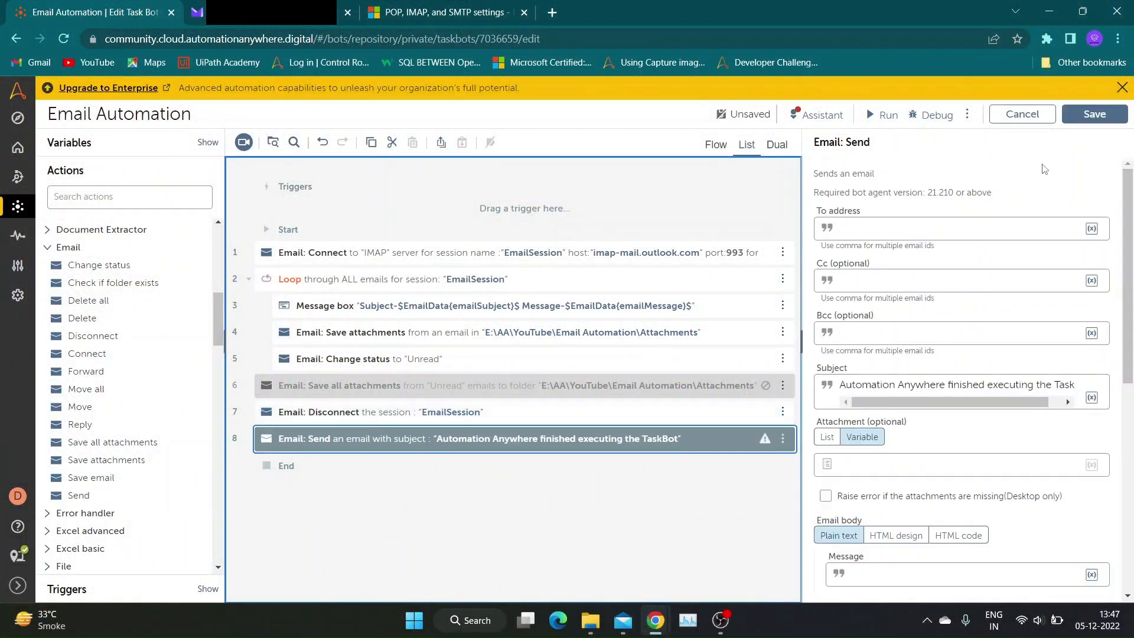
Set the To address to the sEmailTo variable
left_click(940, 228)
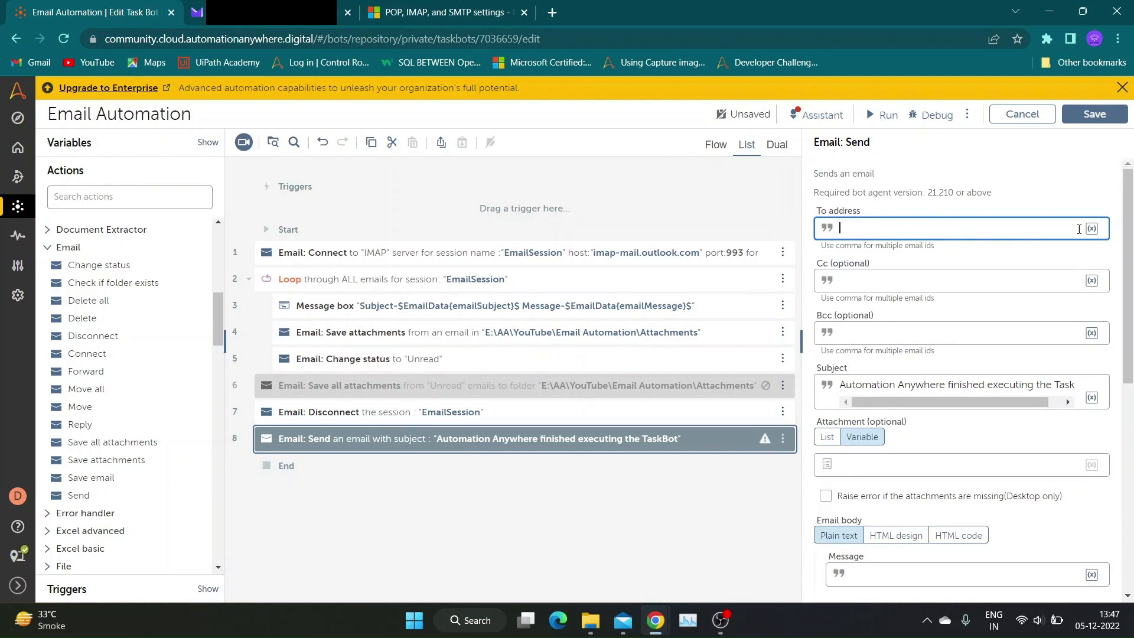
left_click(1090, 228)
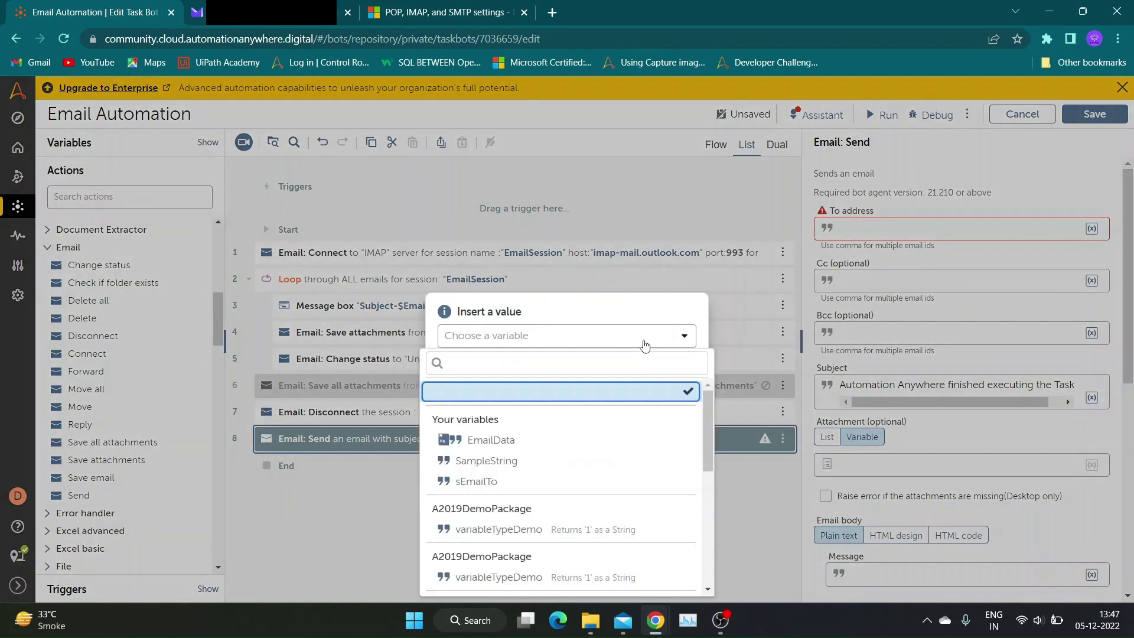
left_click(476, 481)
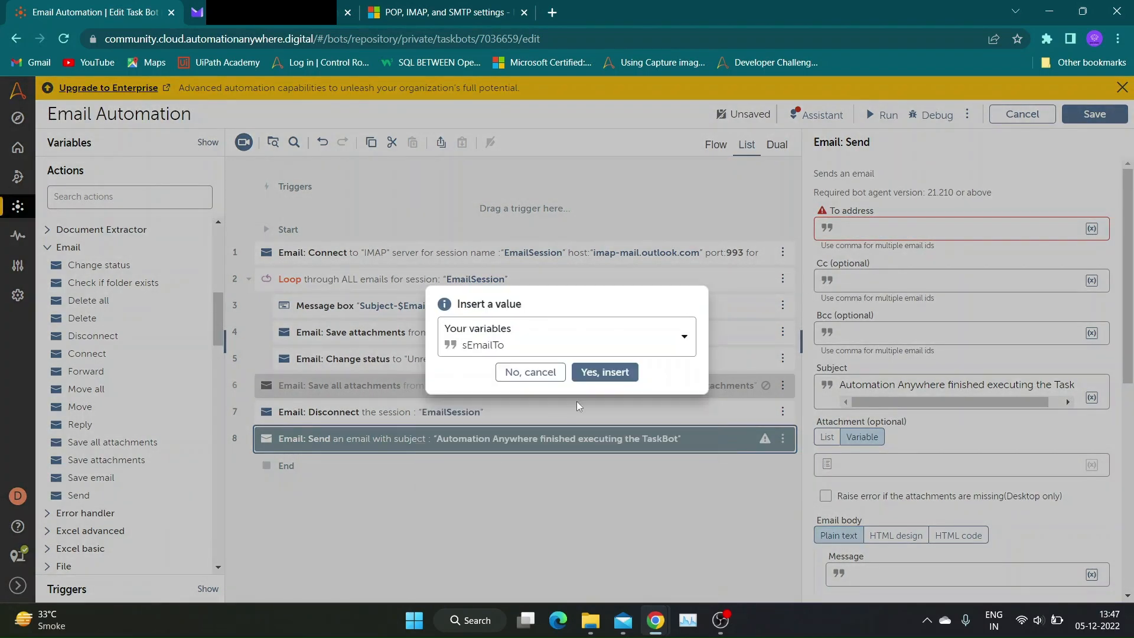
left_click(603, 372)
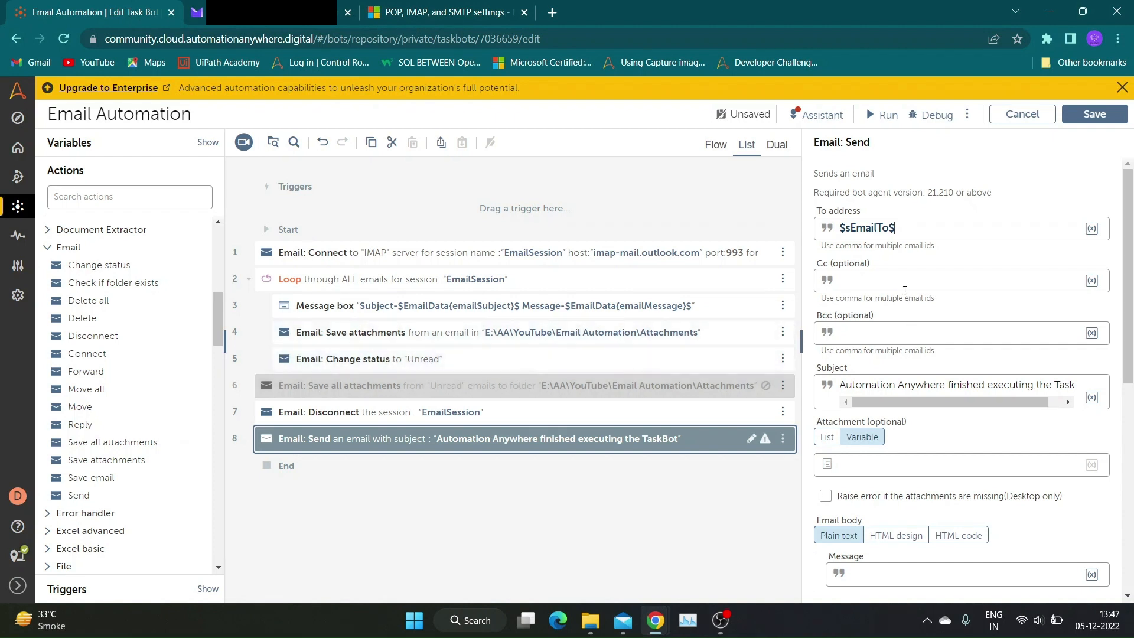
Replace the Subject with 'Test to send email'
left_click(941, 333)
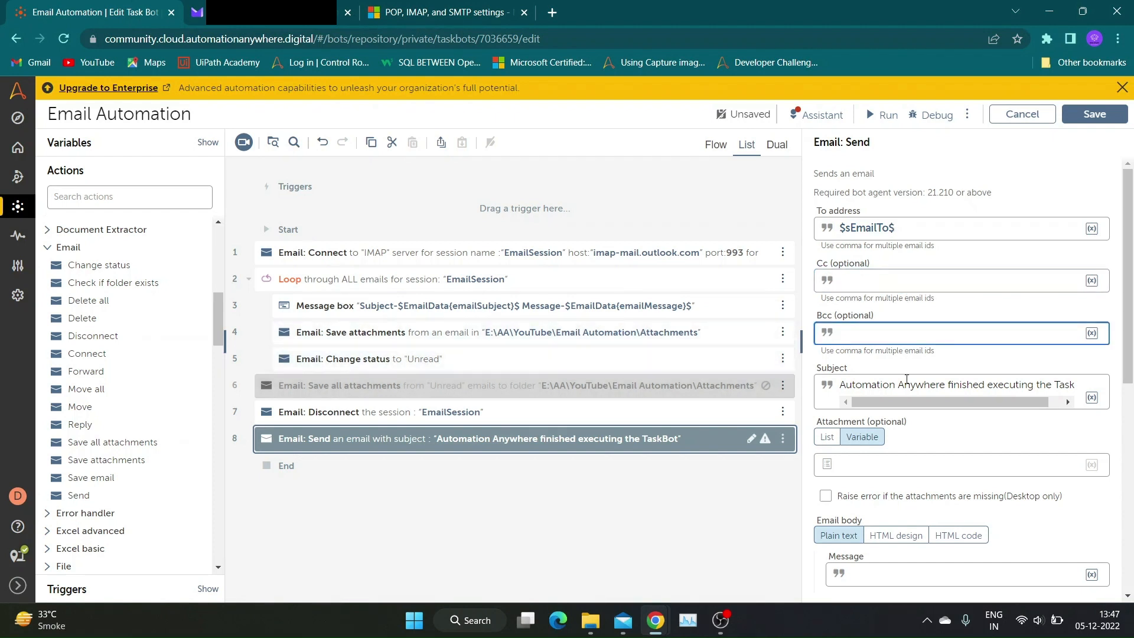
triple_click(955, 384)
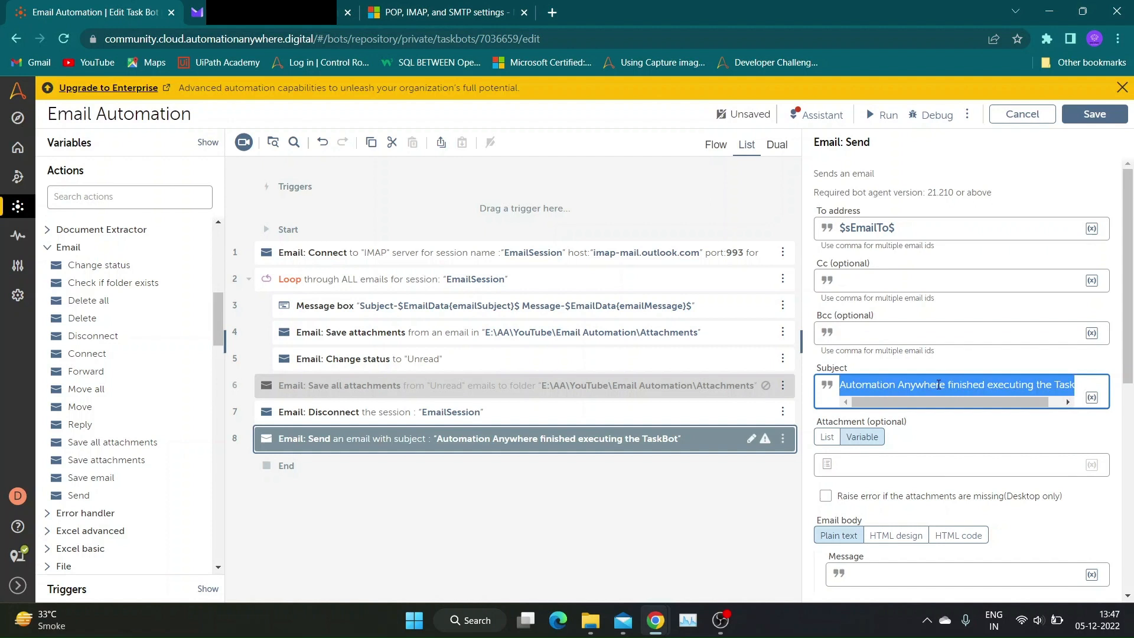
type("T")
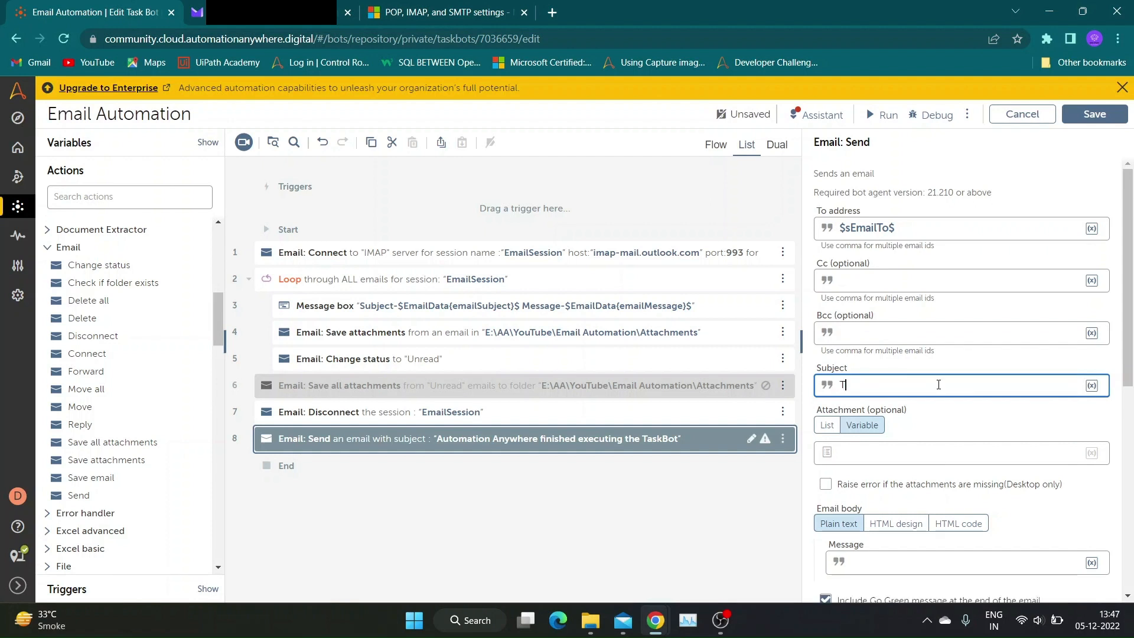
type("est t")
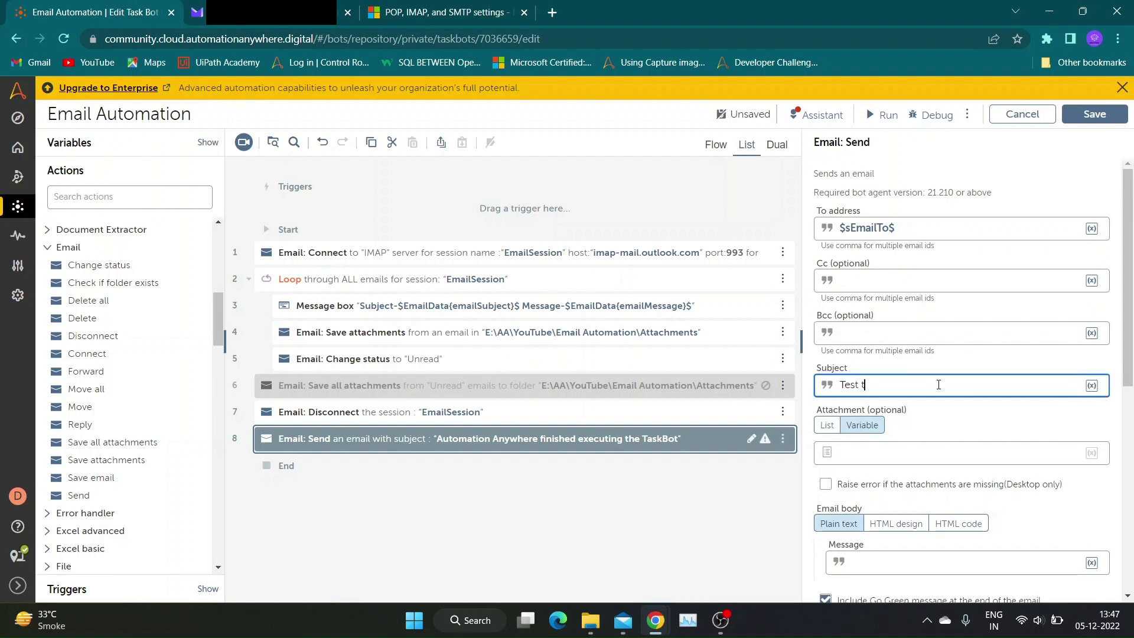
type("o send")
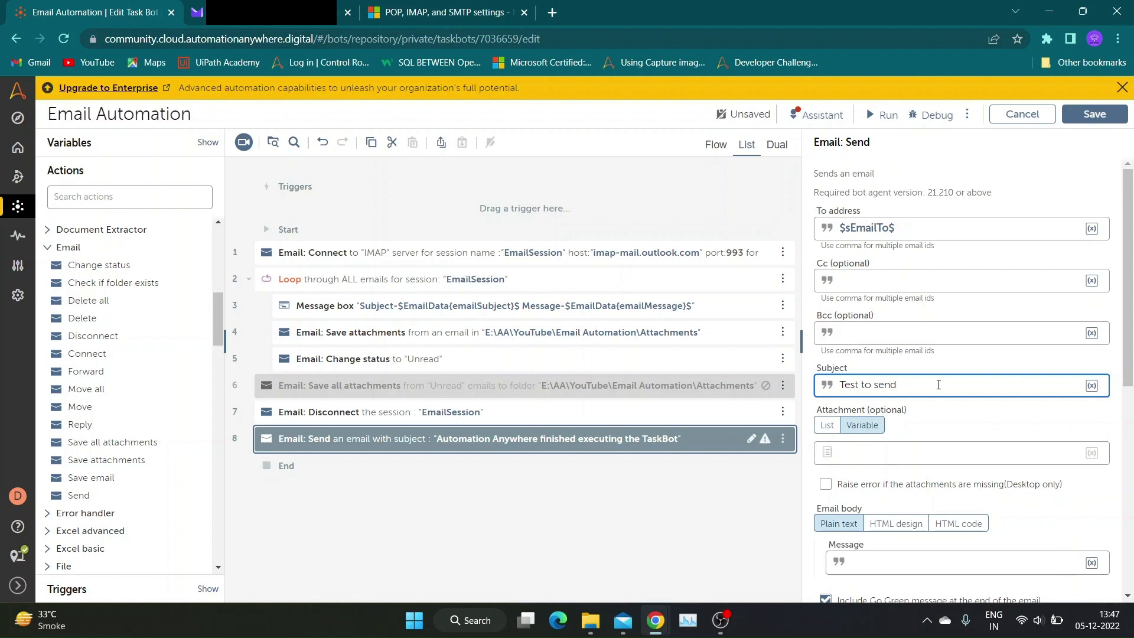
type("email")
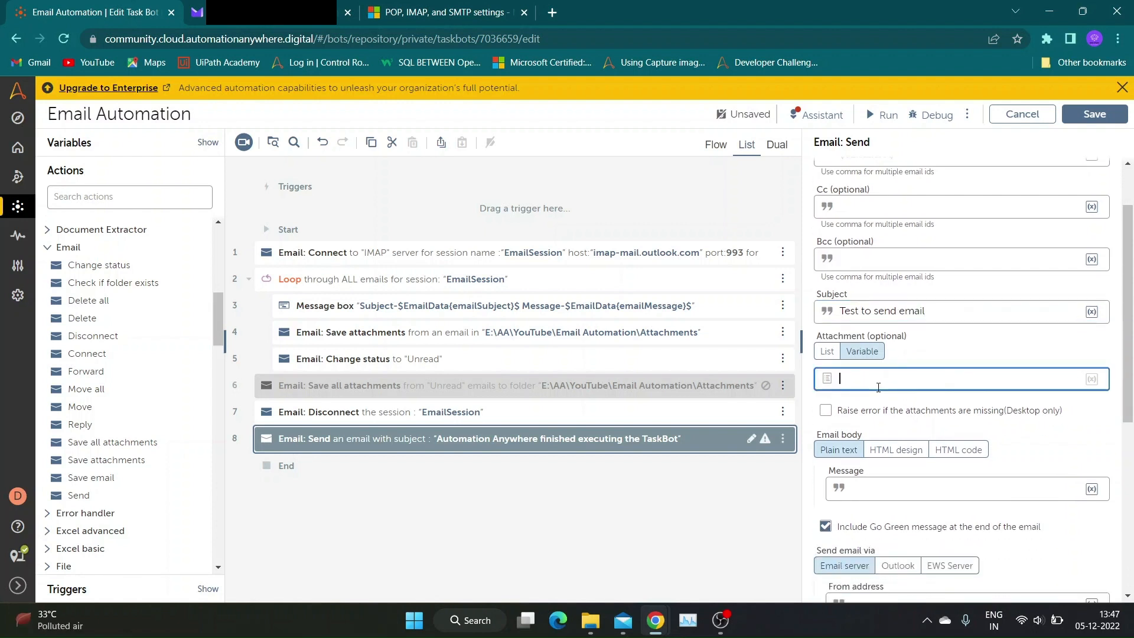
mouse_move(944, 379)
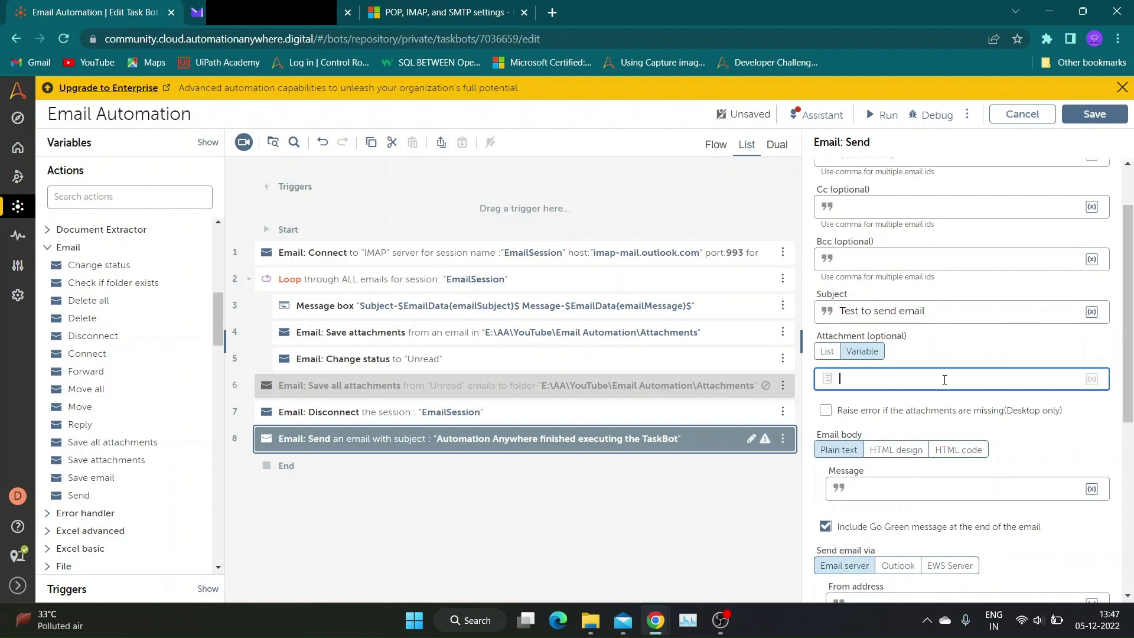
Keep attachments as a variable and write the body 'hi learner, Email from AA A360. Regards RPA Stuff'
left_click(825, 351)
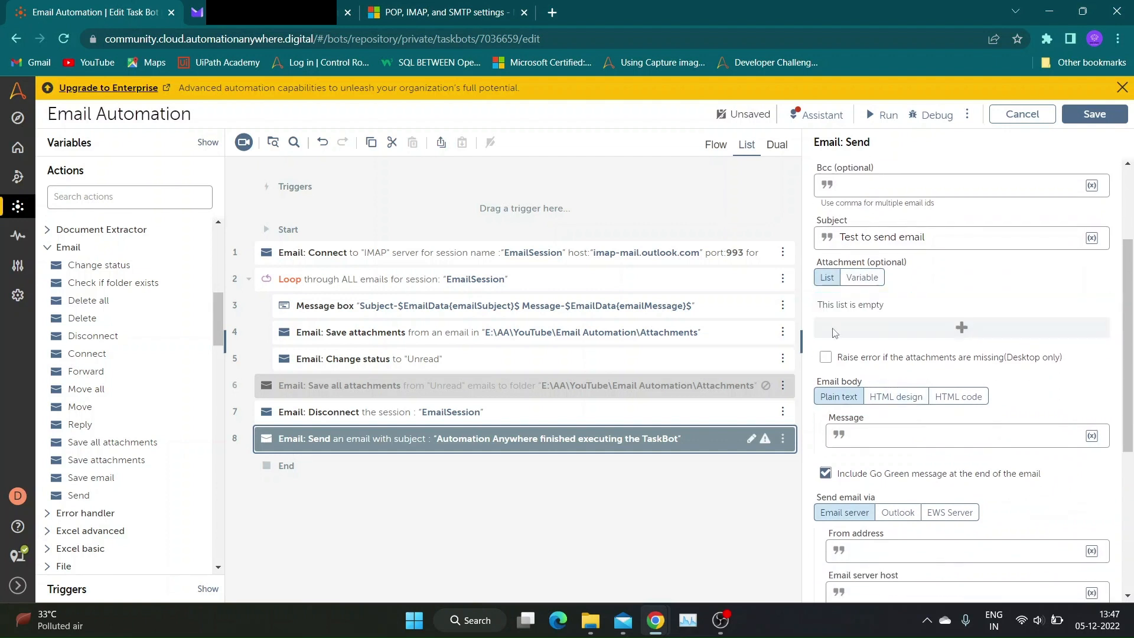
left_click(861, 276)
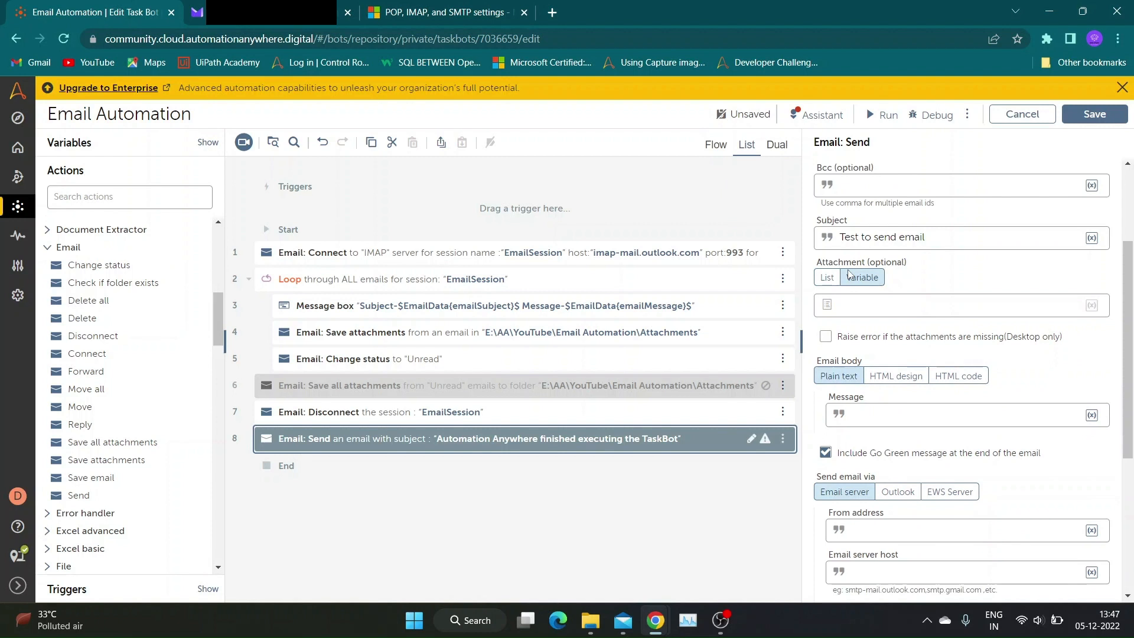
scroll("down", 3)
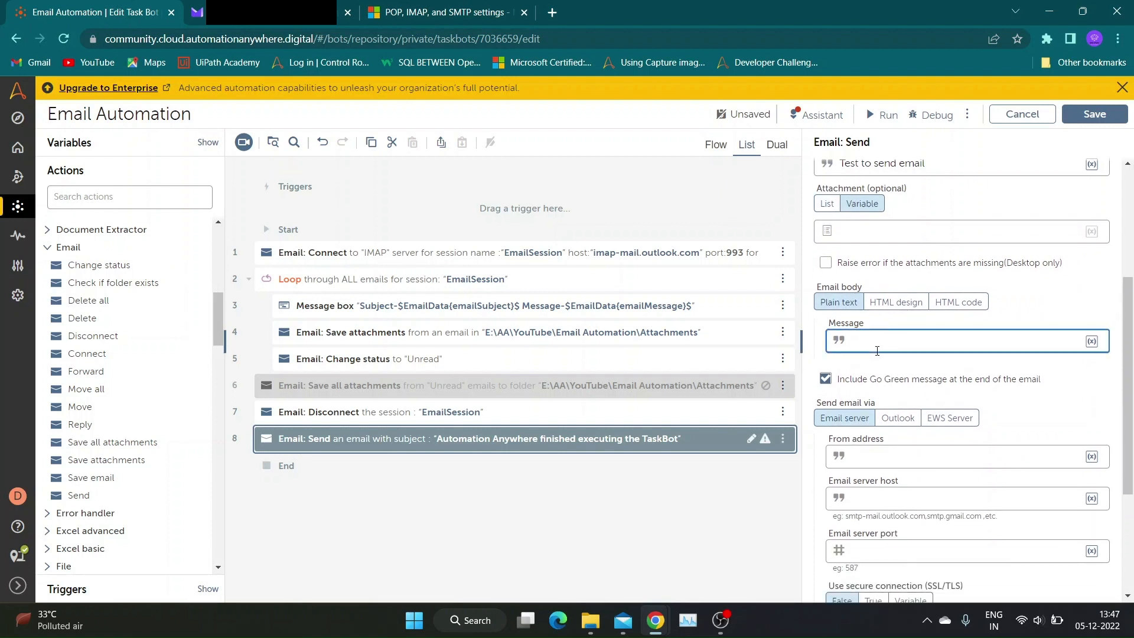
type("hi learner,")
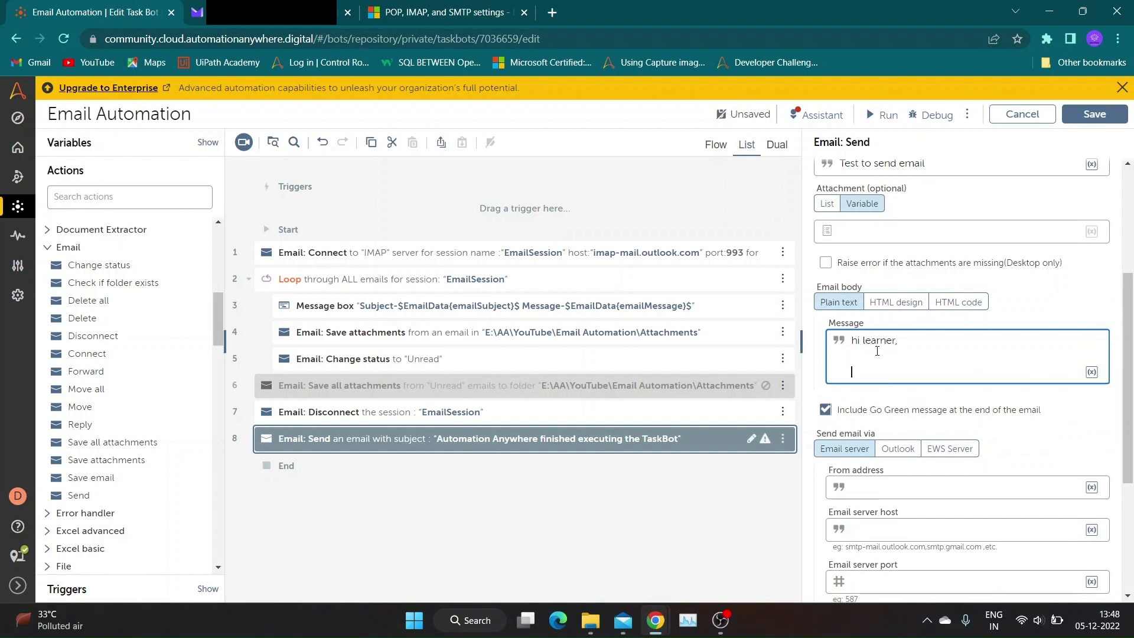
type("Email from AA A360.")
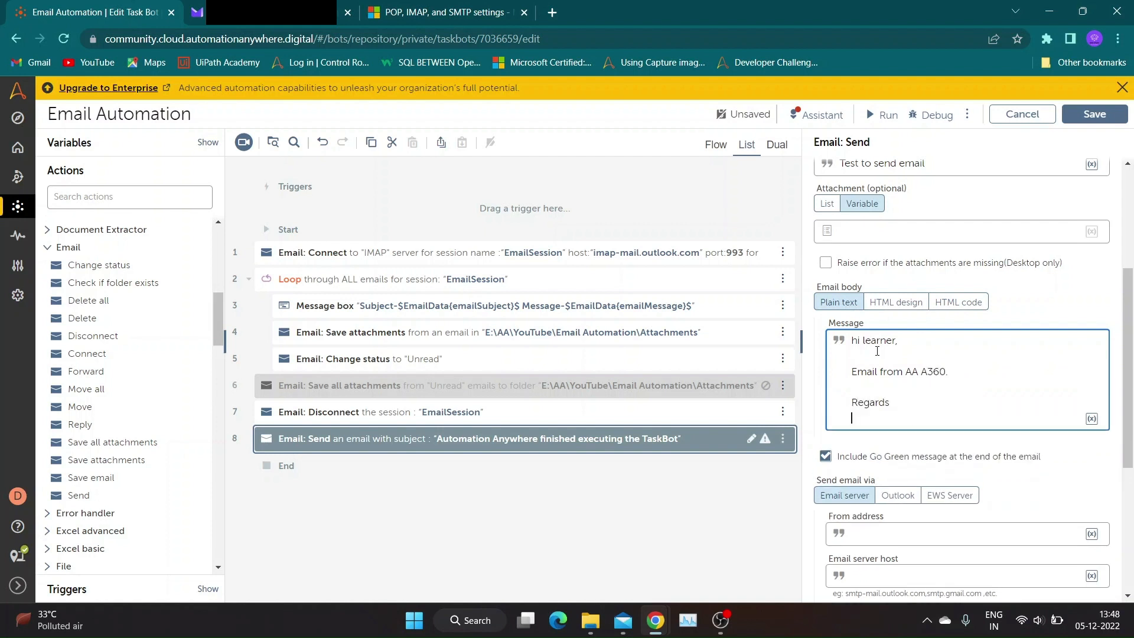
type("RPA Stuff")
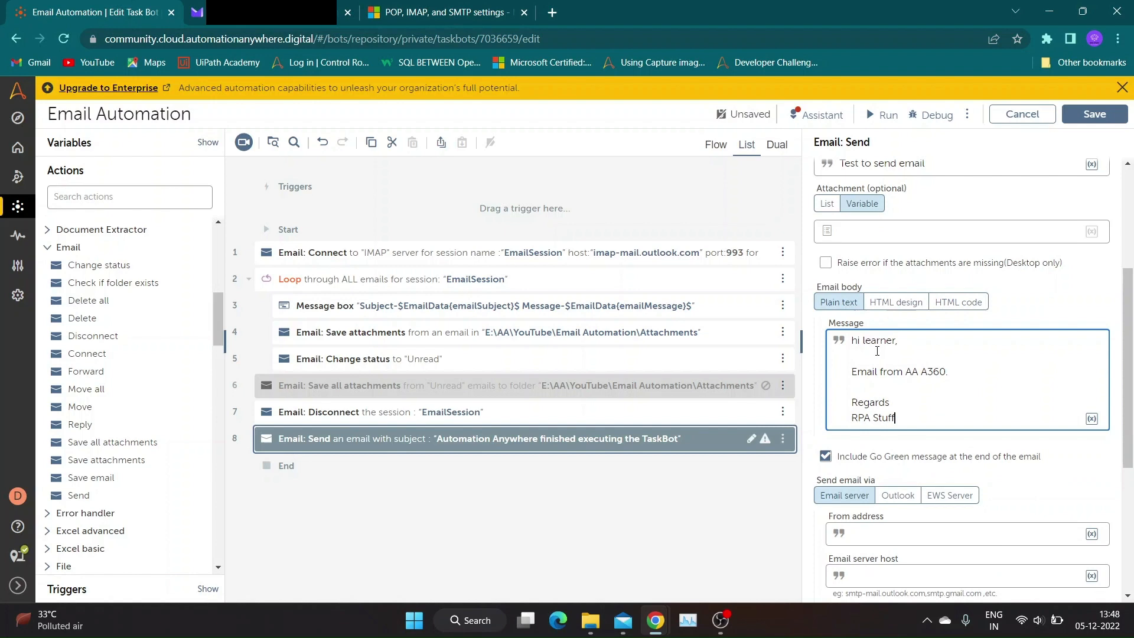
Set the From address to the sEmailFrom variable
left_click(1092, 113)
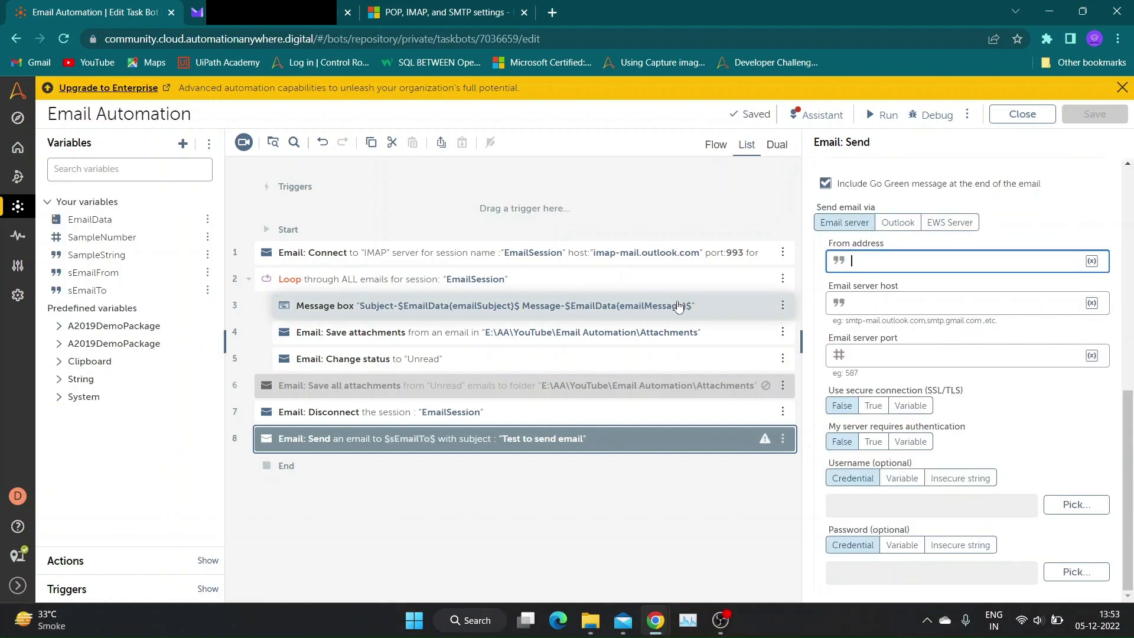
left_click(1091, 260)
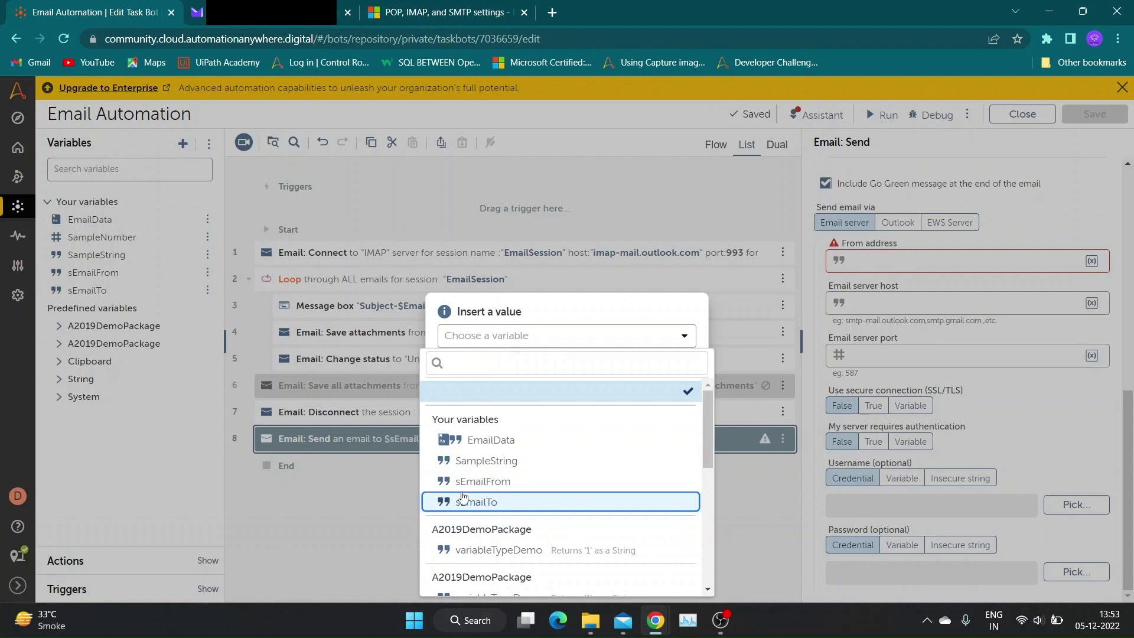
left_click(482, 480)
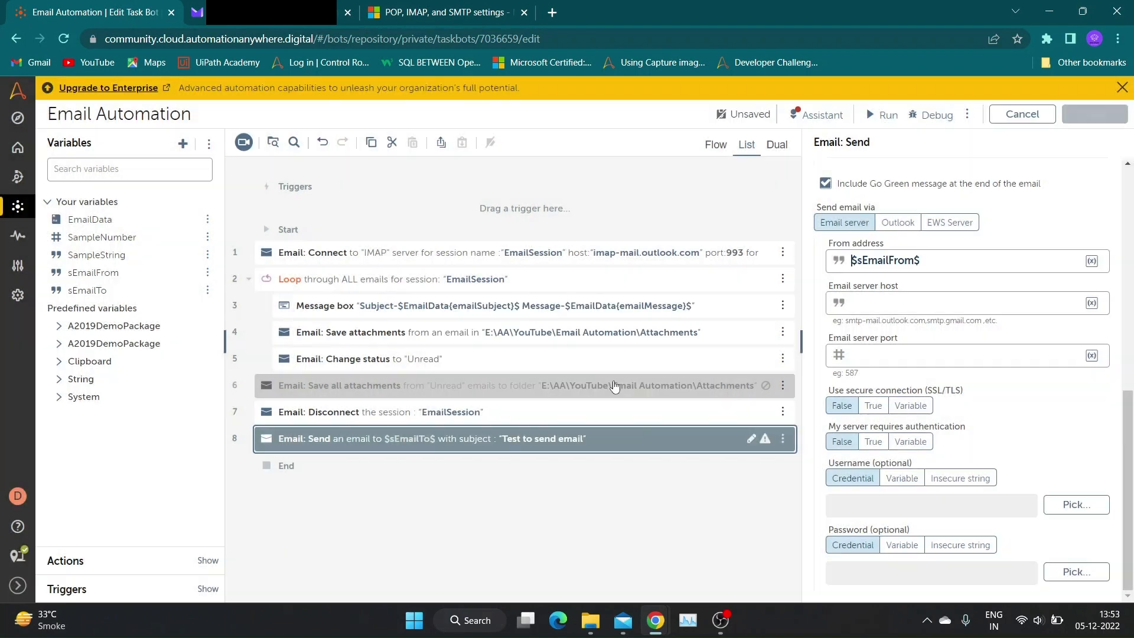
left_click(961, 302)
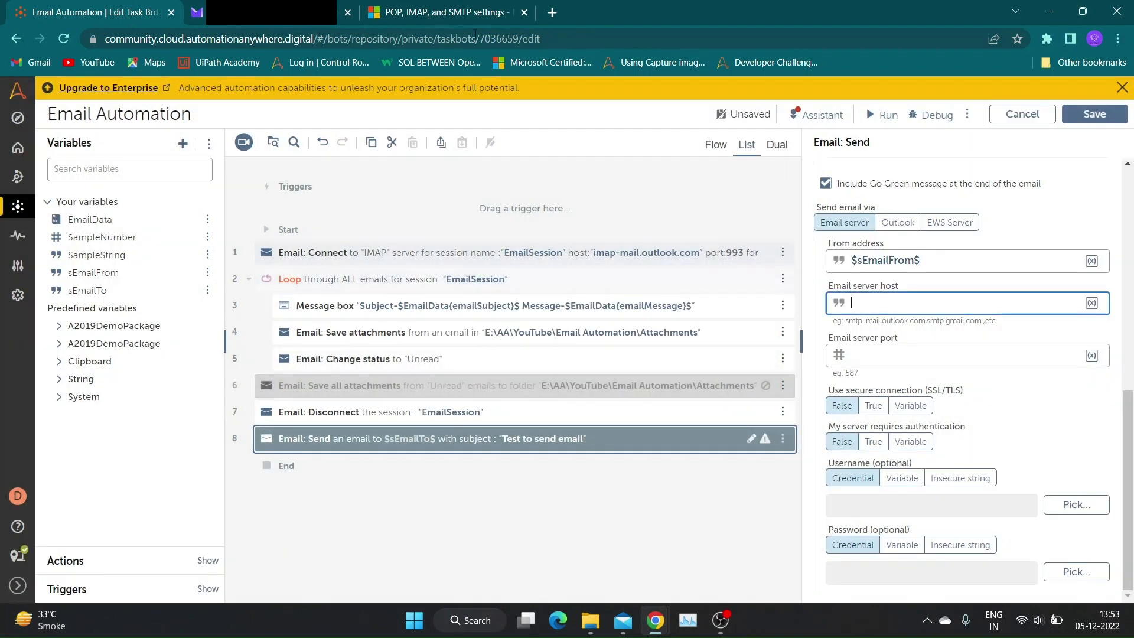
Copy MSN SMTP server smtp-mail.outlook.com and port 587 into the Email server host and port
left_click(437, 12)
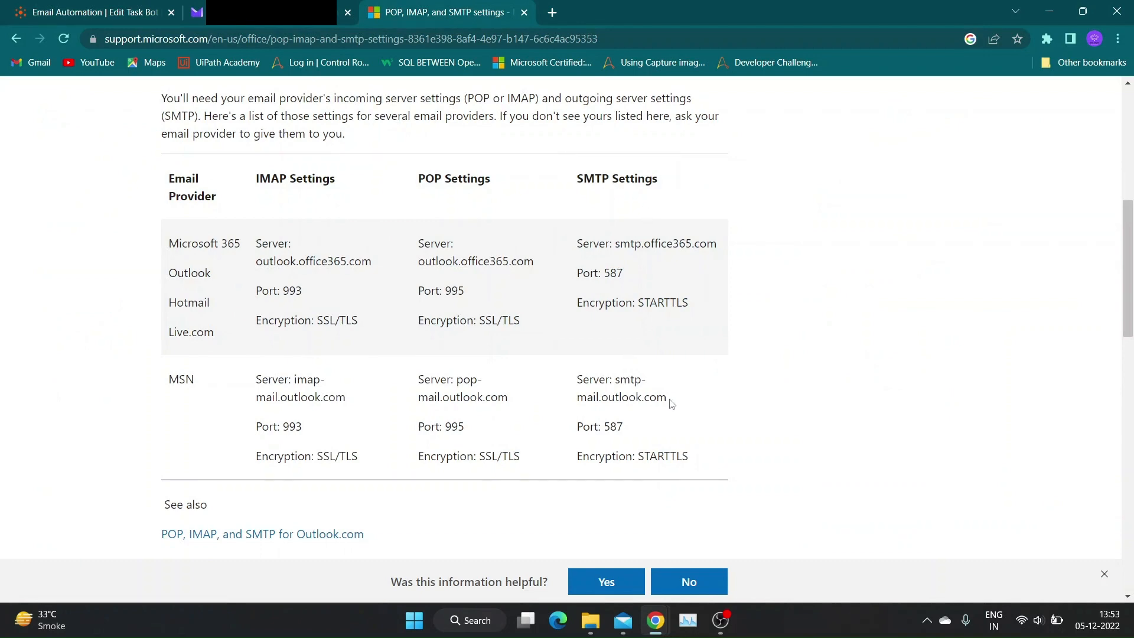
double_click(620, 379)
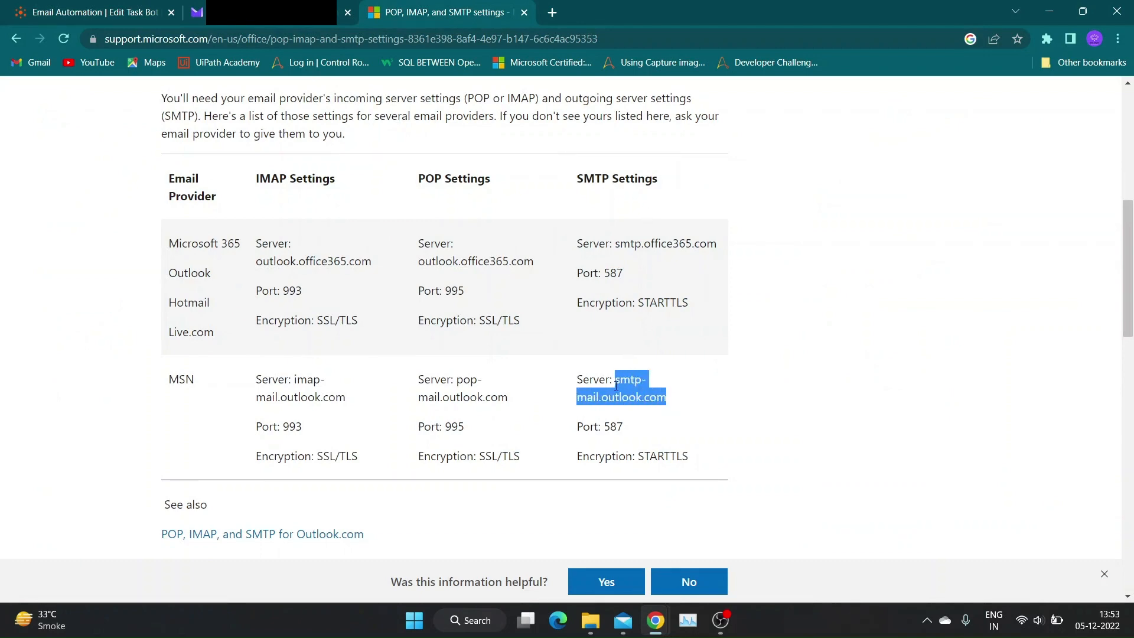
left_click(86, 12)
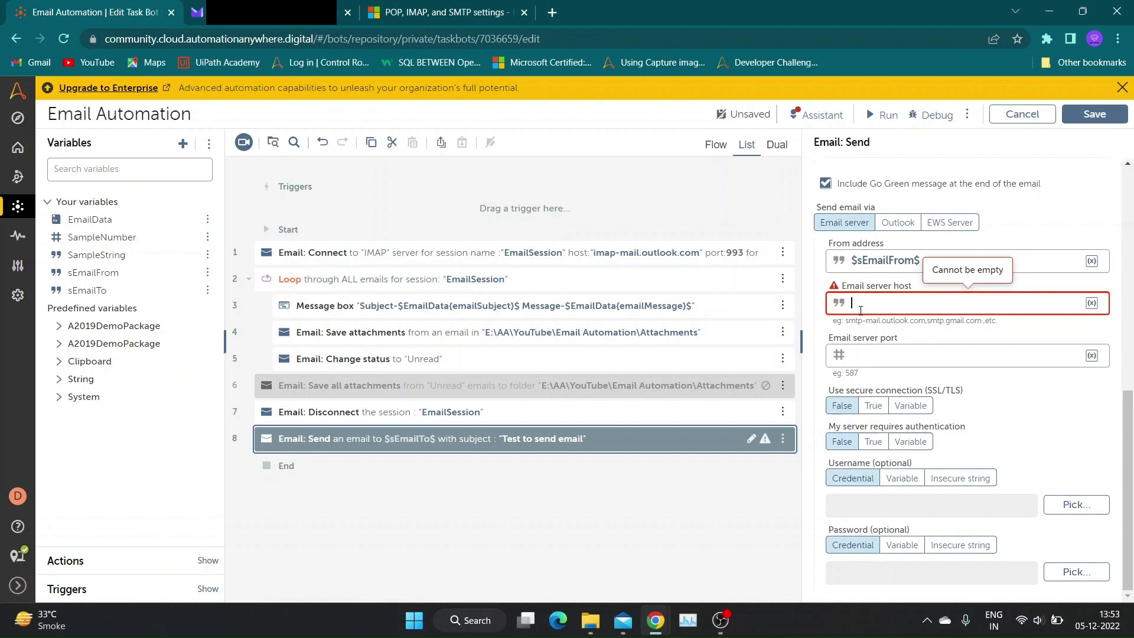
left_click(439, 12)
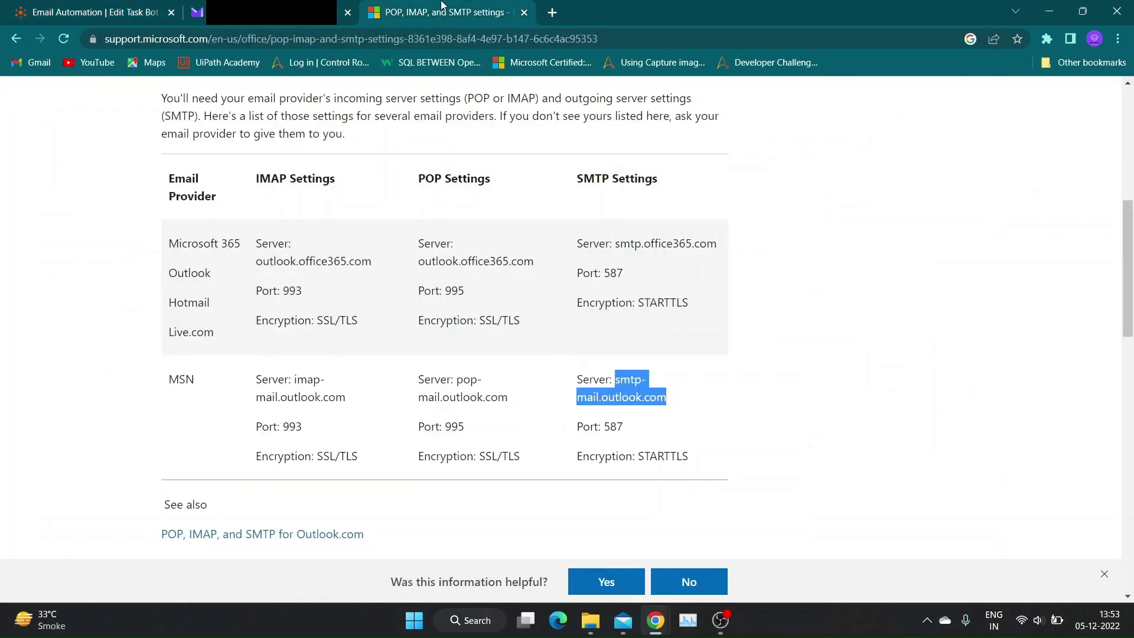
double_click(613, 426)
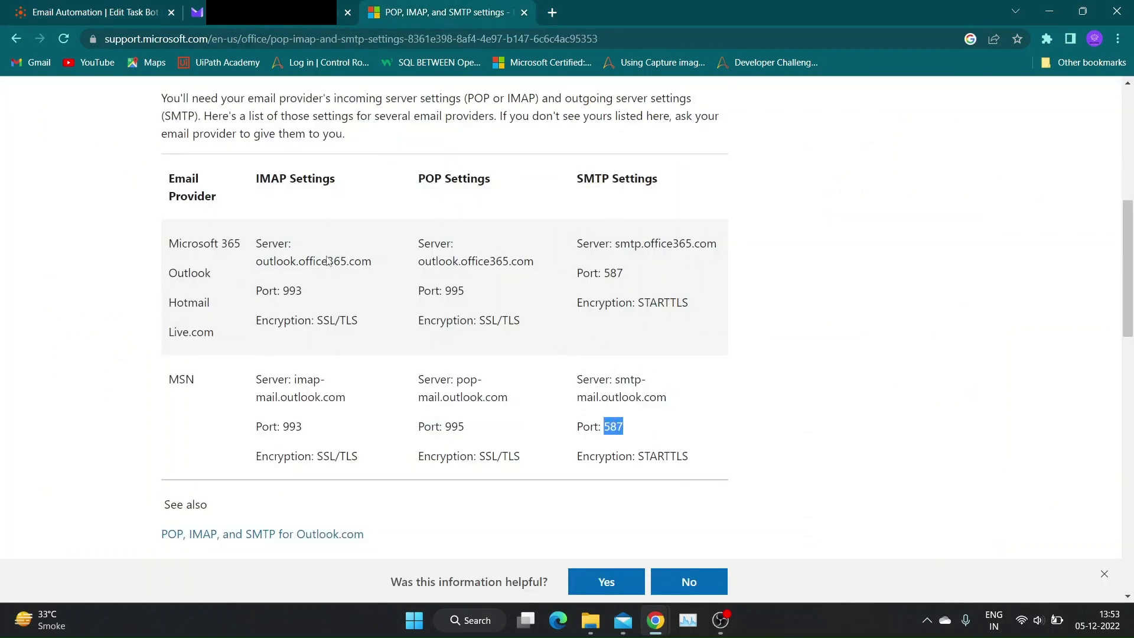
left_click(86, 12)
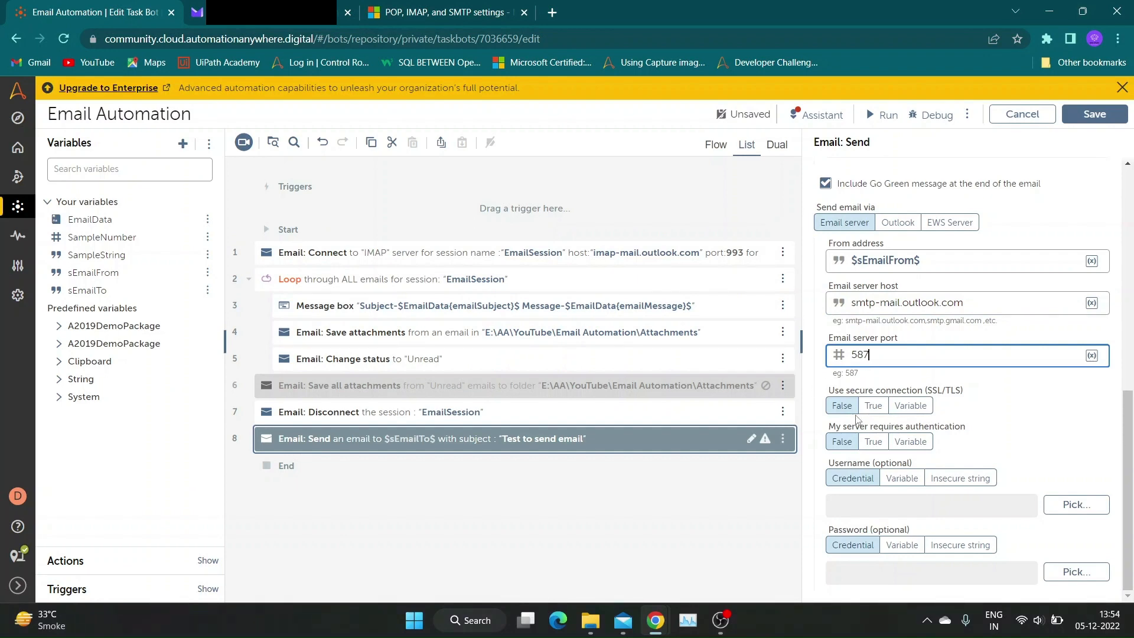
left_click(441, 12)
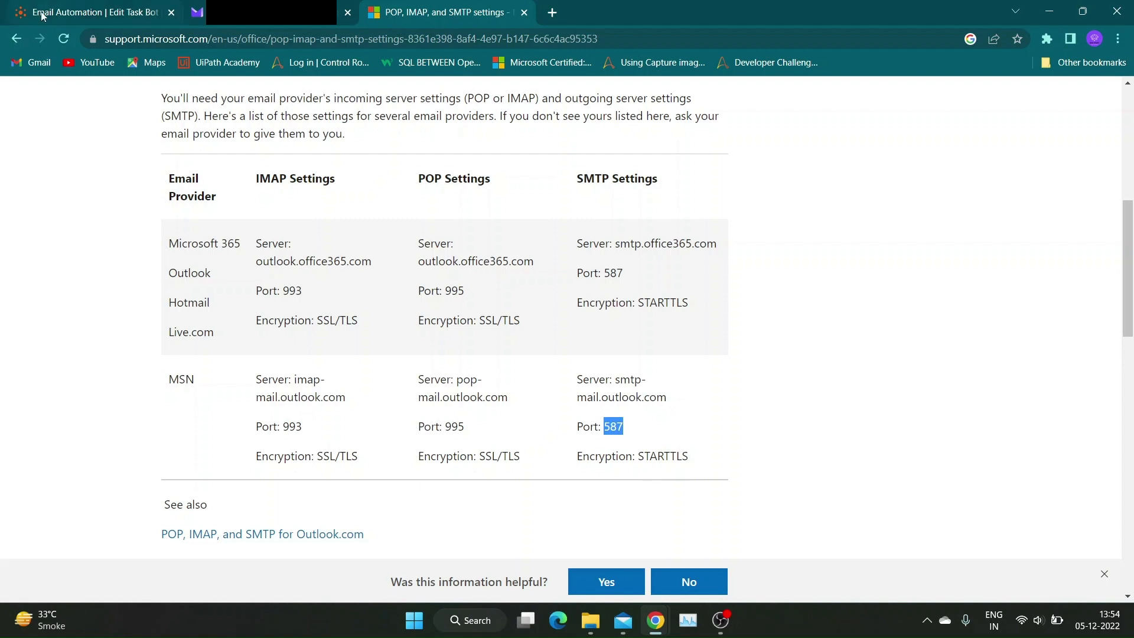
left_click(86, 12)
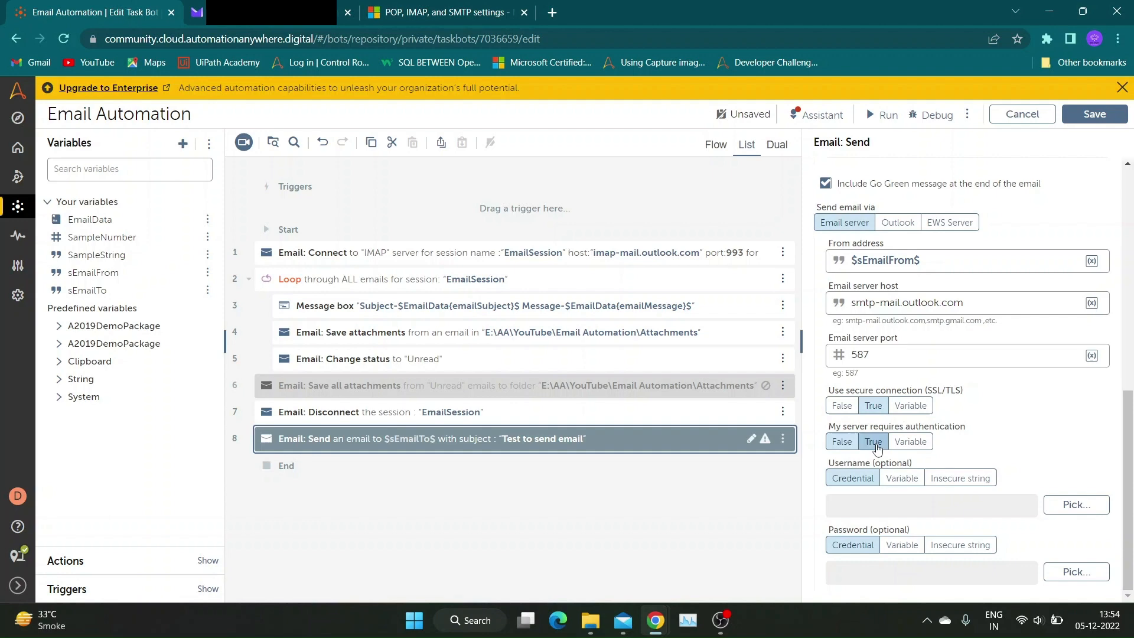
mouse_move(1075, 505)
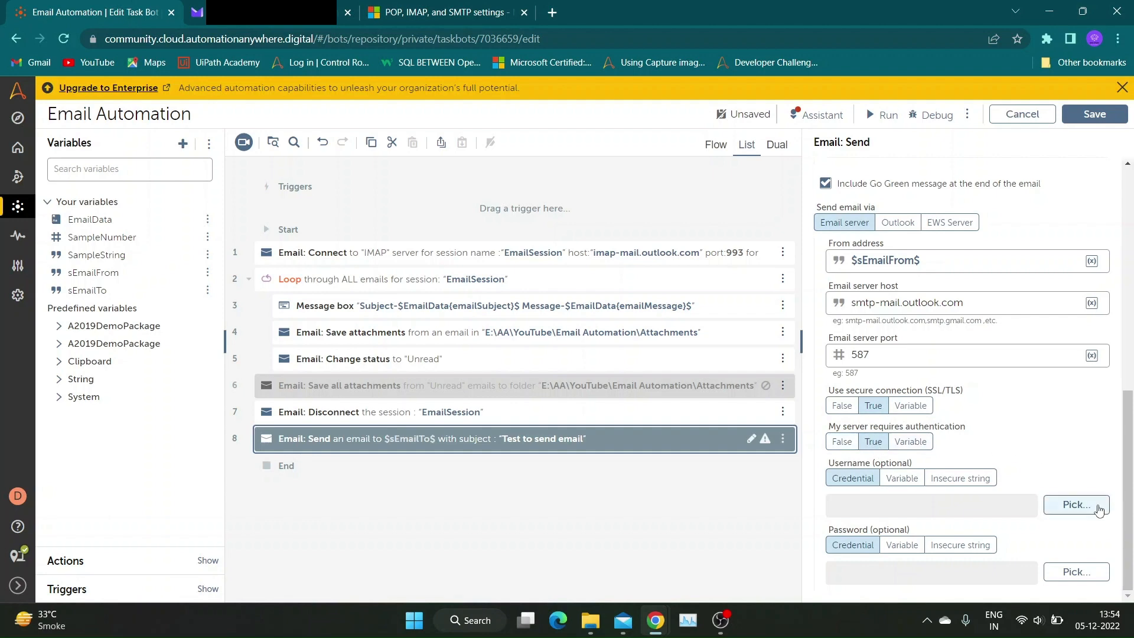
Pick Maillocker's OutlookMail credential for the Username and Password attributes
left_click(1075, 505)
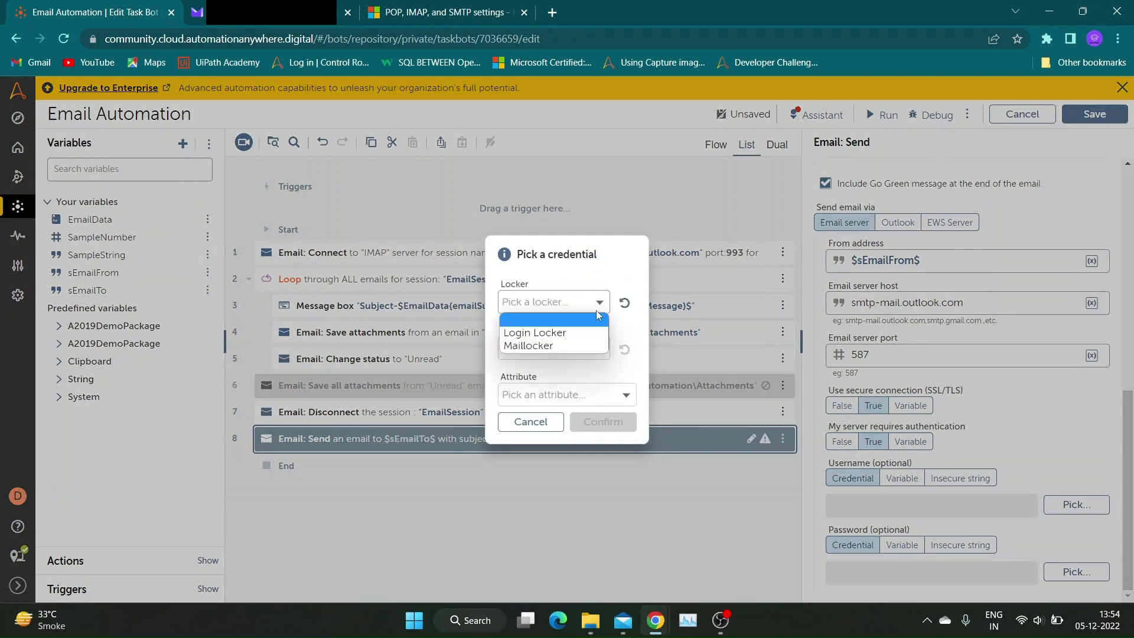
left_click(530, 346)
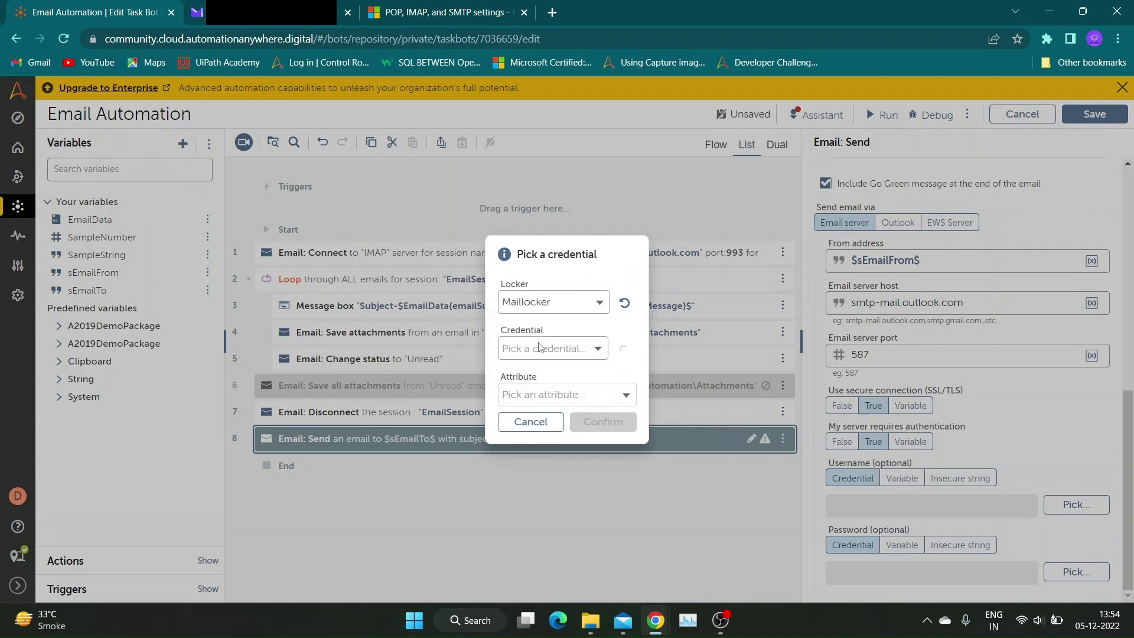
left_click(566, 394)
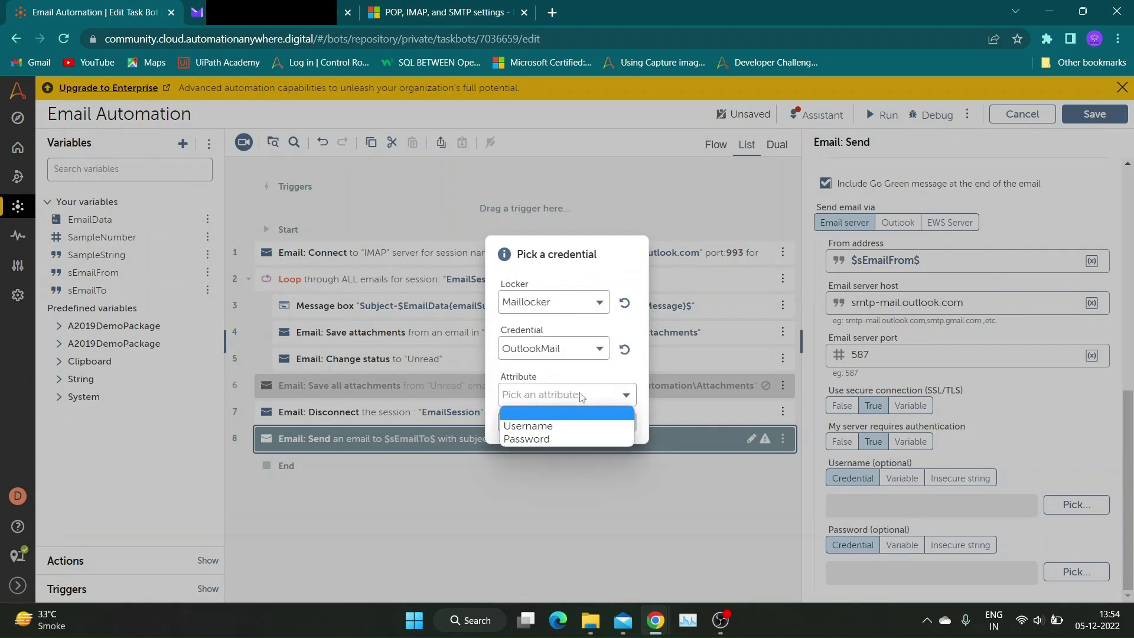
left_click(528, 425)
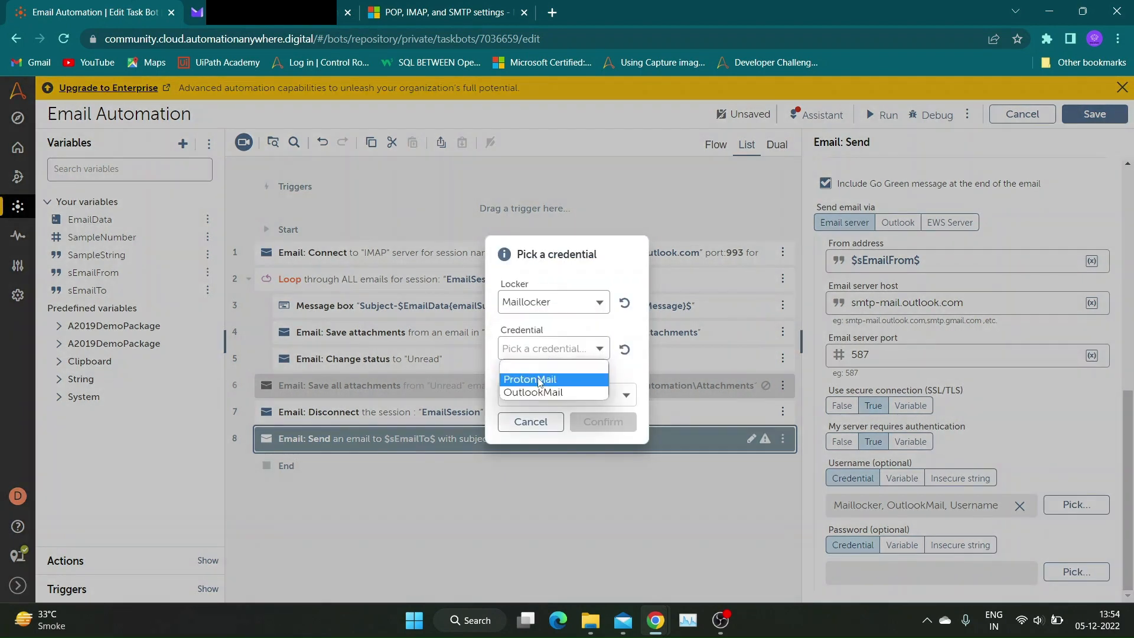
left_click(531, 392)
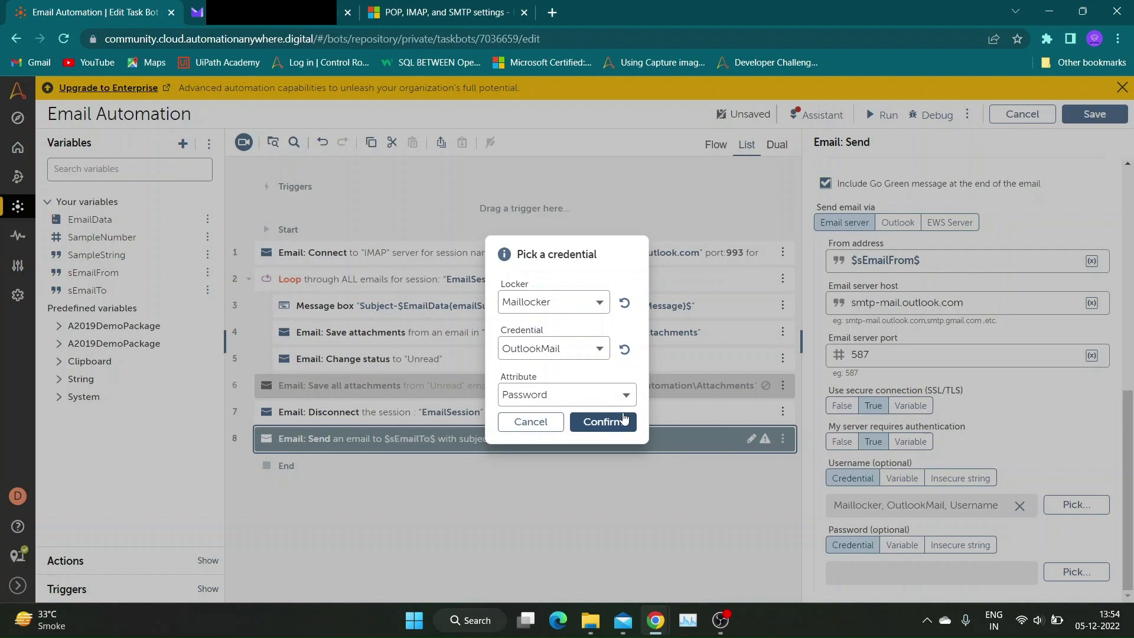
left_click(604, 422)
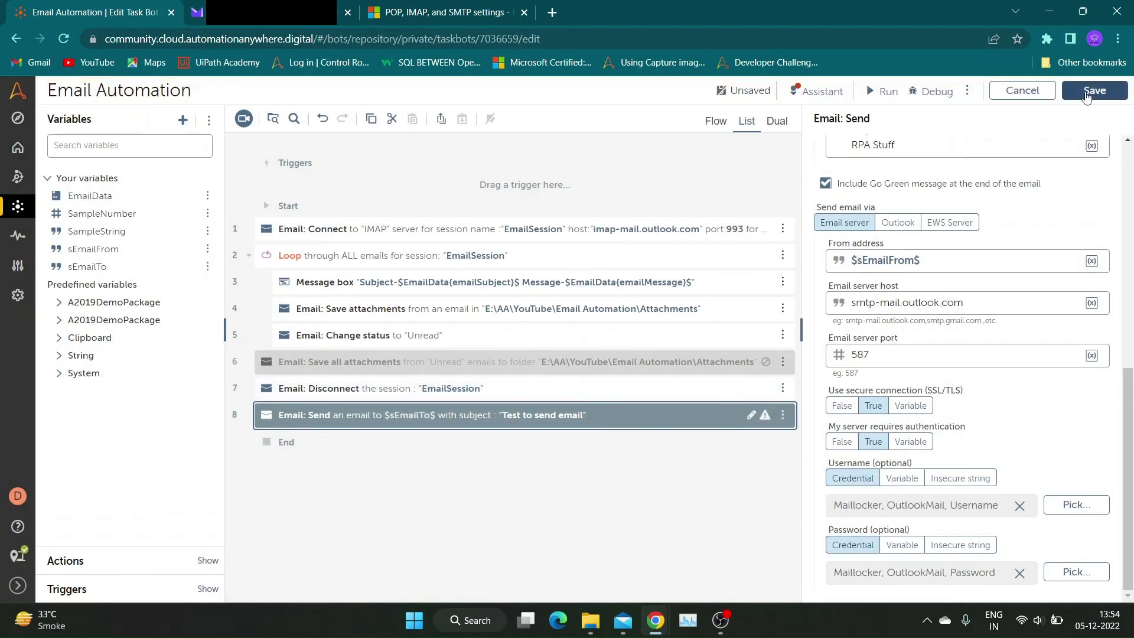
Save the bot and run it
left_click(1094, 91)
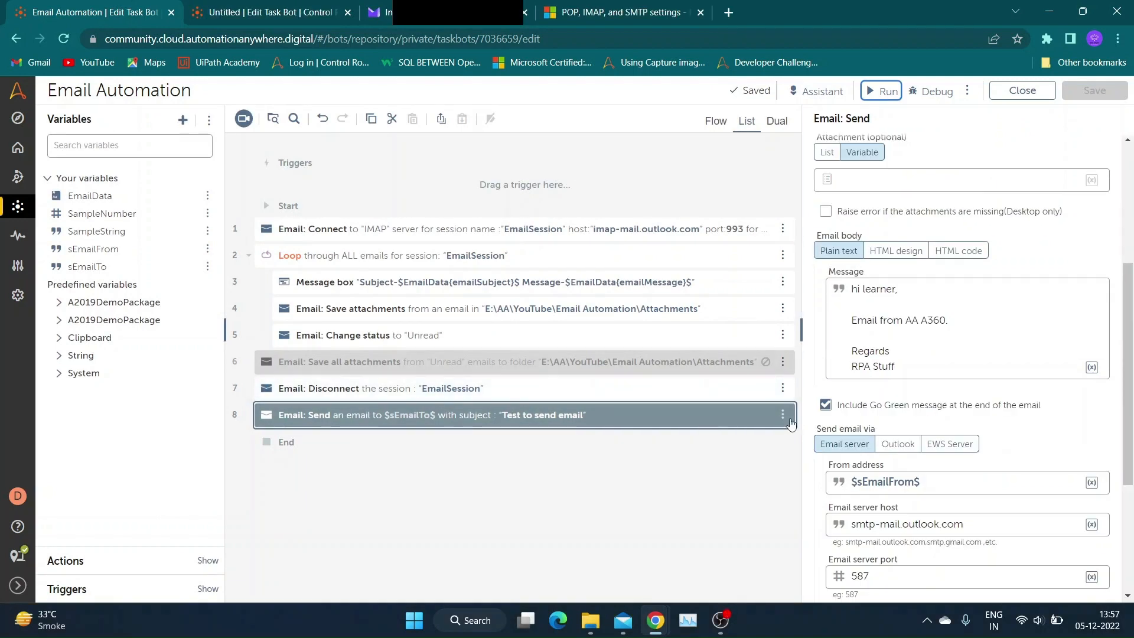
left_click(880, 91)
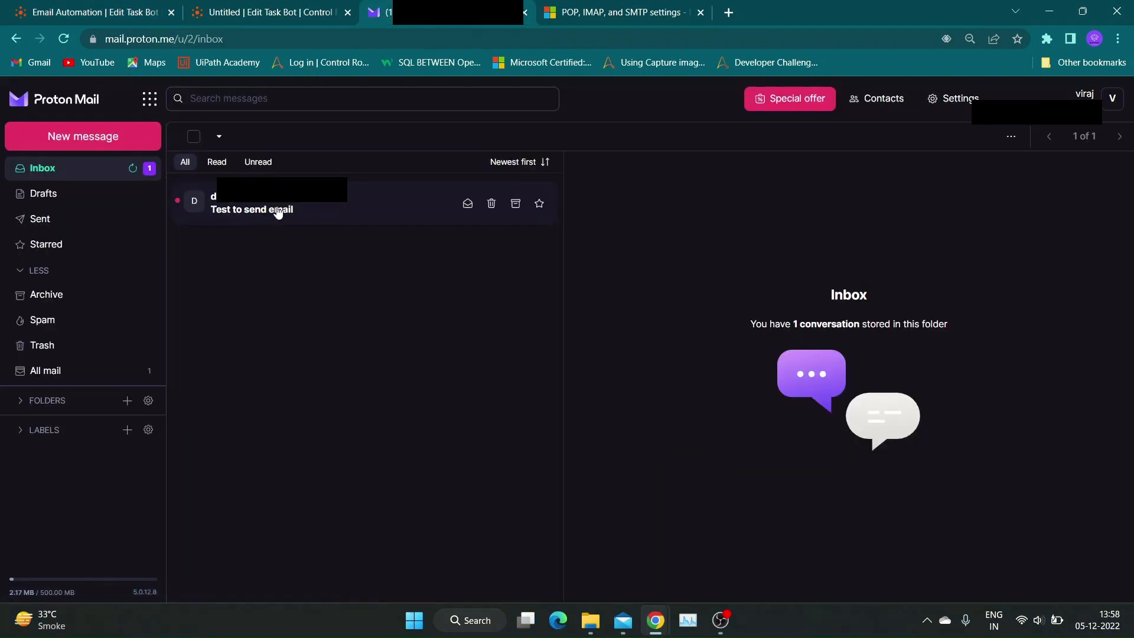
Open the 'Test to send email' message in the Proton Mail inbox
left_click(252, 209)
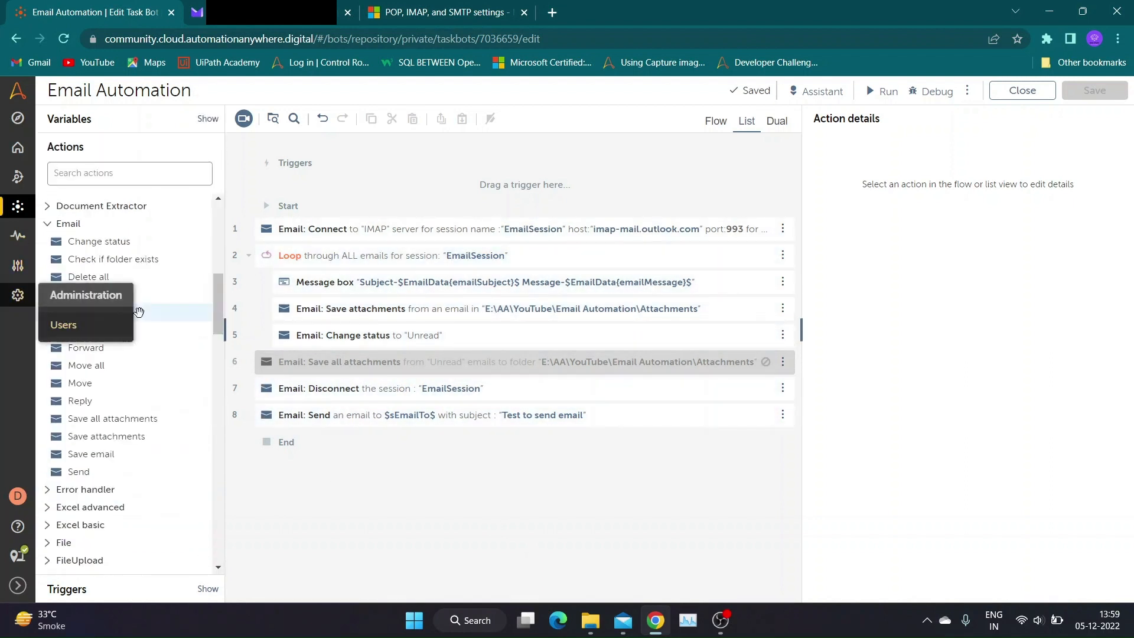
Disable the message box step inside the email loop
right_click(441, 282)
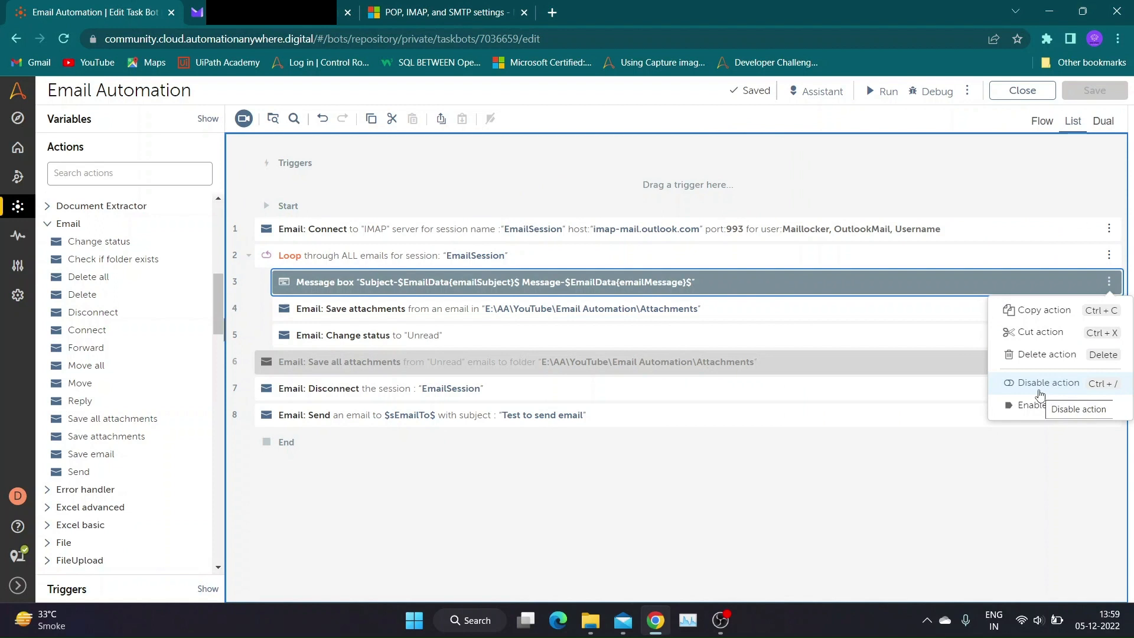
left_click(1045, 383)
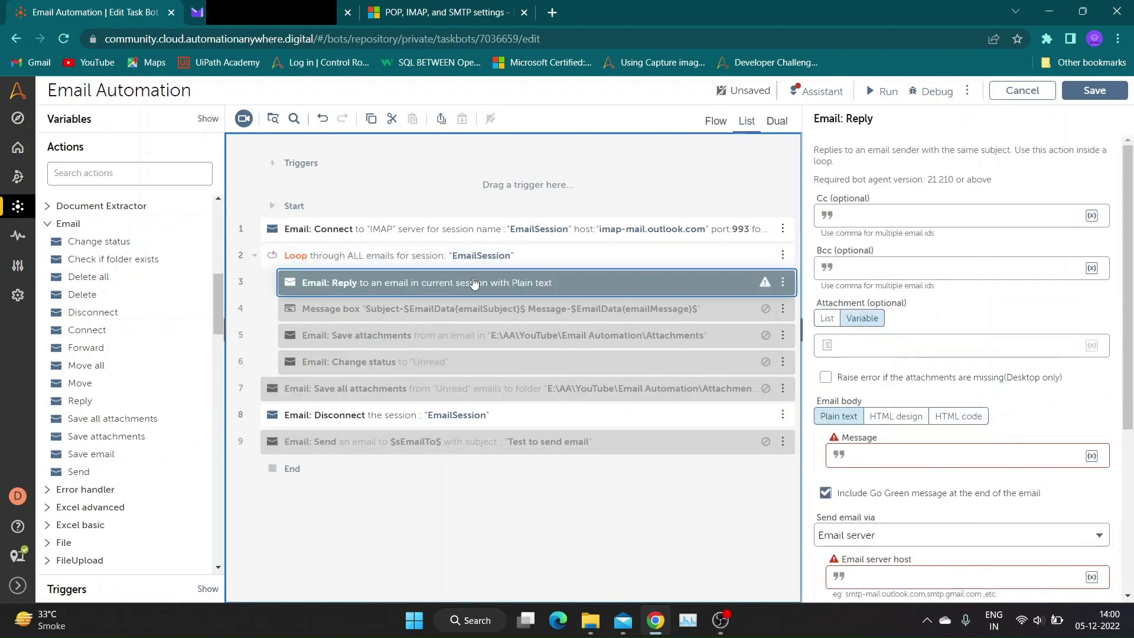
Write the reply message 'Hi, Thank you for your mail. Regards XYZ'
scroll("down", 3)
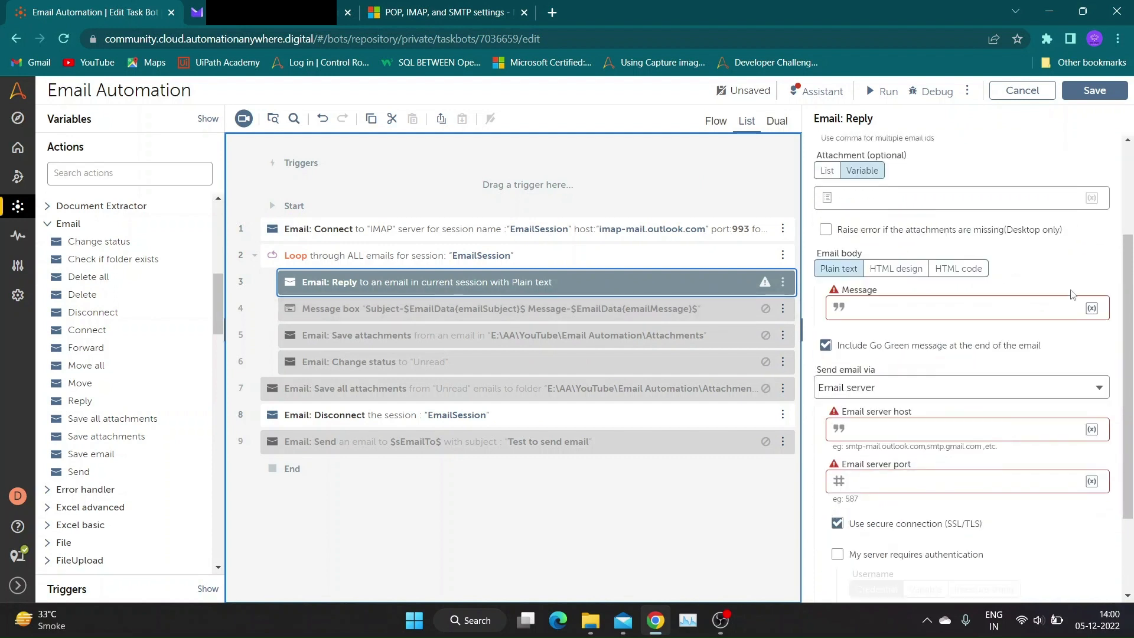
scroll("up", 3)
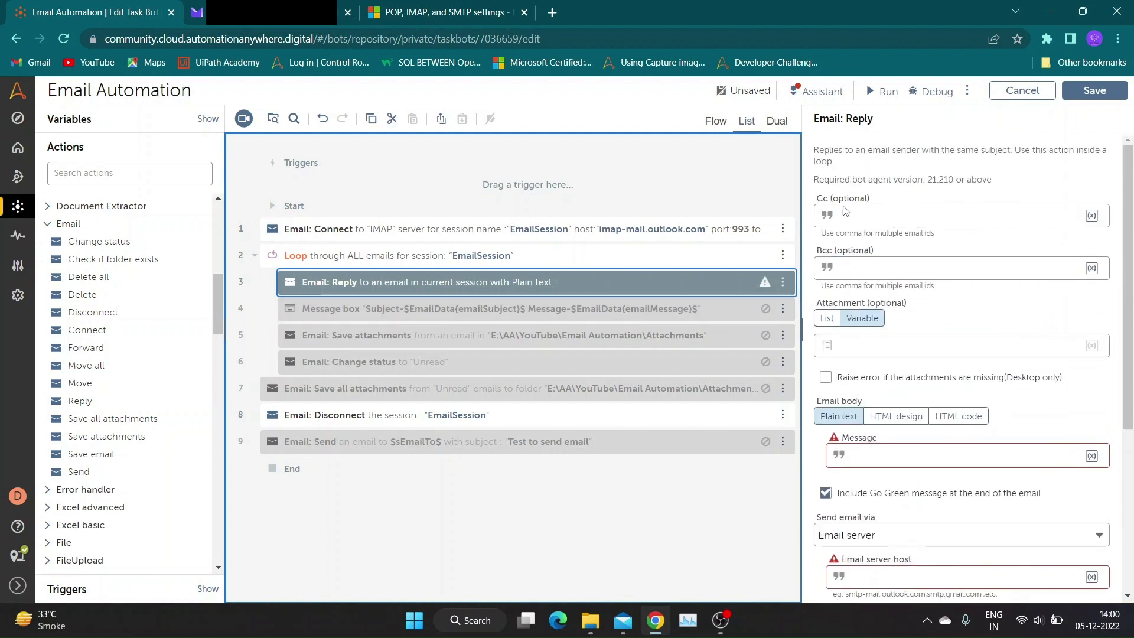
left_click(940, 345)
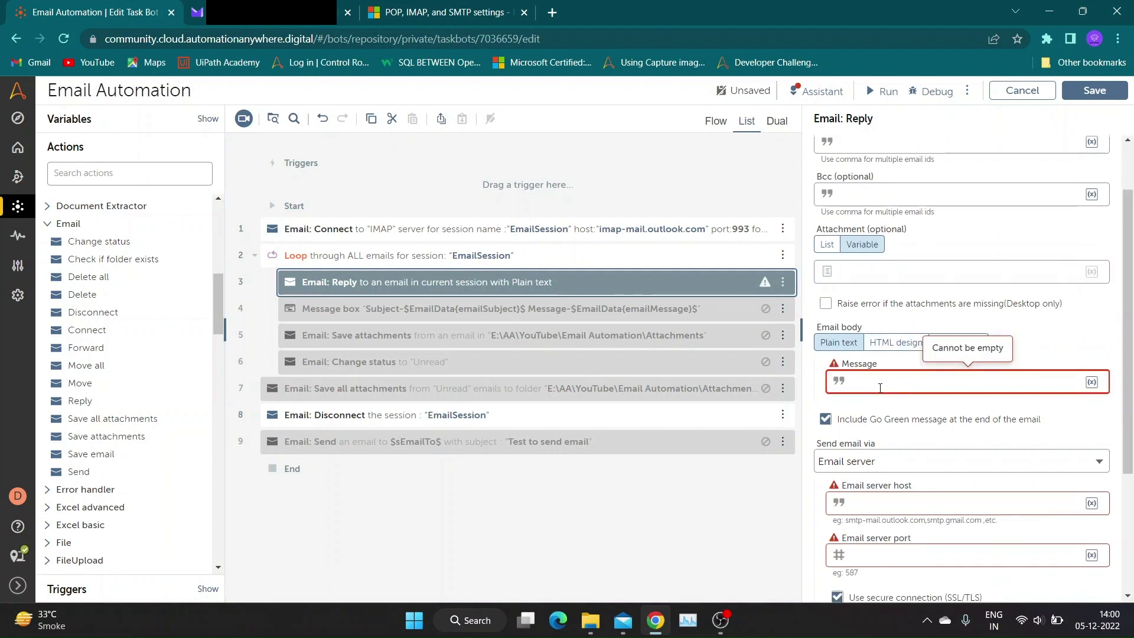
type("Hi ,")
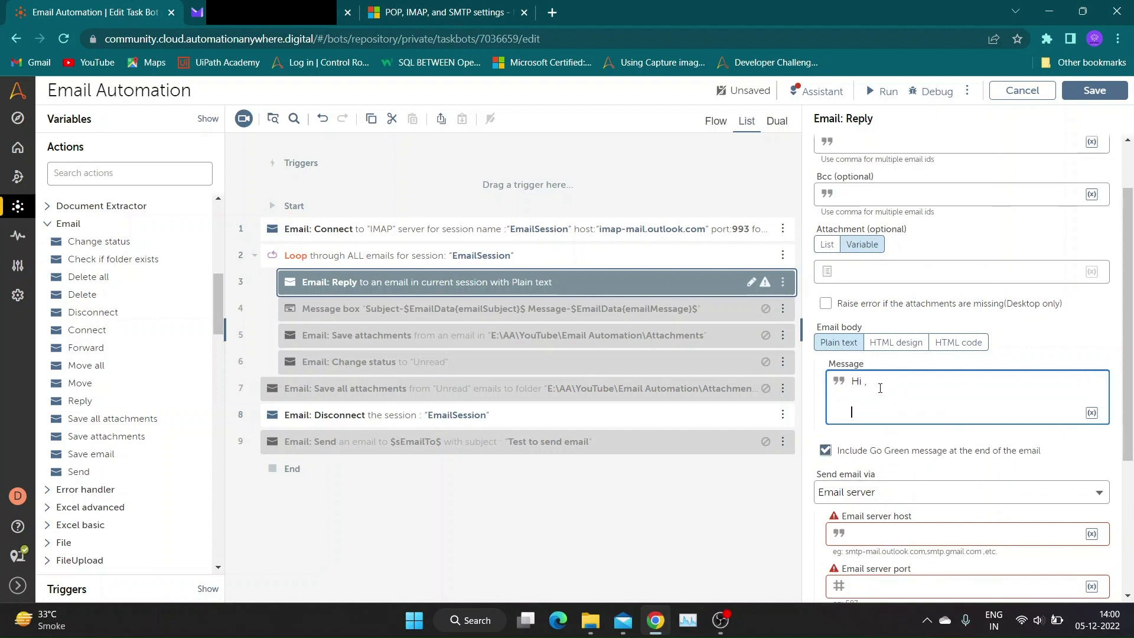
type("Thank you for")
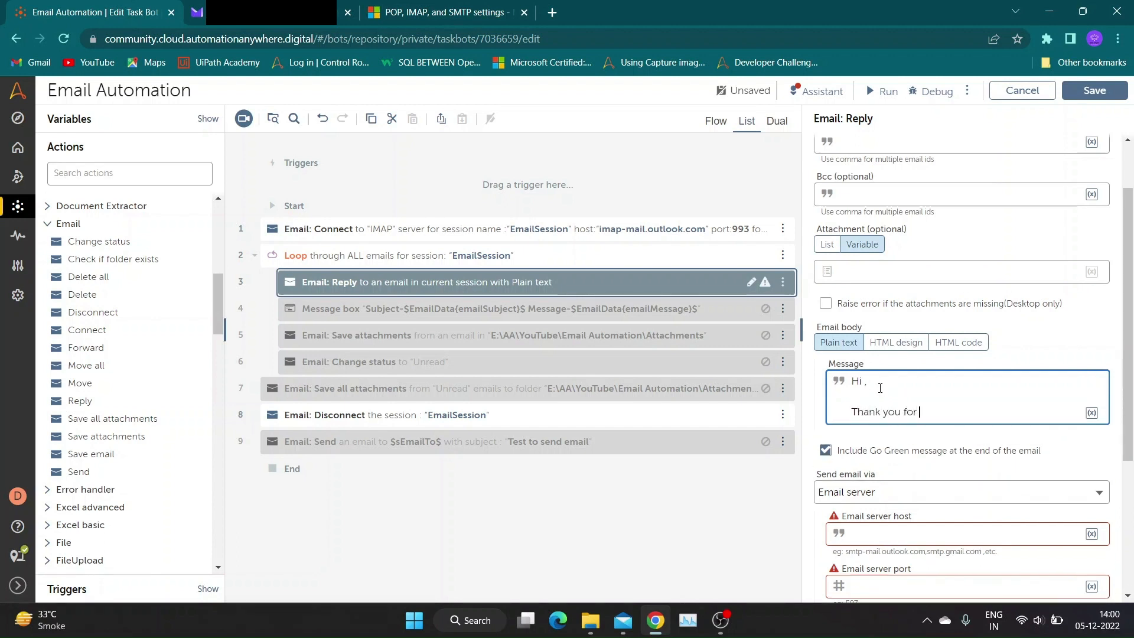
type("your mai")
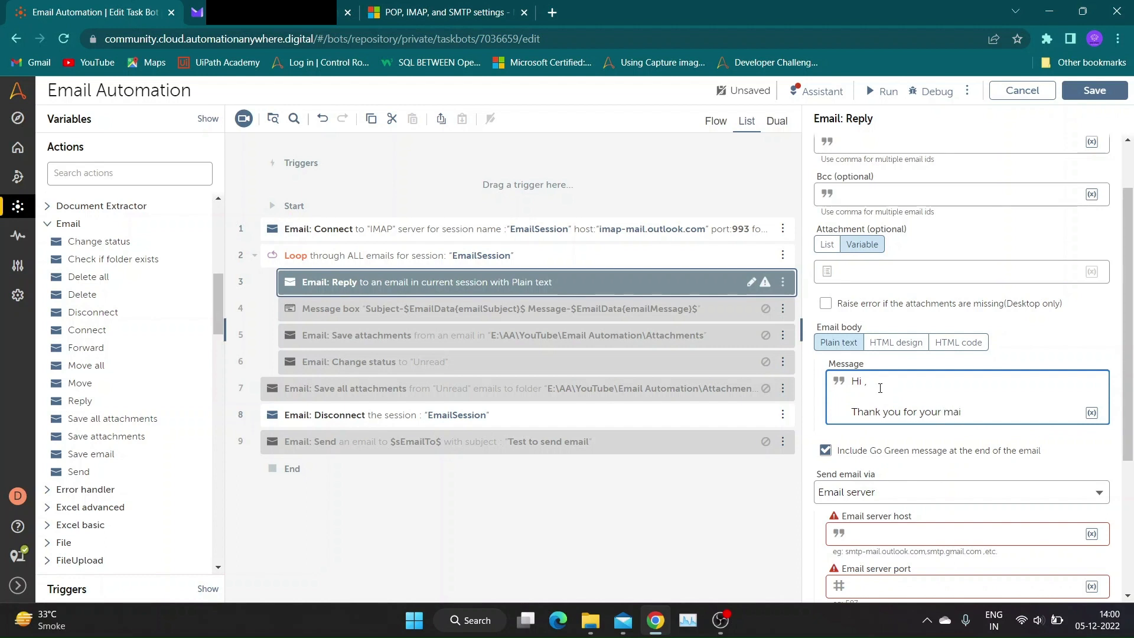
type("Re")
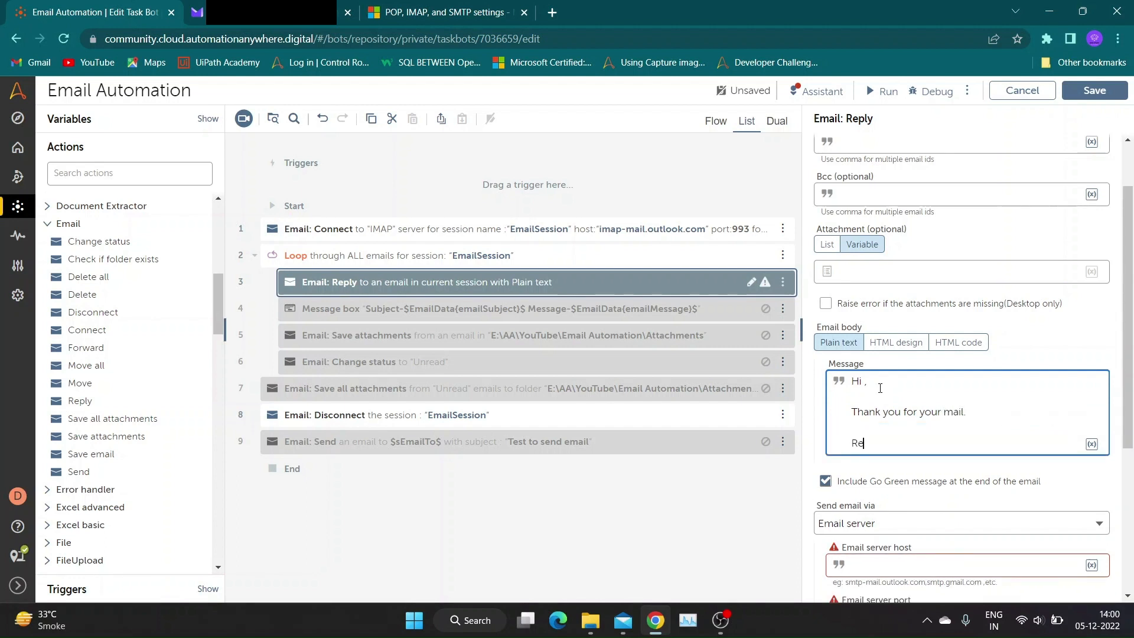
type("gards")
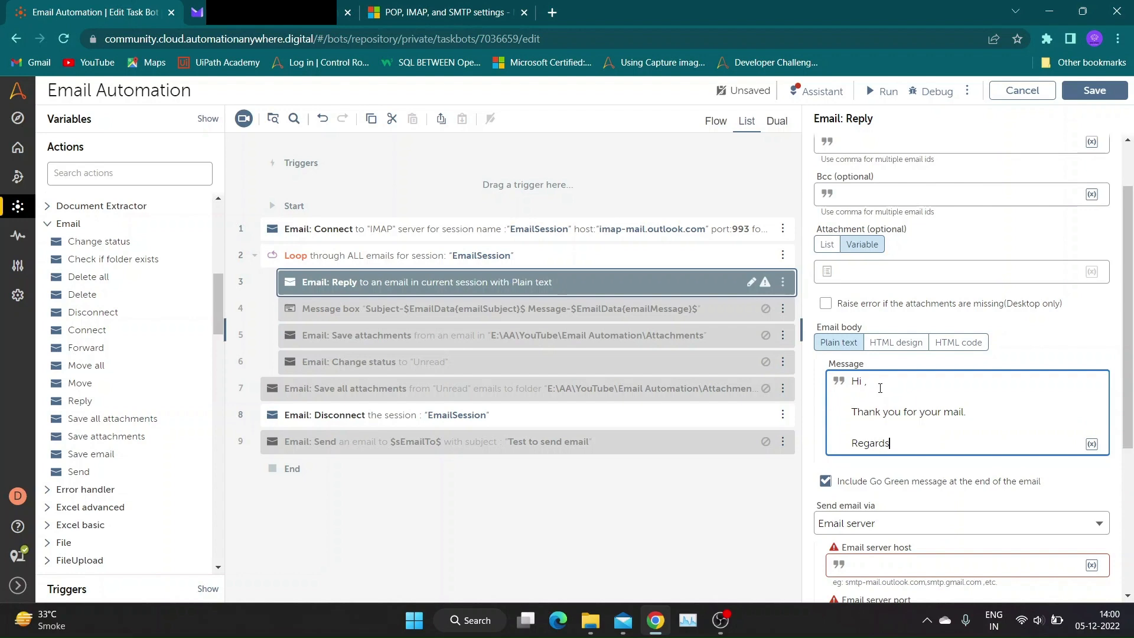
type("XYZ")
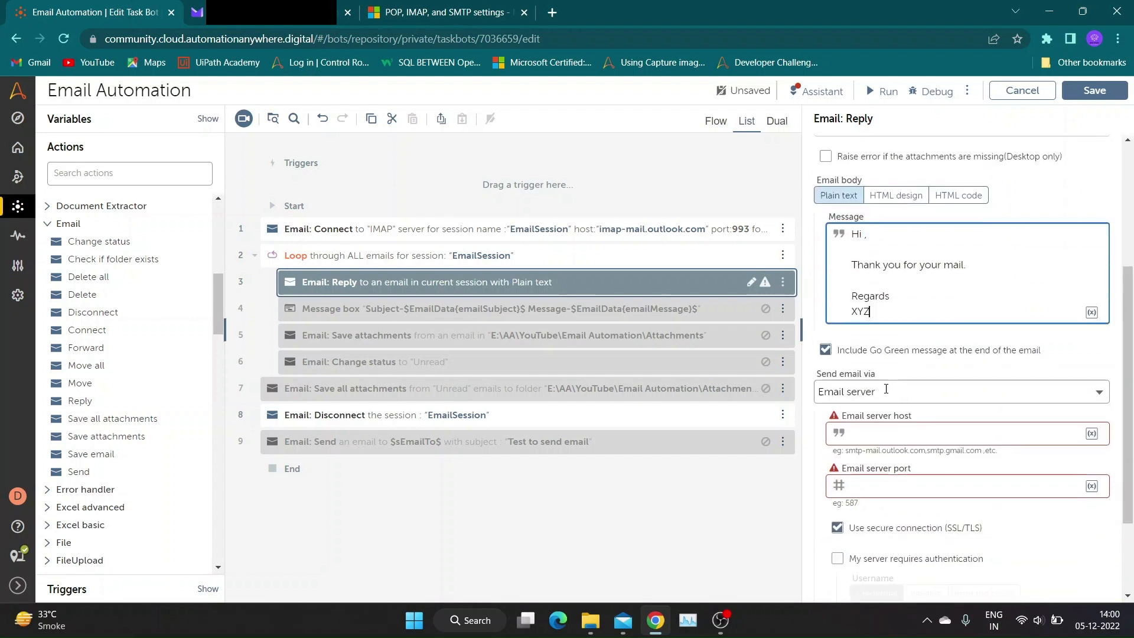
Copy smtp-mail.outlook.com into the reply's server host and fetch port 587 from the support page
left_click(440, 12)
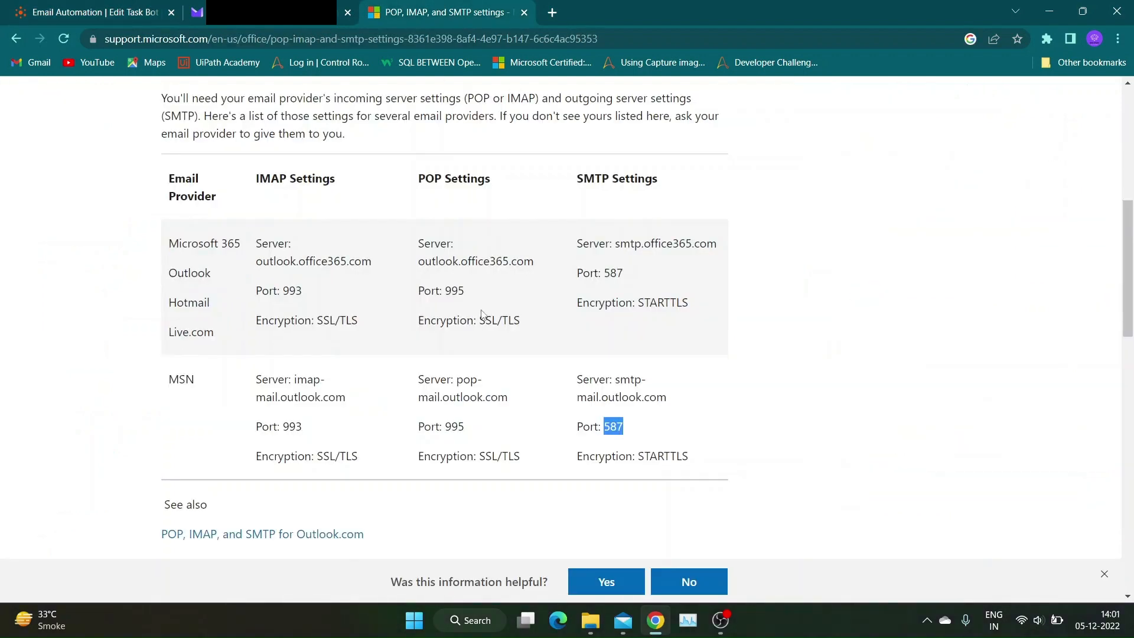
double_click(620, 379)
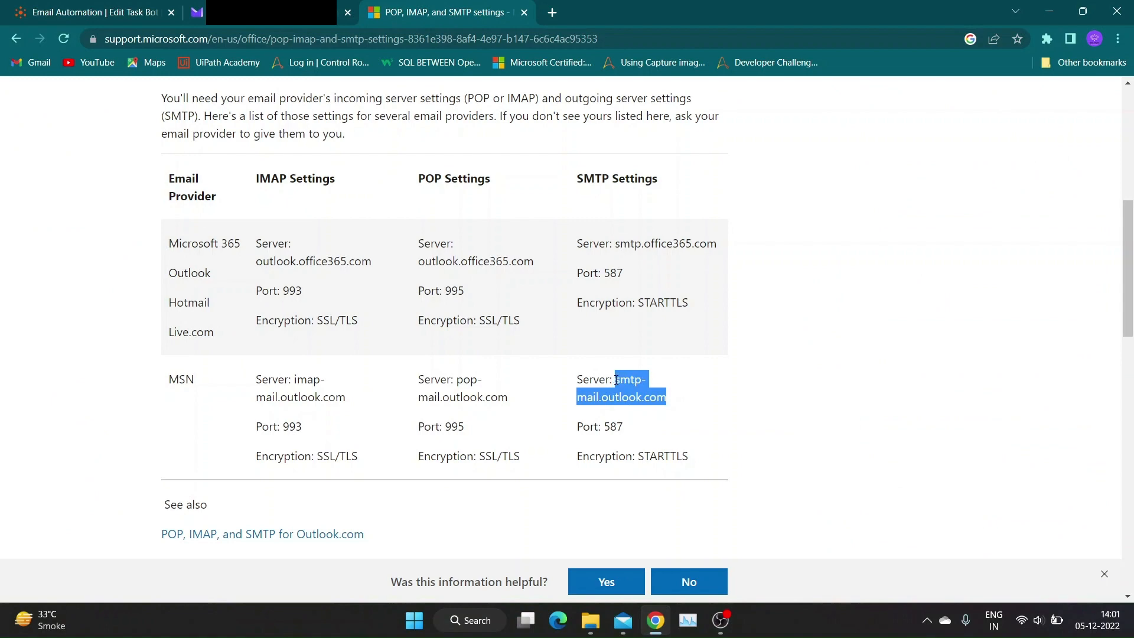
left_click(86, 12)
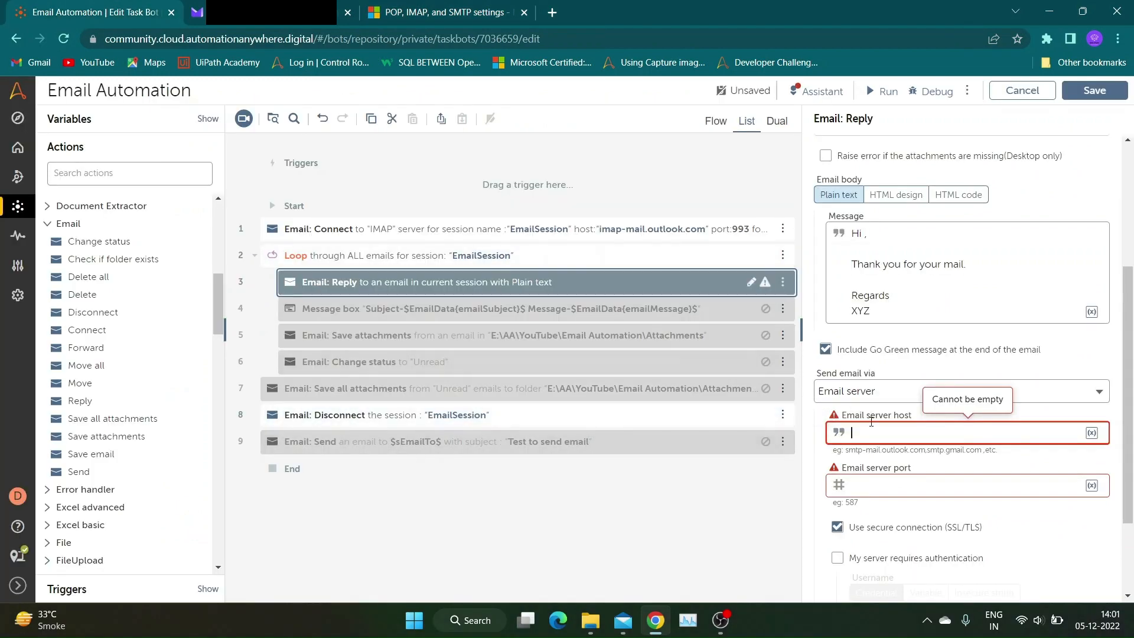
type("smtp-mail.outlook.com")
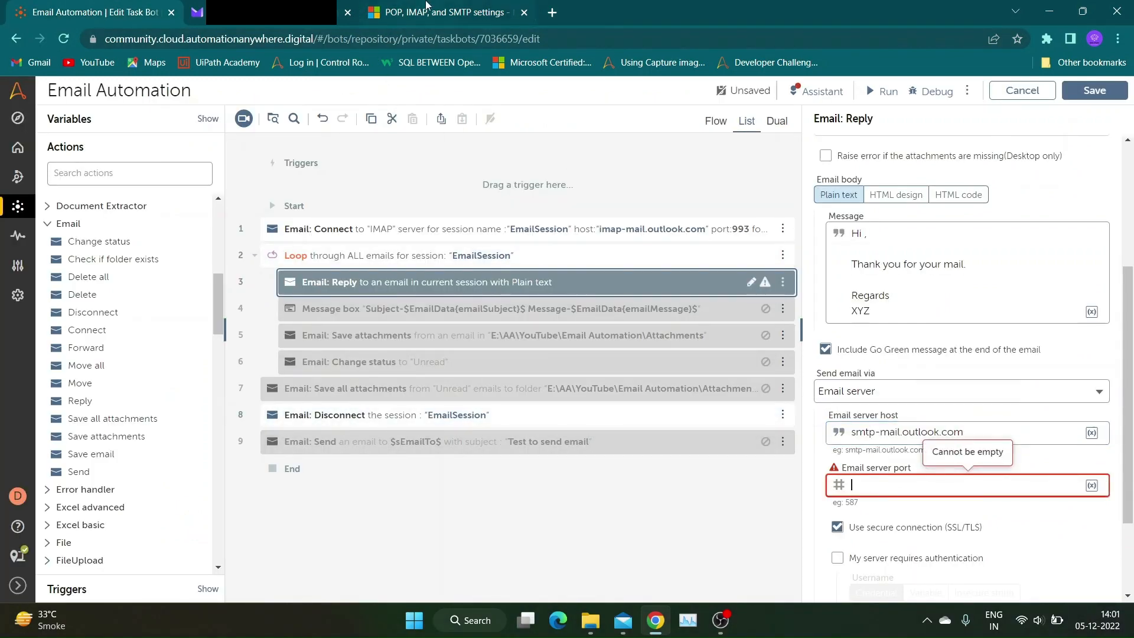
left_click(441, 11)
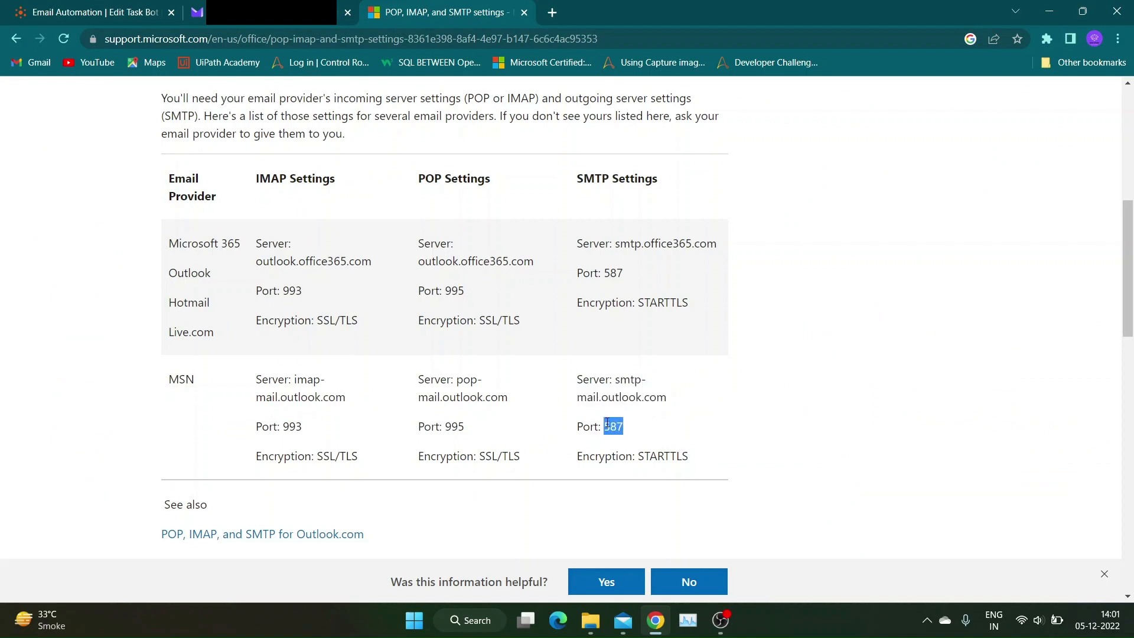
left_click(86, 11)
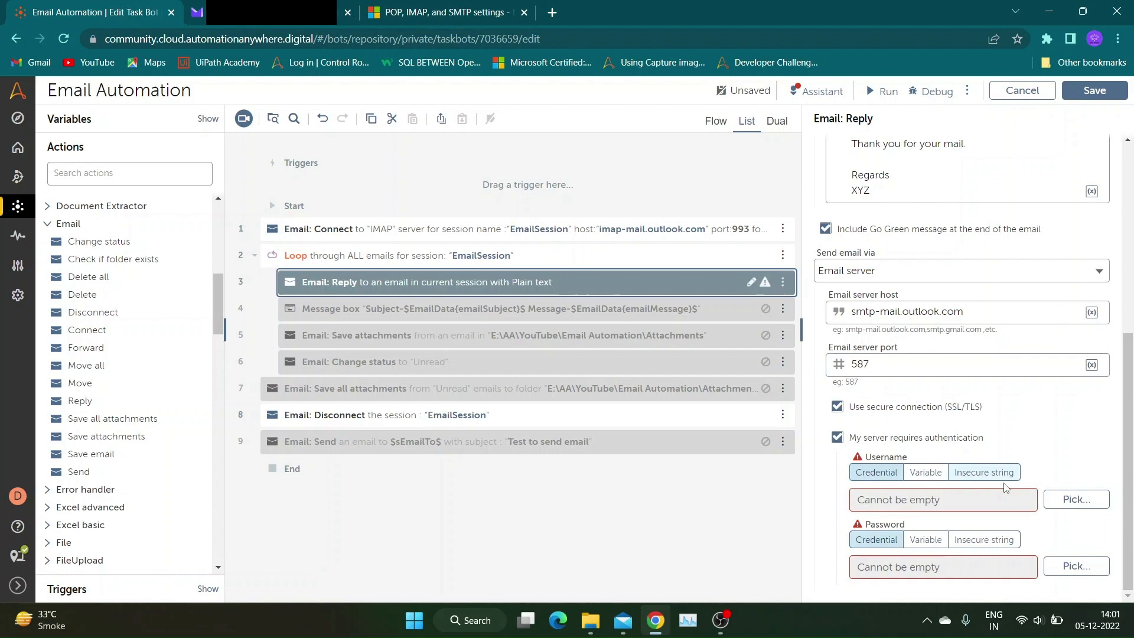
Pick the Maillocker OutlookMail Username and Password for the reply's authentication and save the bot
left_click(1075, 498)
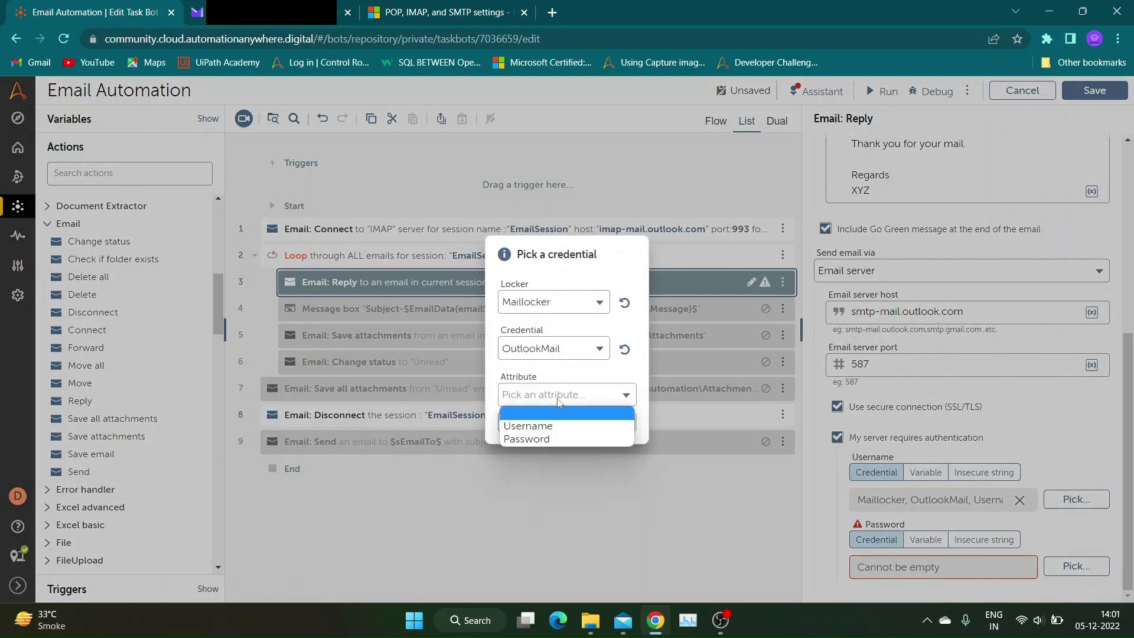
left_click(527, 440)
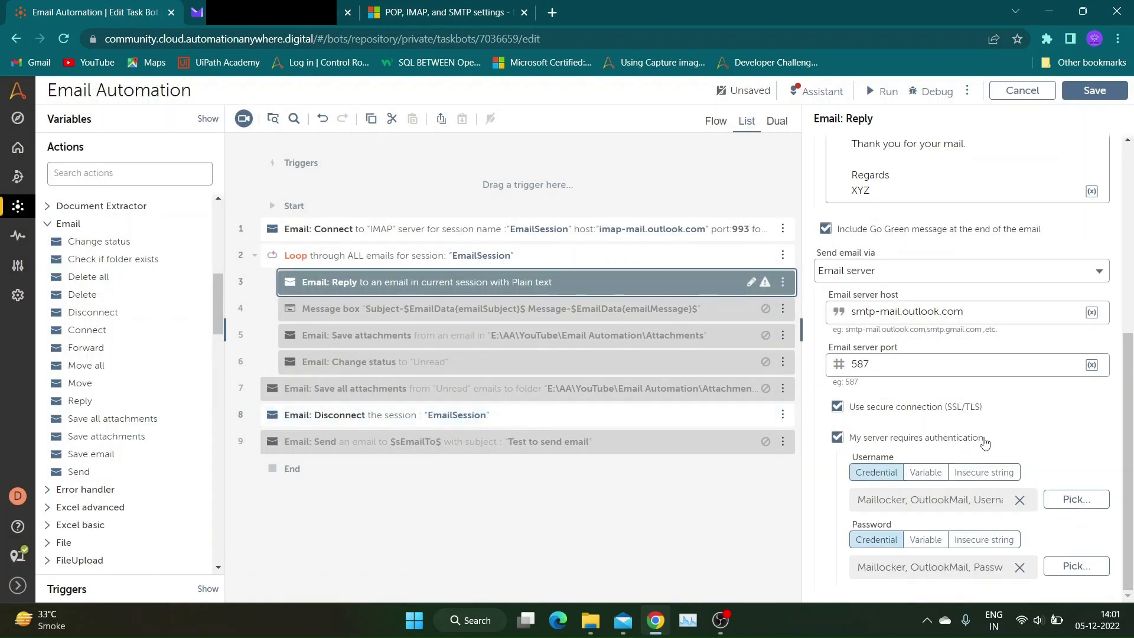
left_click(1093, 89)
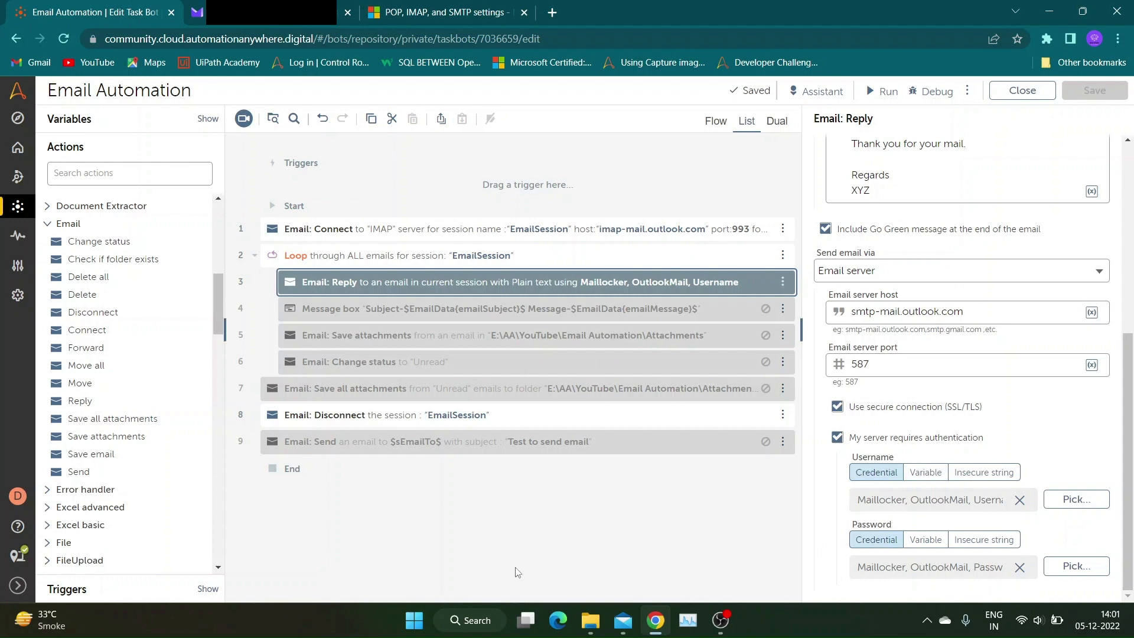
left_click(621, 626)
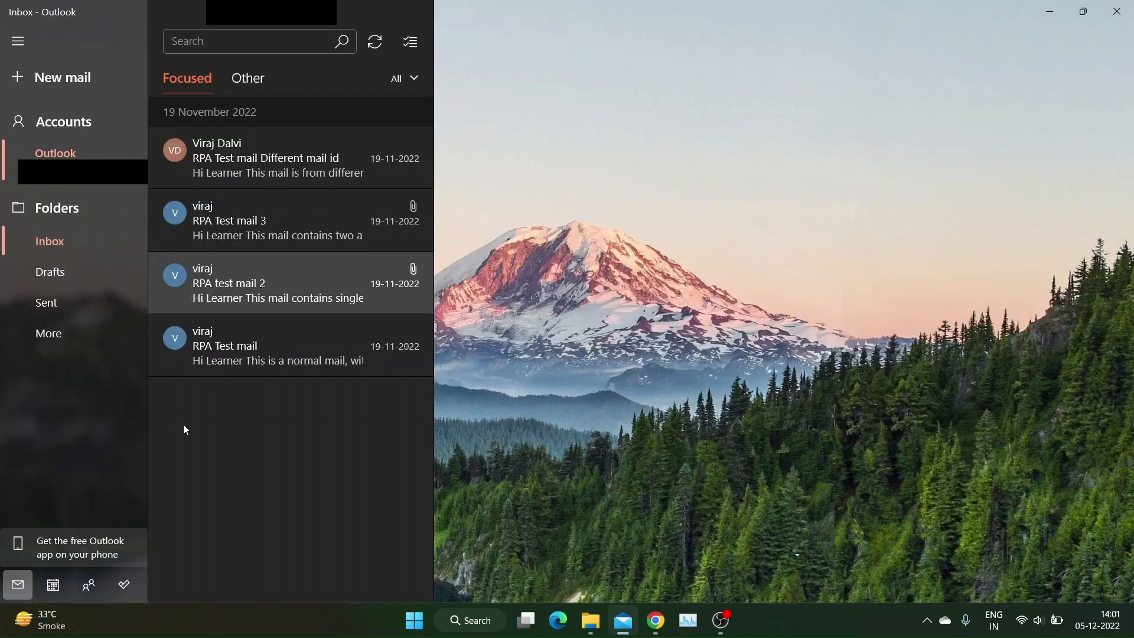
mouse_move(364, 405)
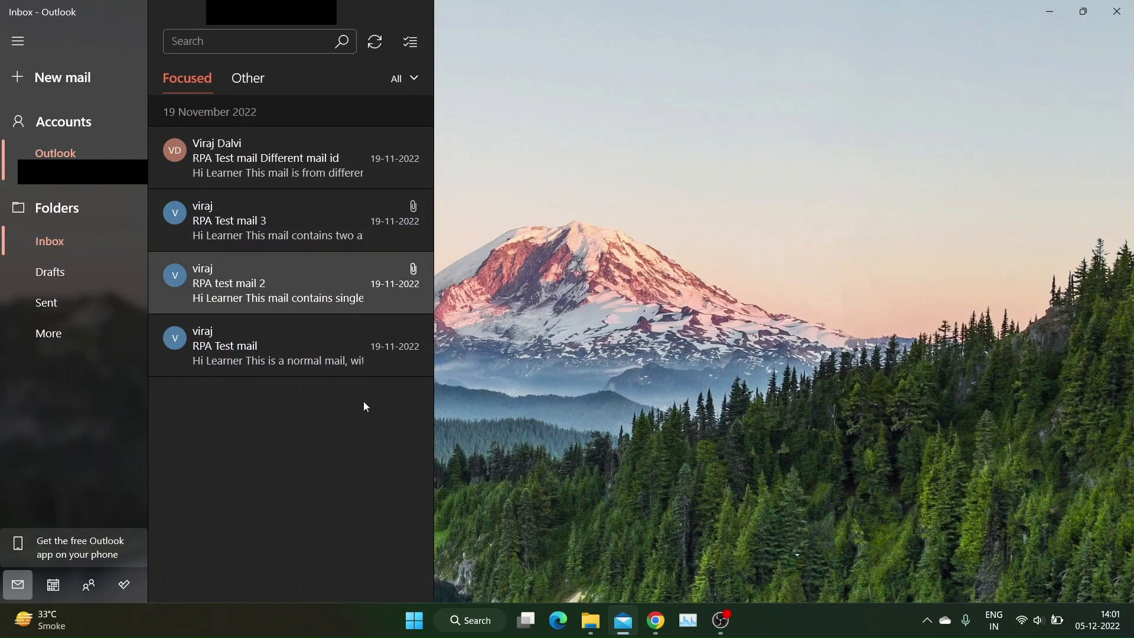
left_click(55, 153)
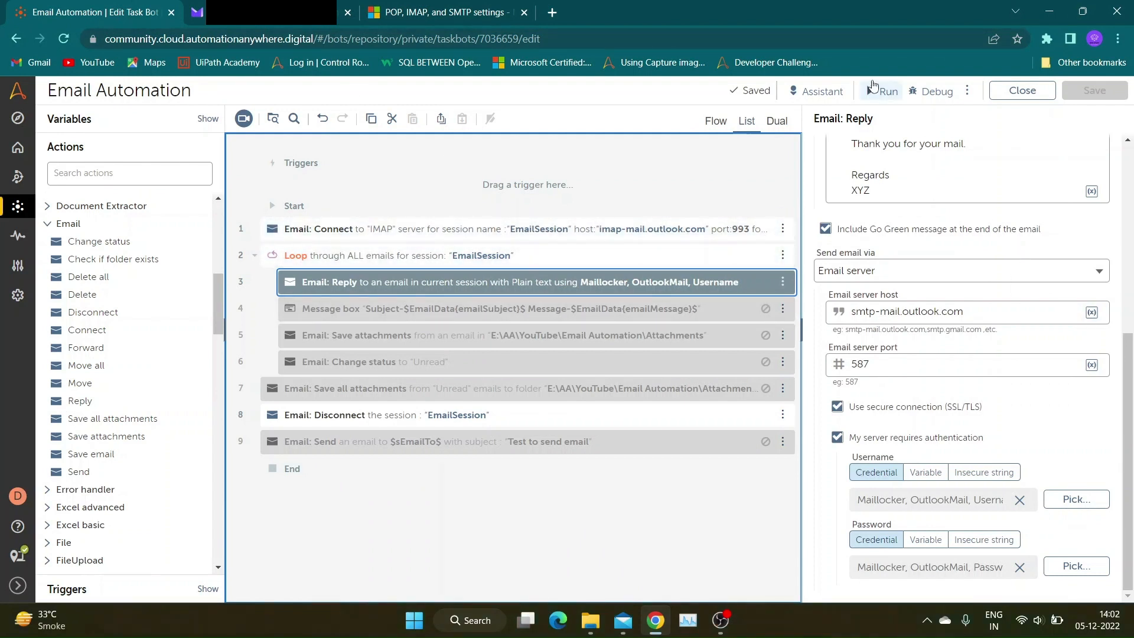
mouse_move(872, 98)
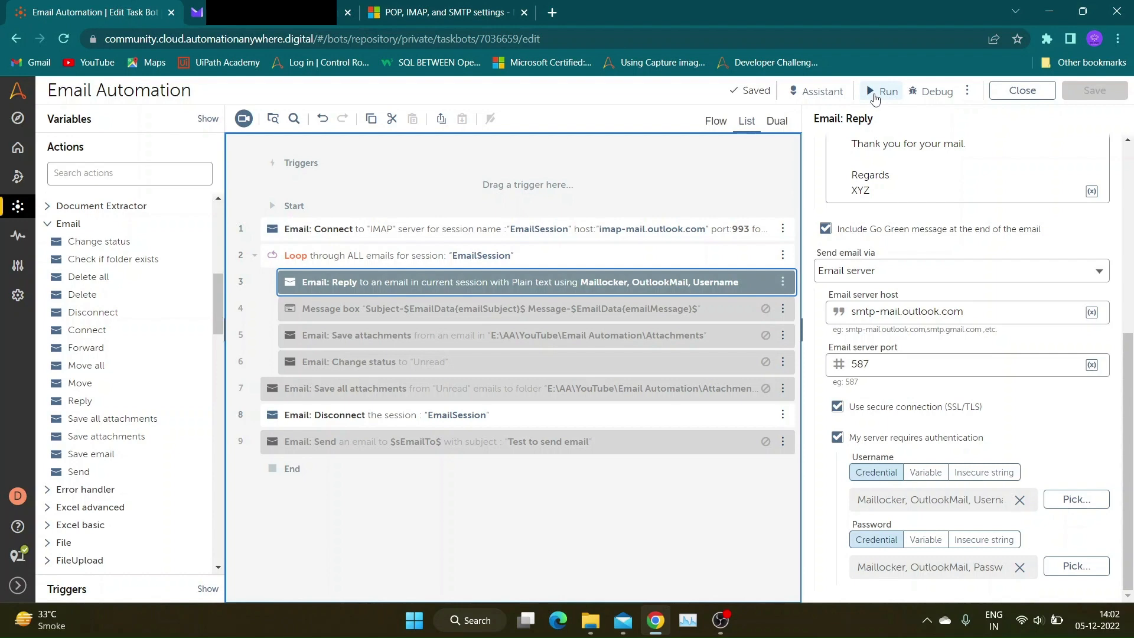
Run the bot and dismiss the successful-run message once it completes
left_click(881, 91)
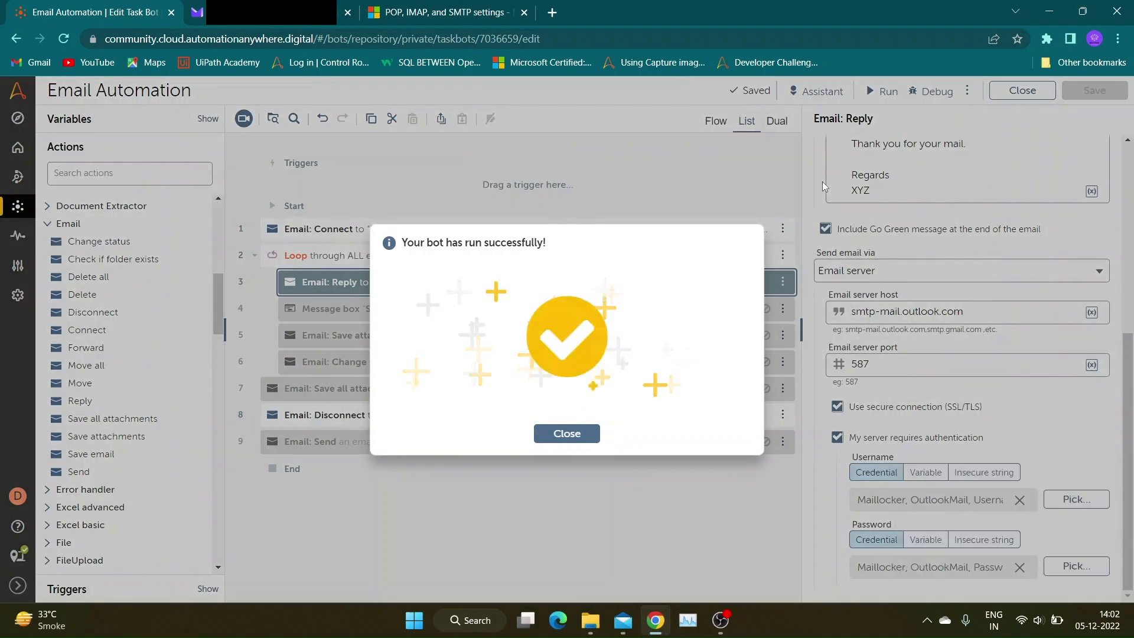
left_click(566, 433)
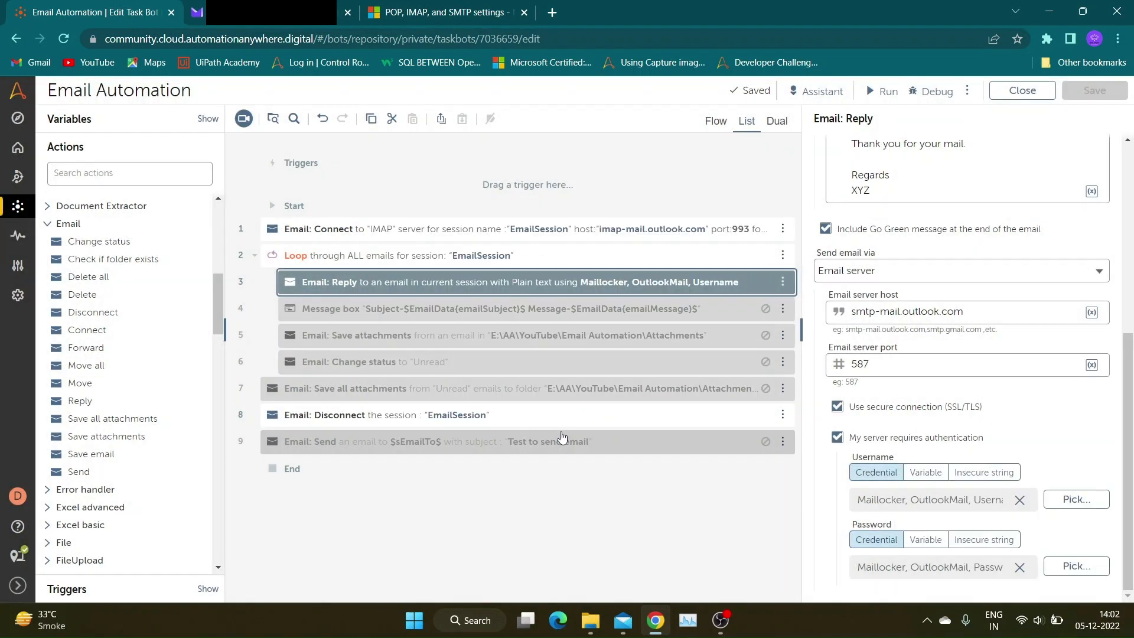
Switch to the Proton Mail inbox to check for the three RE: RPA test mail replies
left_click(271, 12)
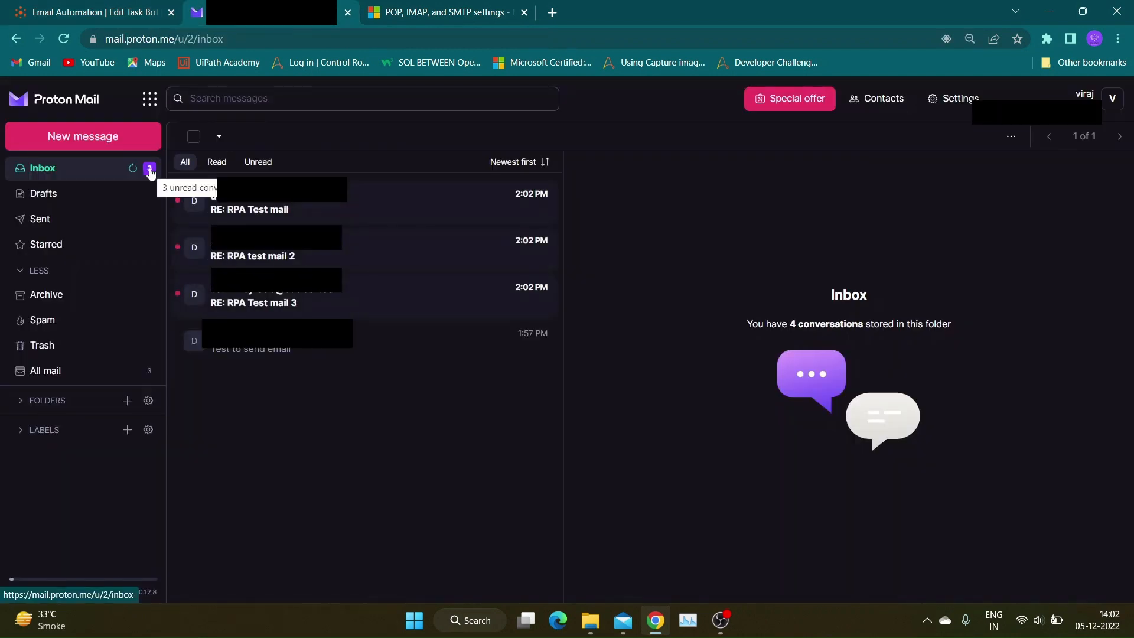
mouse_move(356, 208)
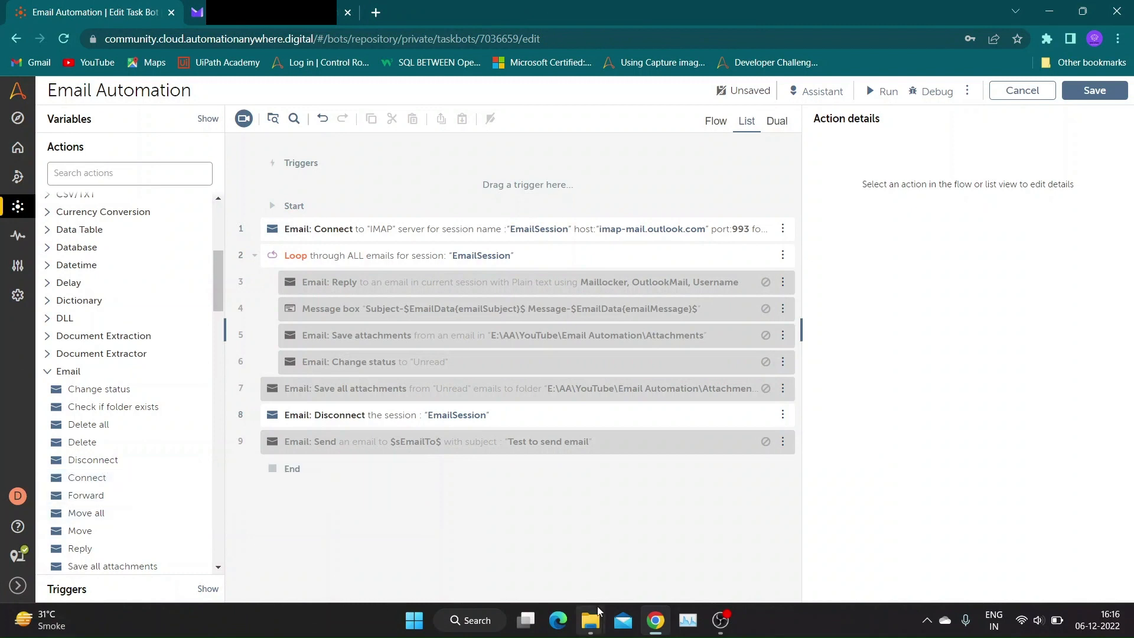
left_click(589, 620)
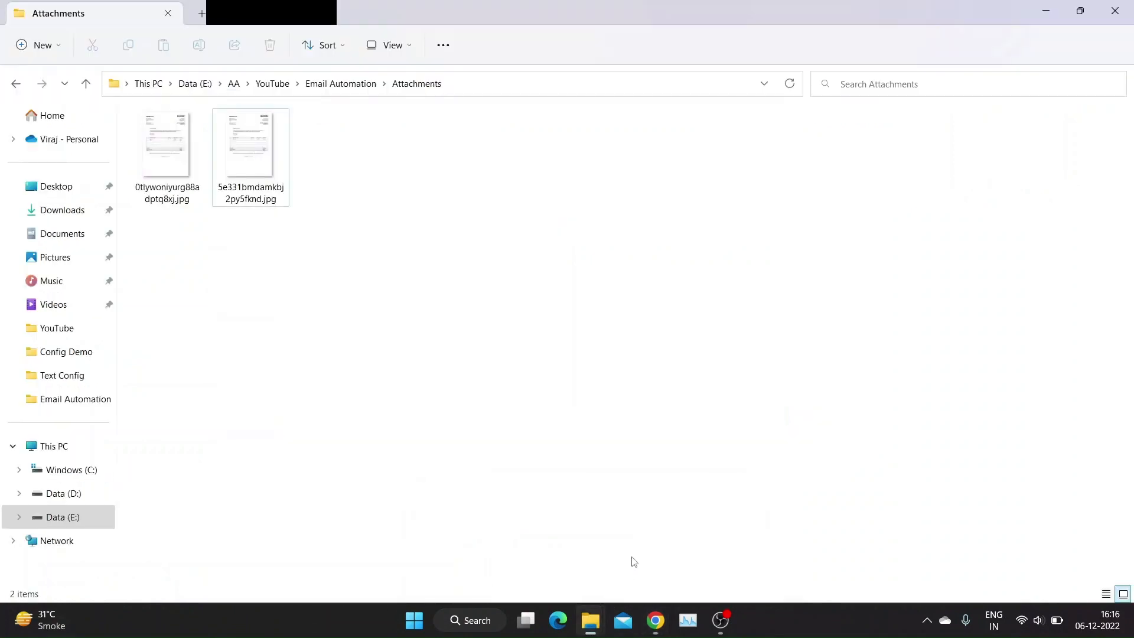
mouse_move(552, 472)
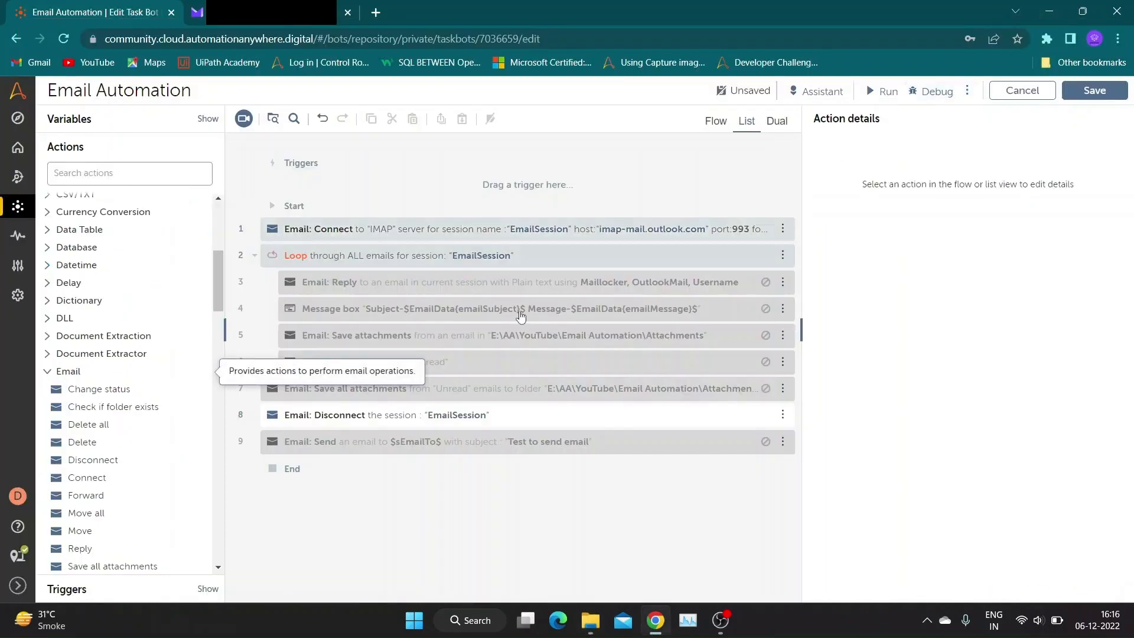
left_click(130, 173)
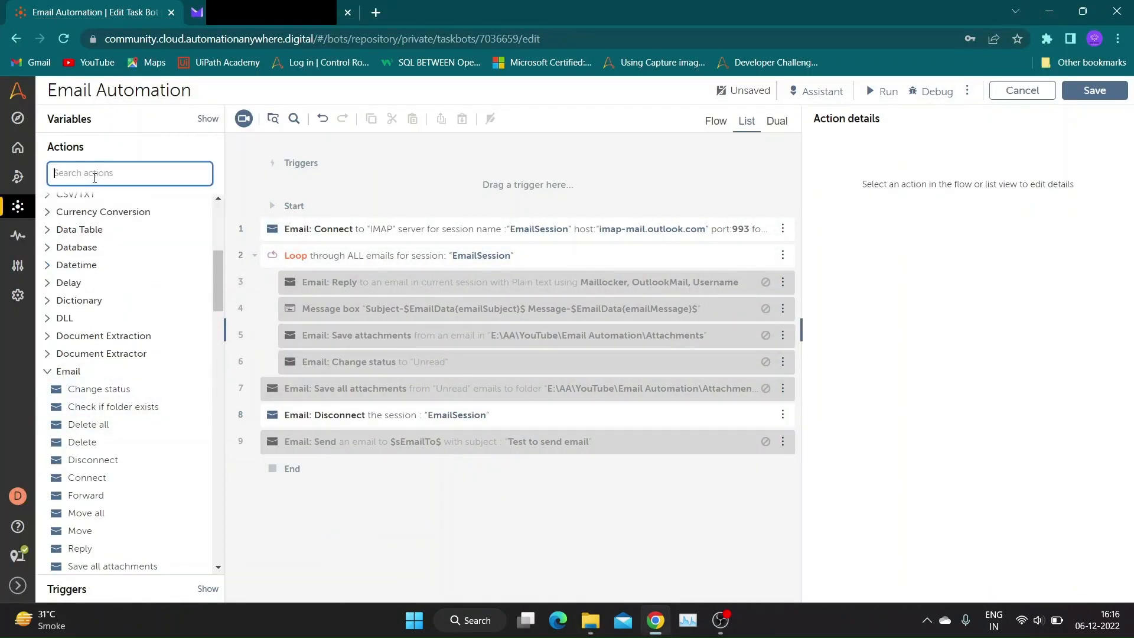
Create a List variable with File subtype named lAttachments
left_click(182, 120)
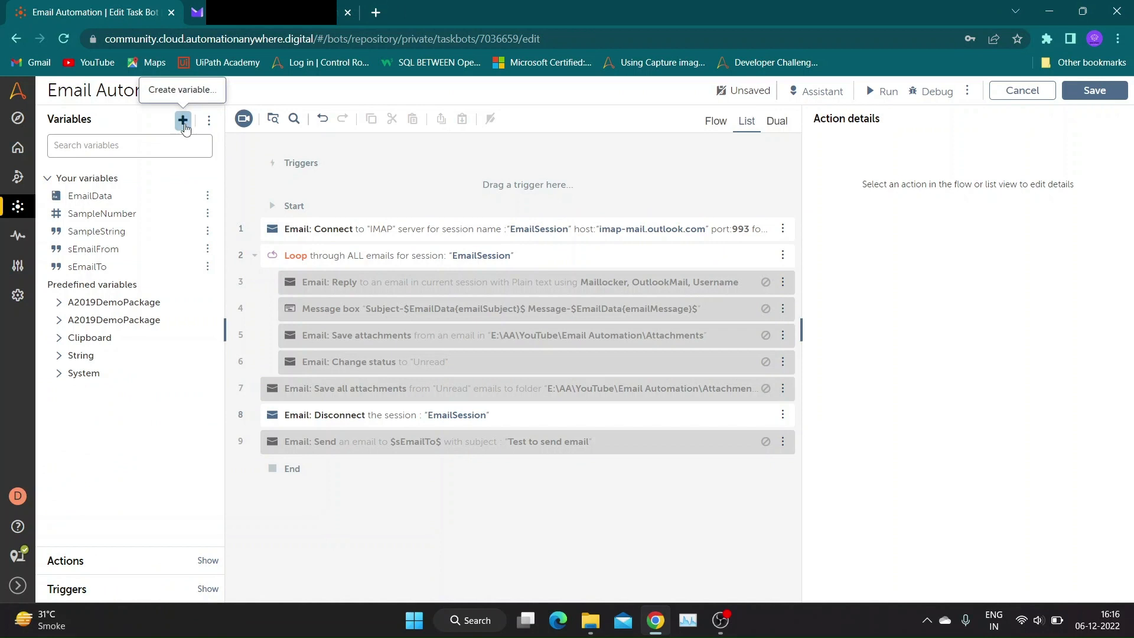
left_click(183, 120)
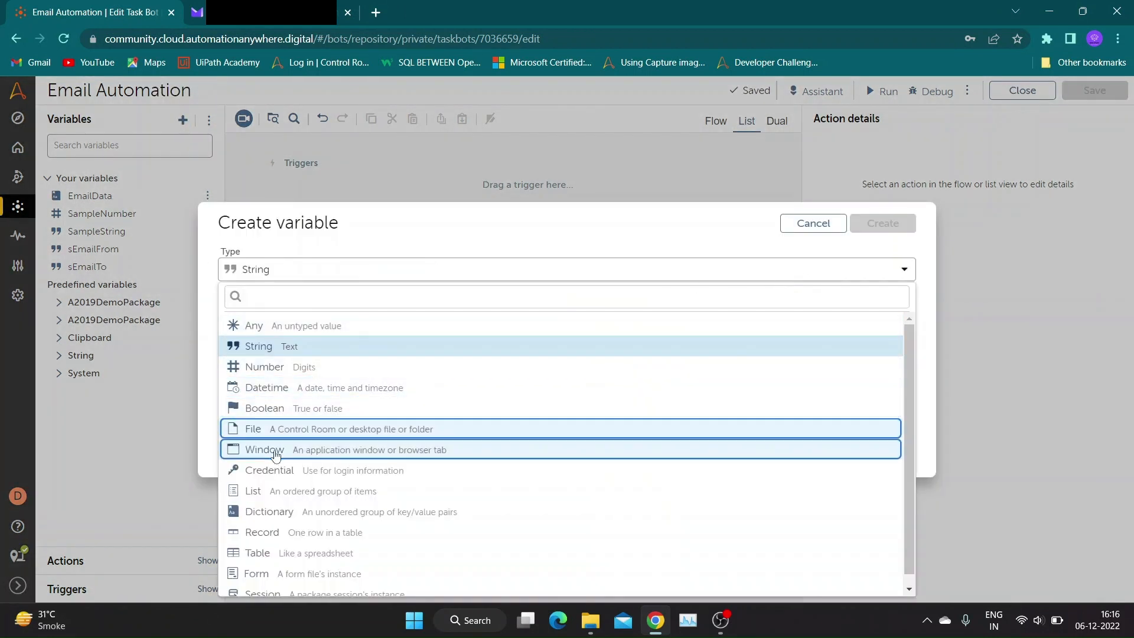
left_click(252, 490)
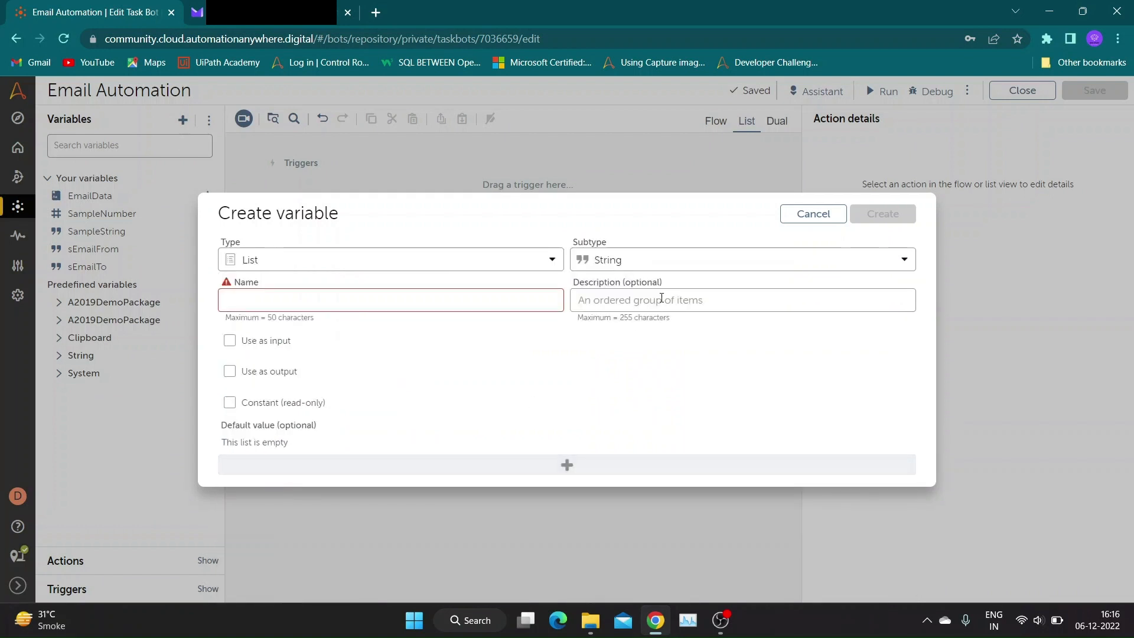
left_click(742, 259)
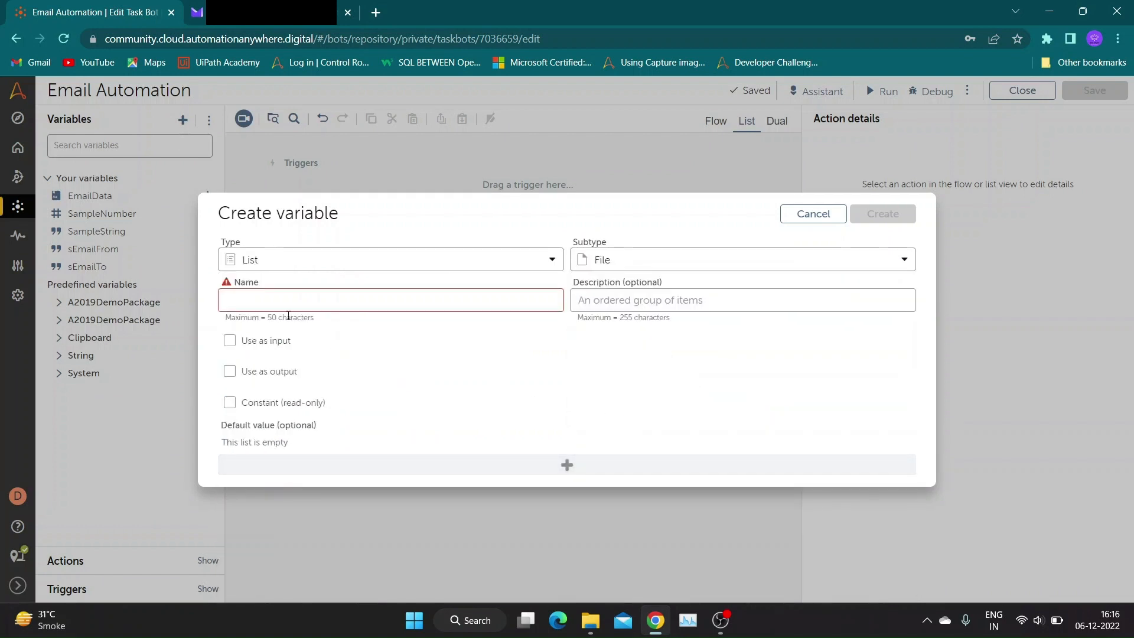
left_click(391, 300)
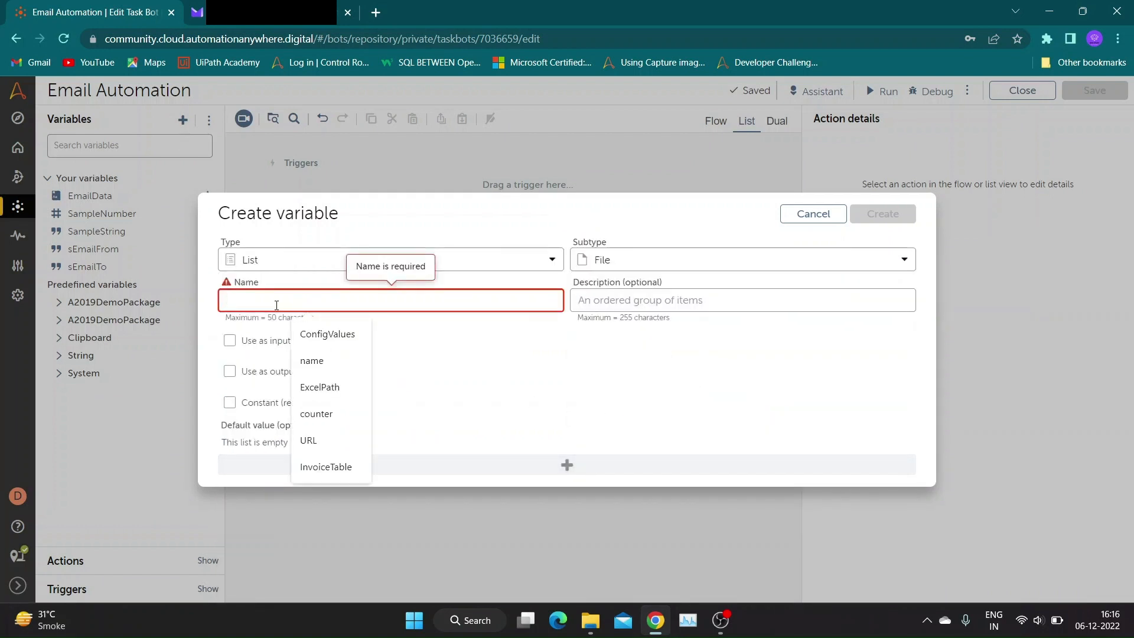
type("lAtt")
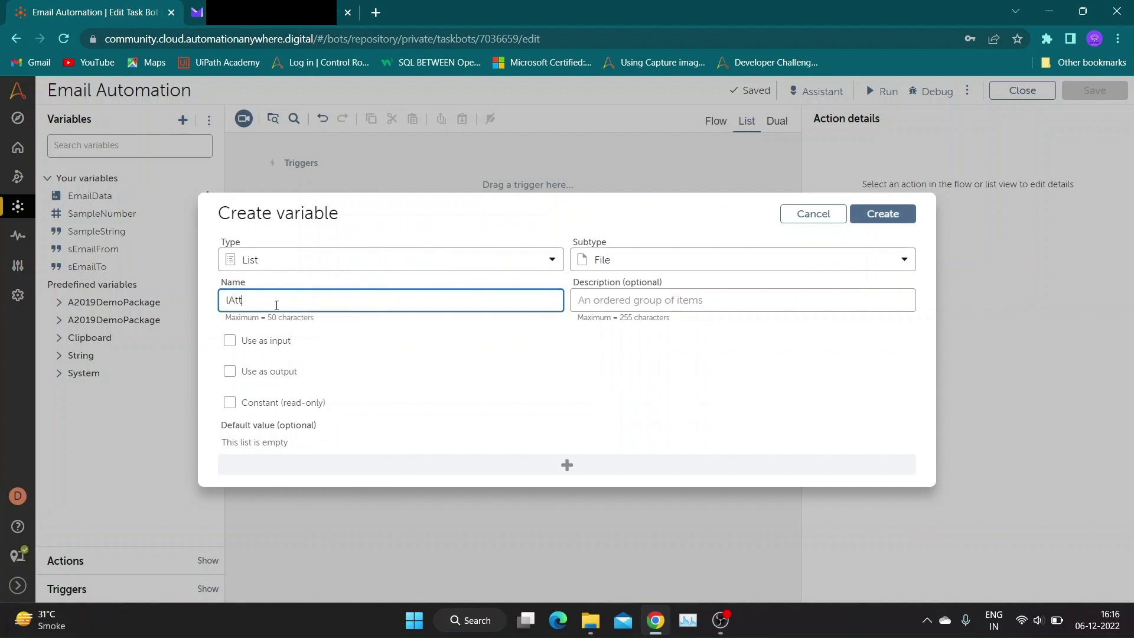
type("achments")
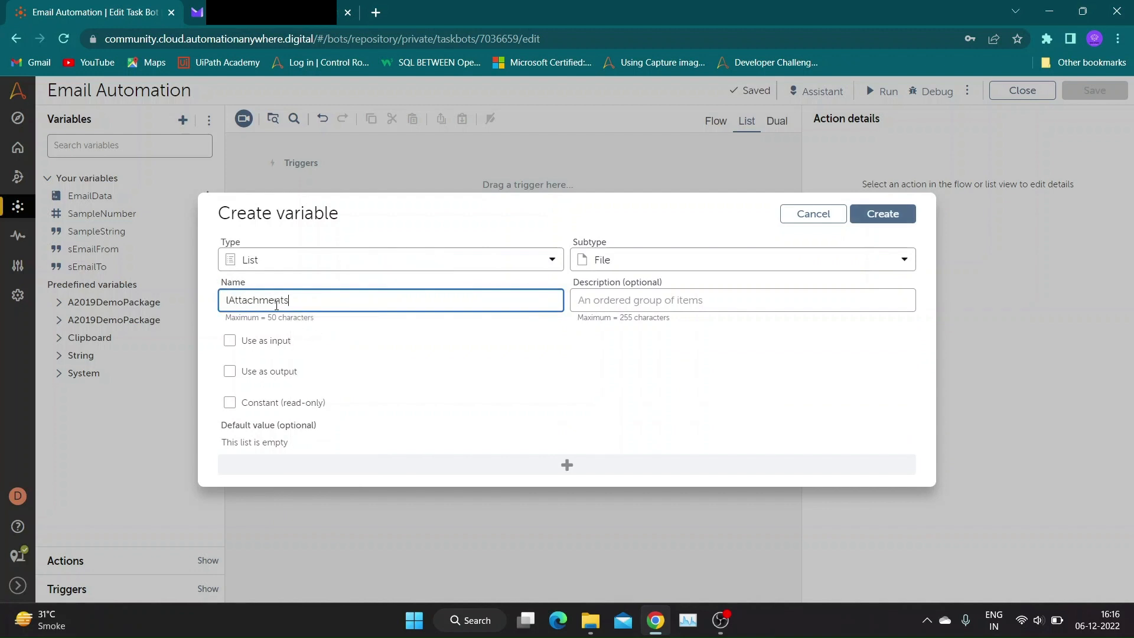
left_click(881, 214)
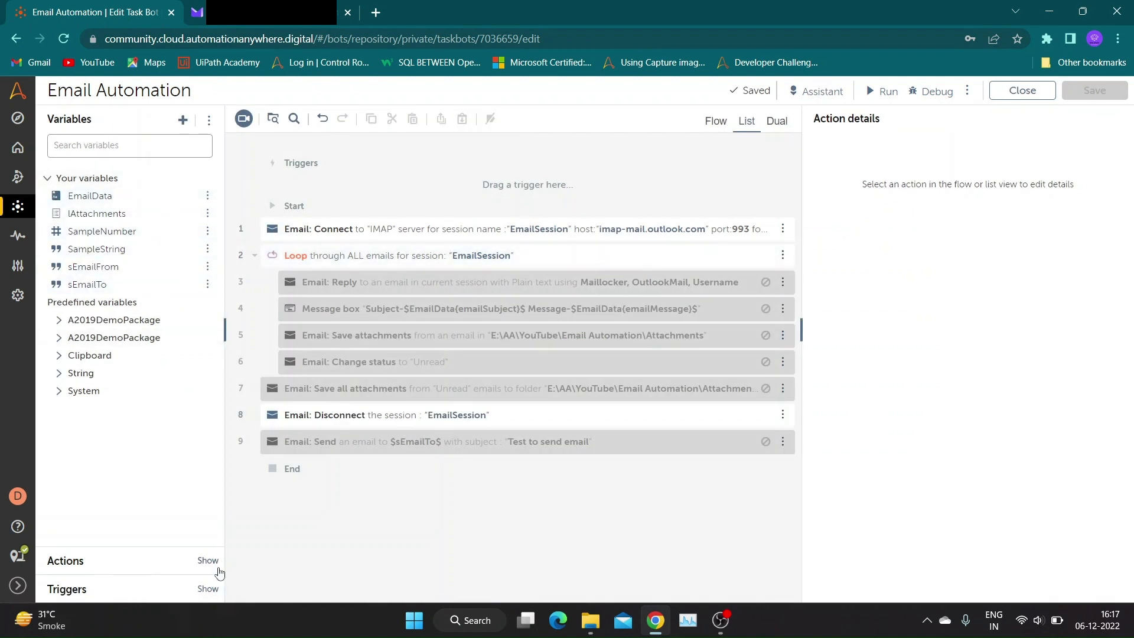
Add a List: Clear step inside the email loop that empties $lAttachments$, and save the bot
left_click(208, 560)
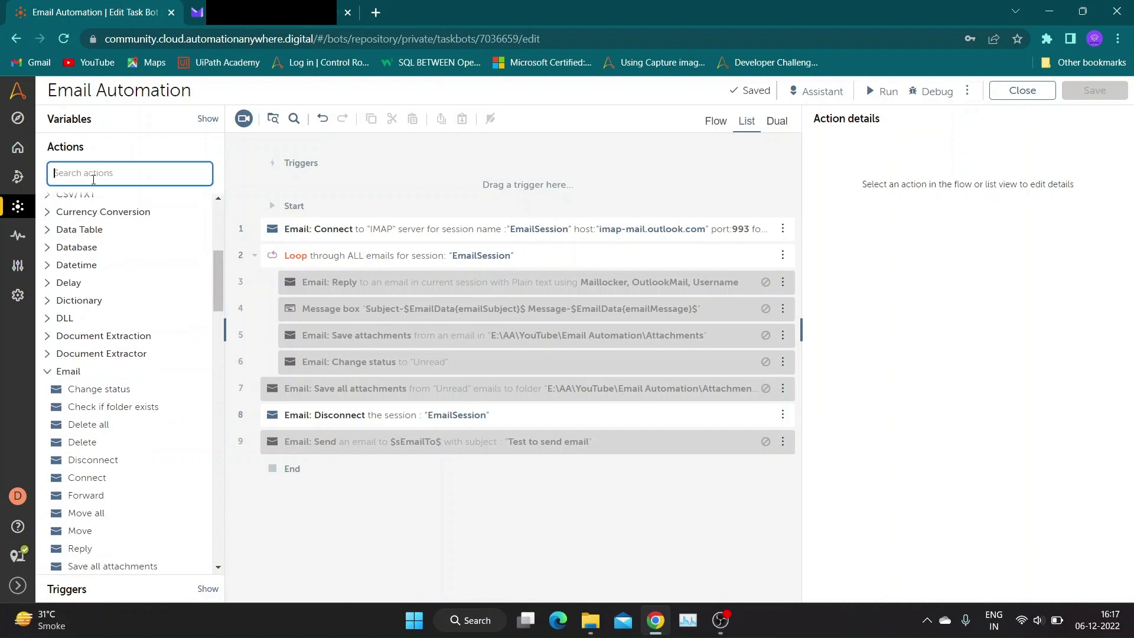
type("lis")
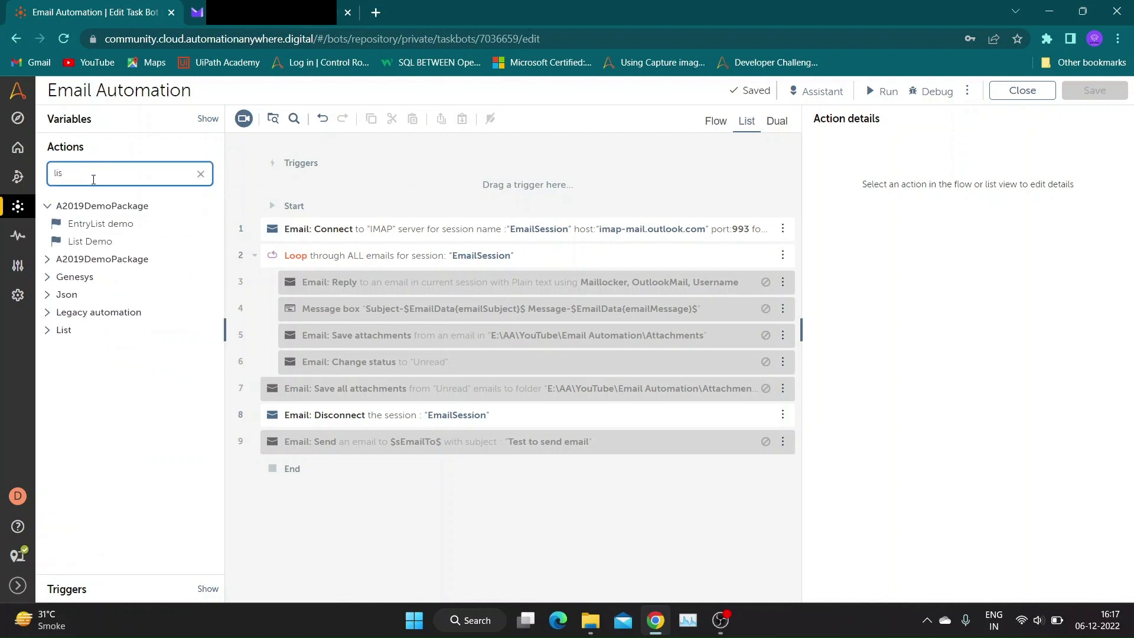
left_click(64, 330)
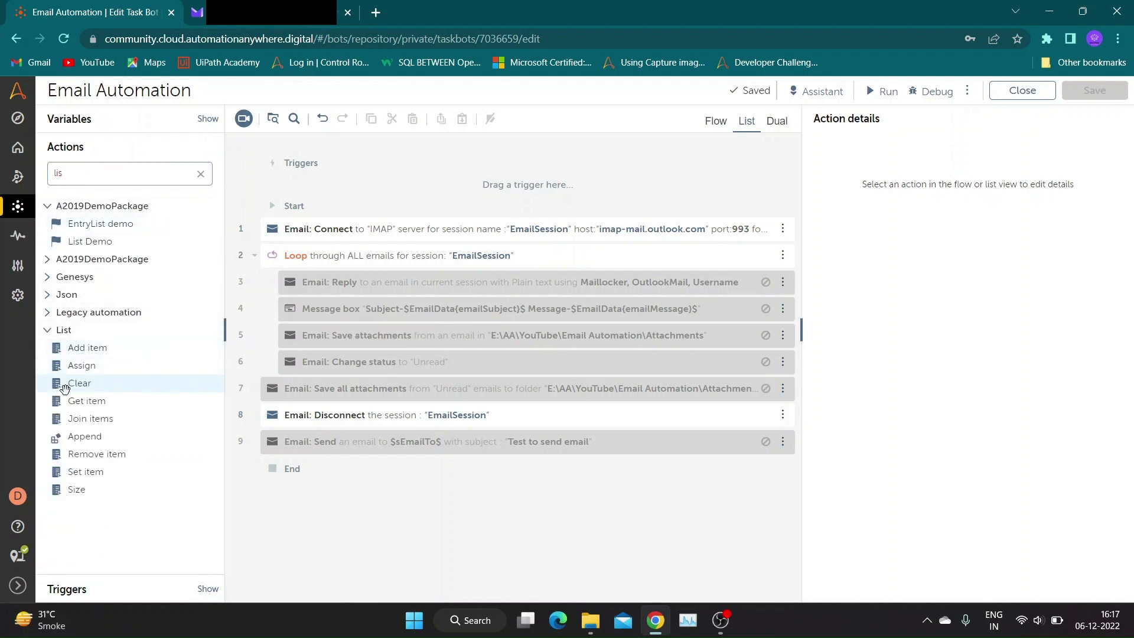
double_click(79, 383)
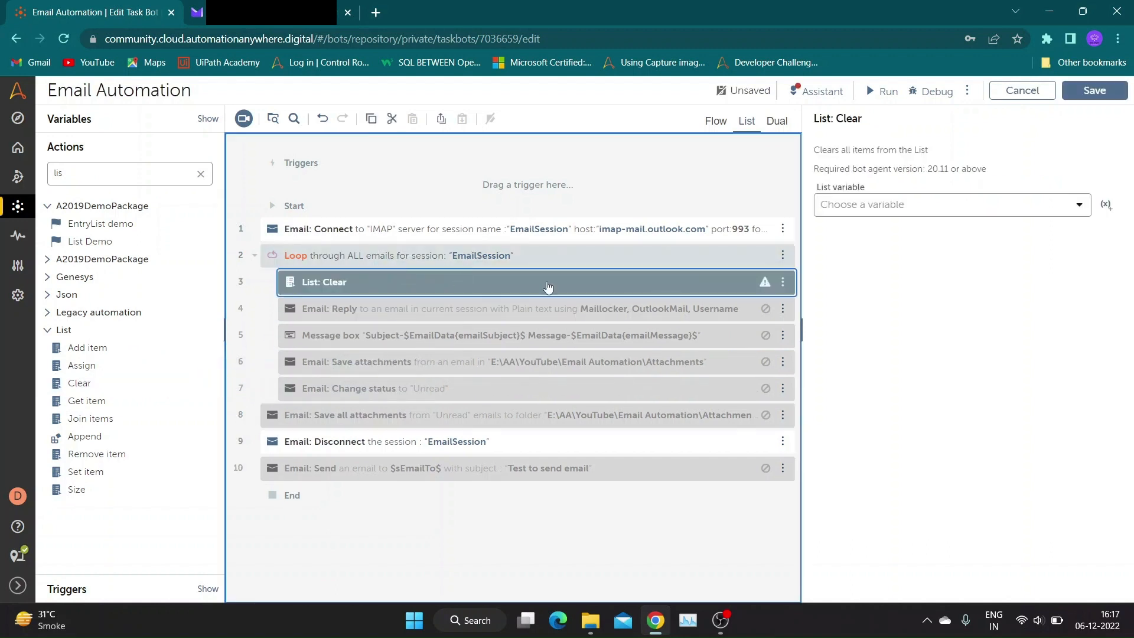
left_click(940, 205)
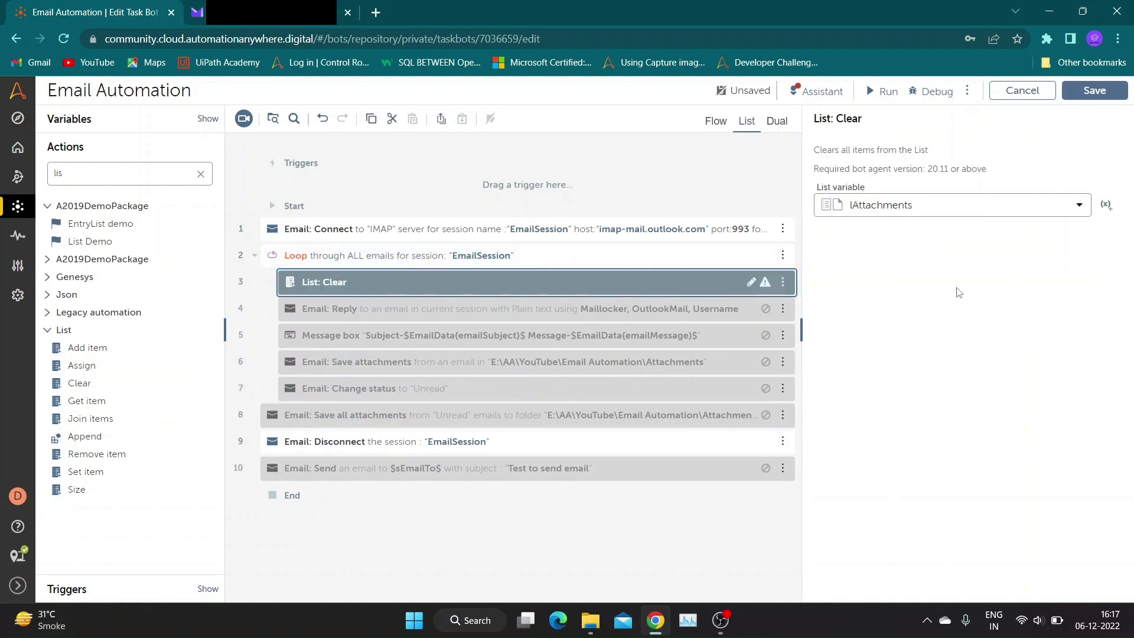
left_click(1092, 91)
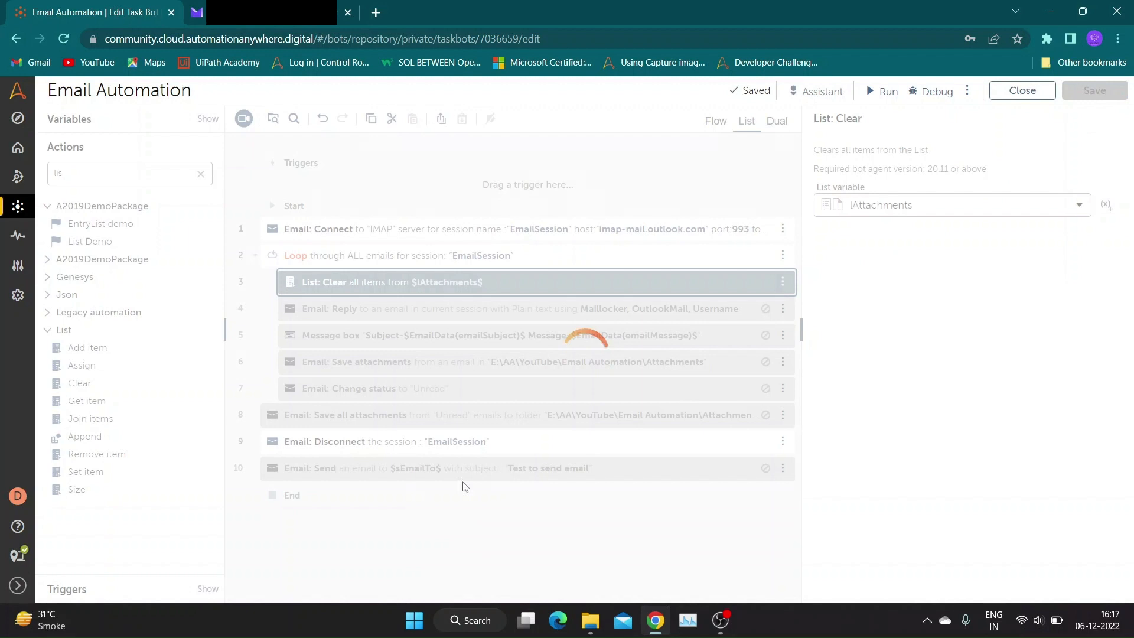
left_click(201, 173)
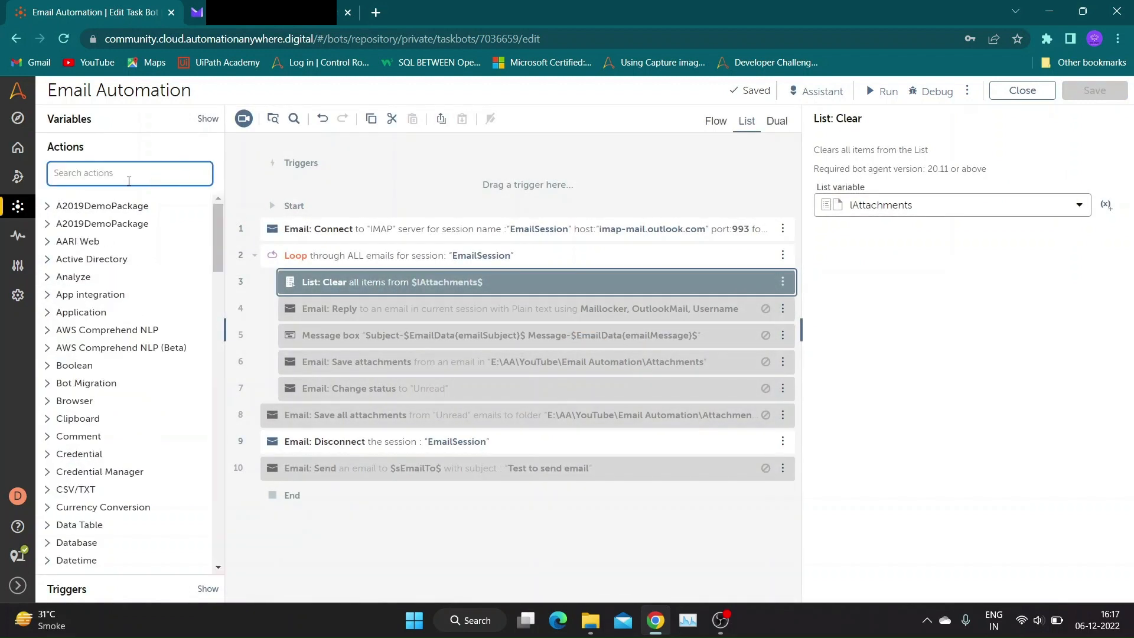
Set the nested loop to 'For each file in folder' on the Attachments folder, assigning to a new AttachmentFile dictionary, and save
type("loop")
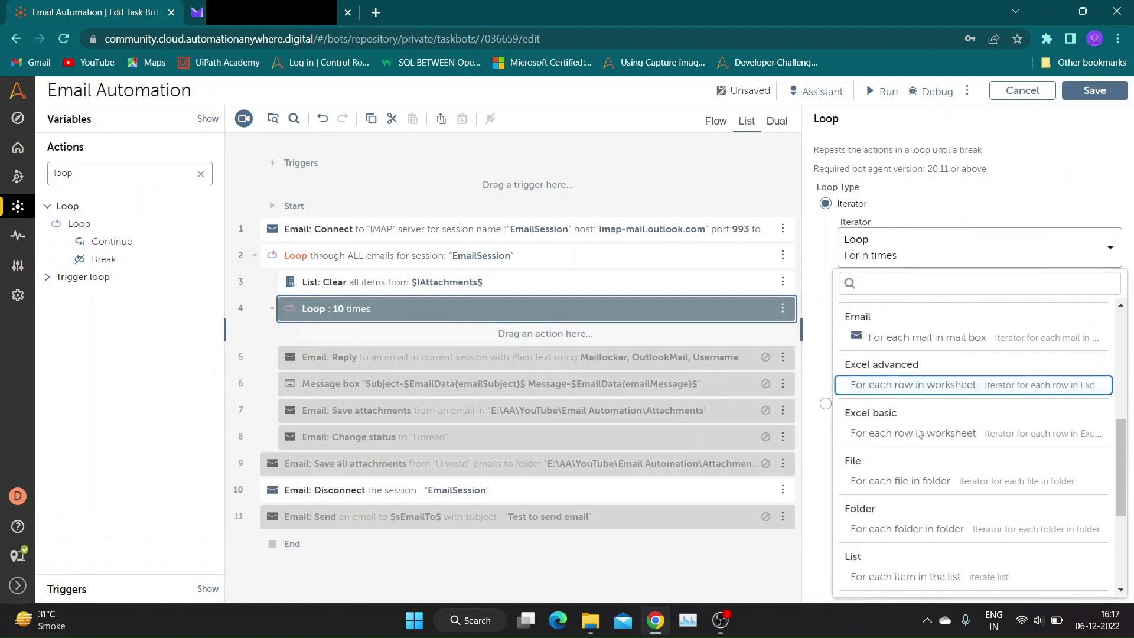
left_click(900, 481)
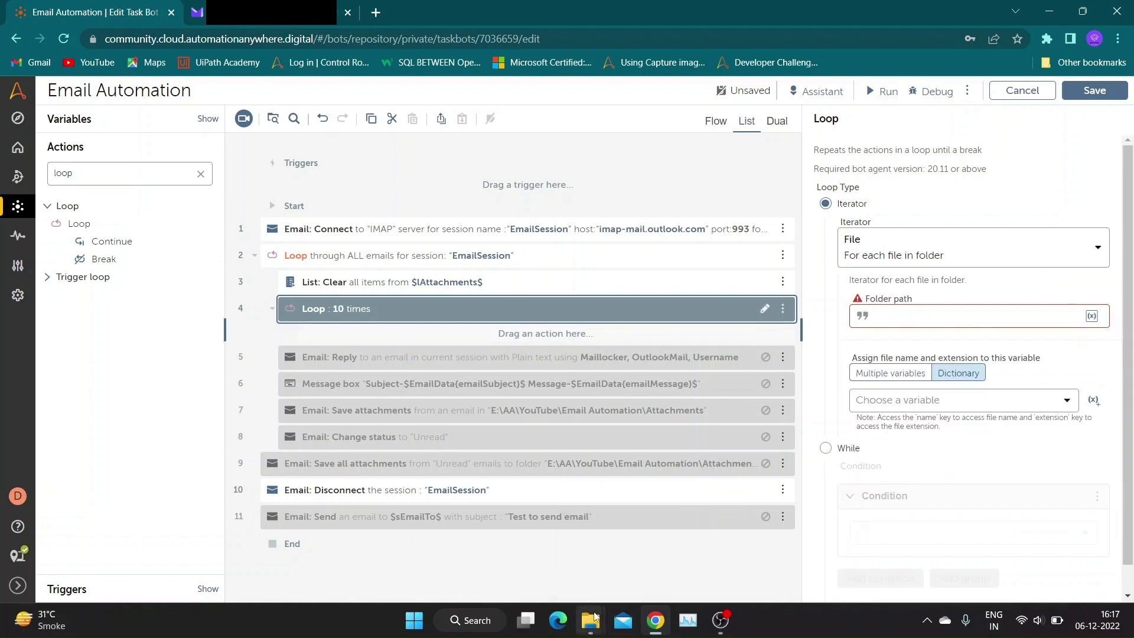
left_click(591, 620)
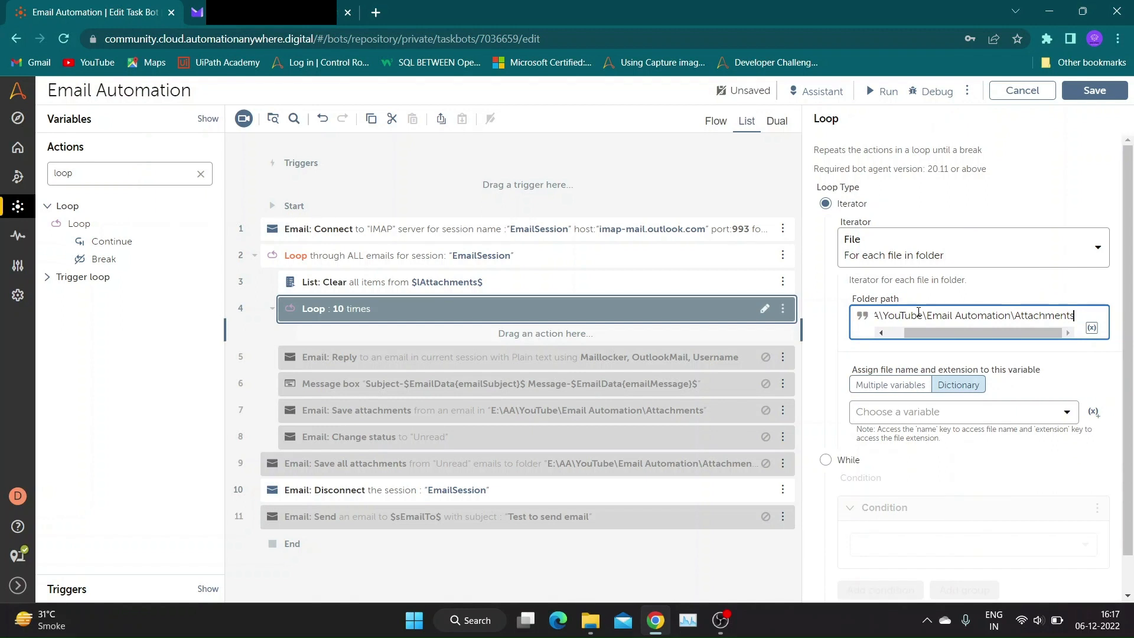
scroll("down", 3)
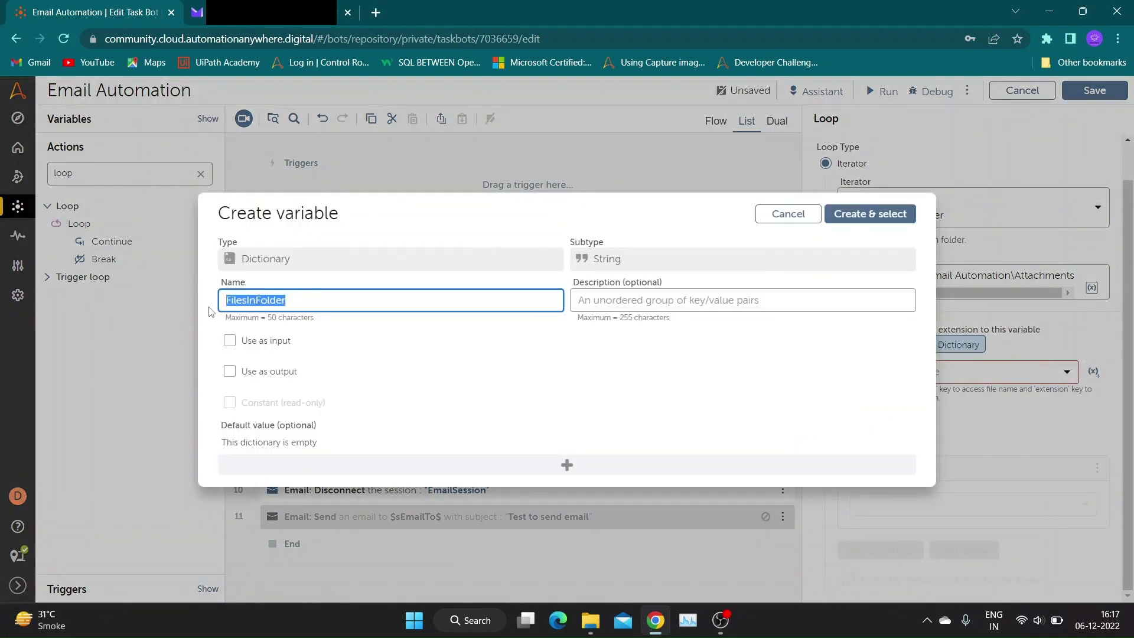
type("Attachm")
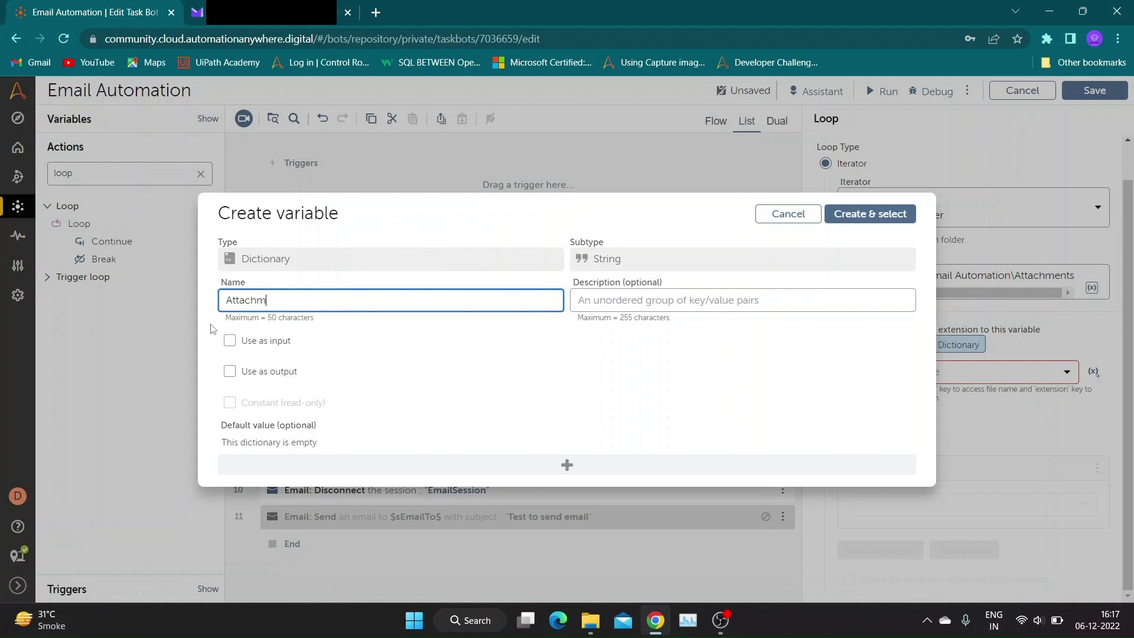
type("ent")
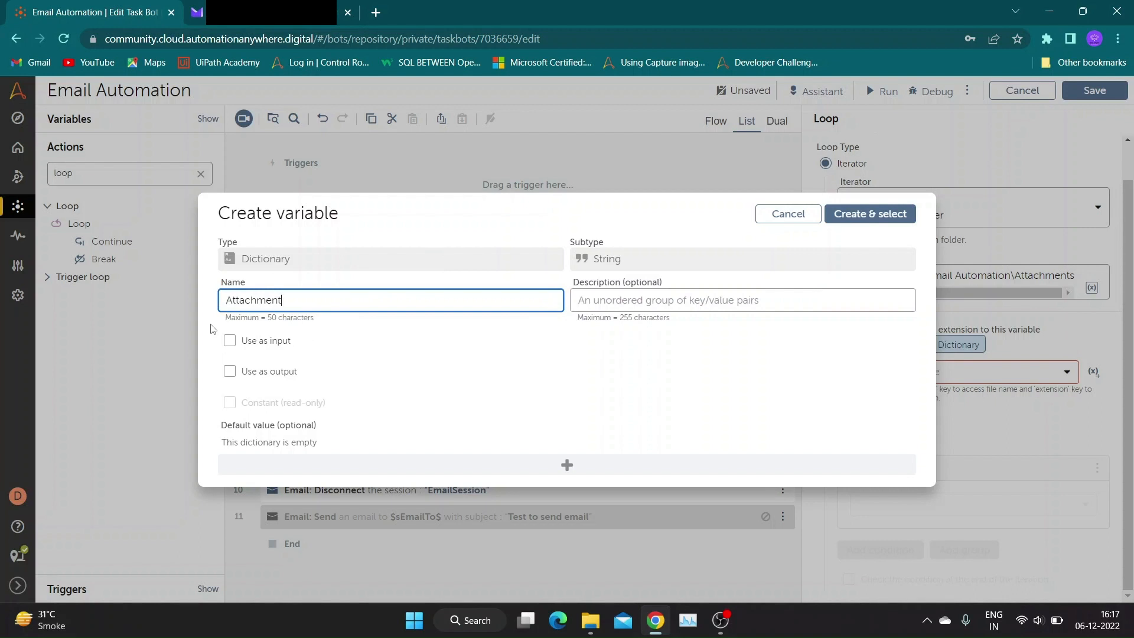
type("File")
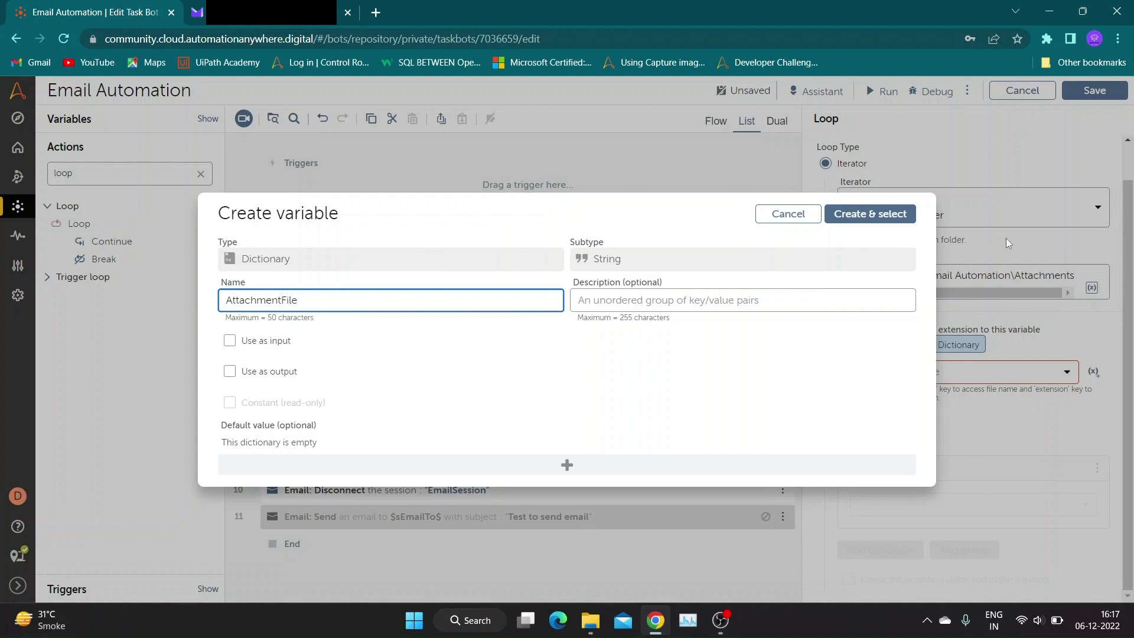
left_click(868, 214)
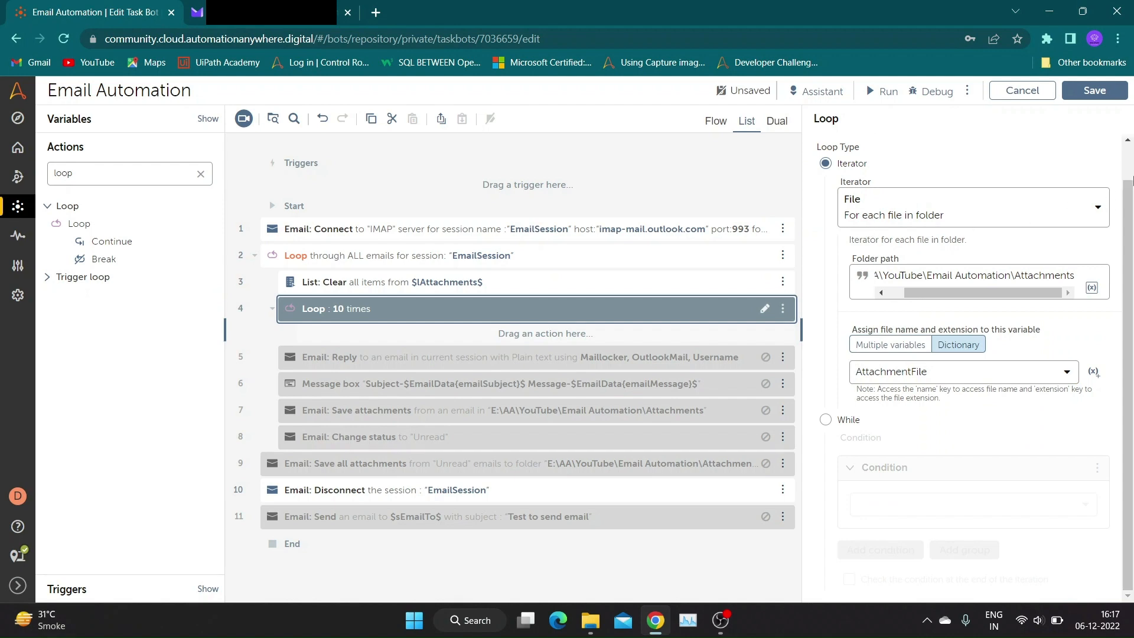
left_click(1092, 90)
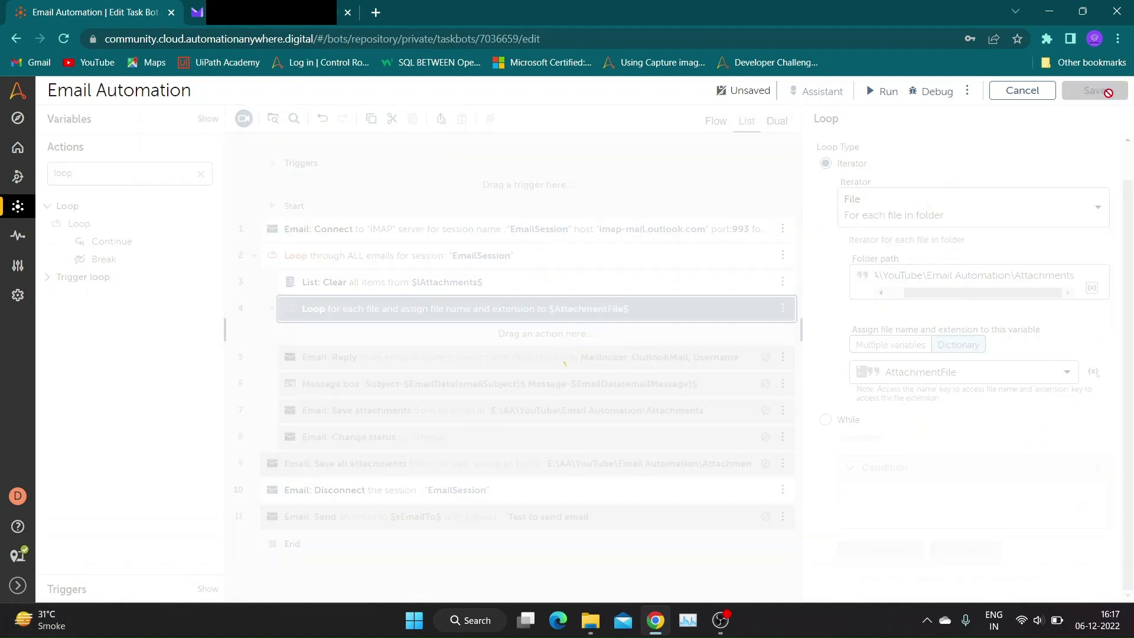
left_click(1093, 91)
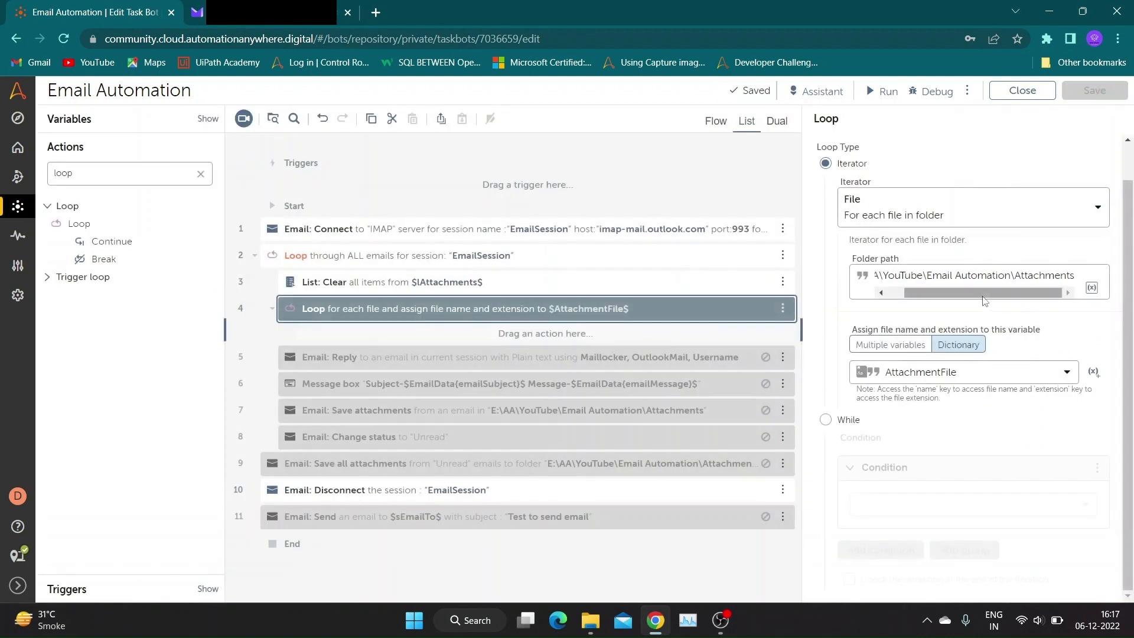
Create a File-type variable named FileDetails
left_click(972, 275)
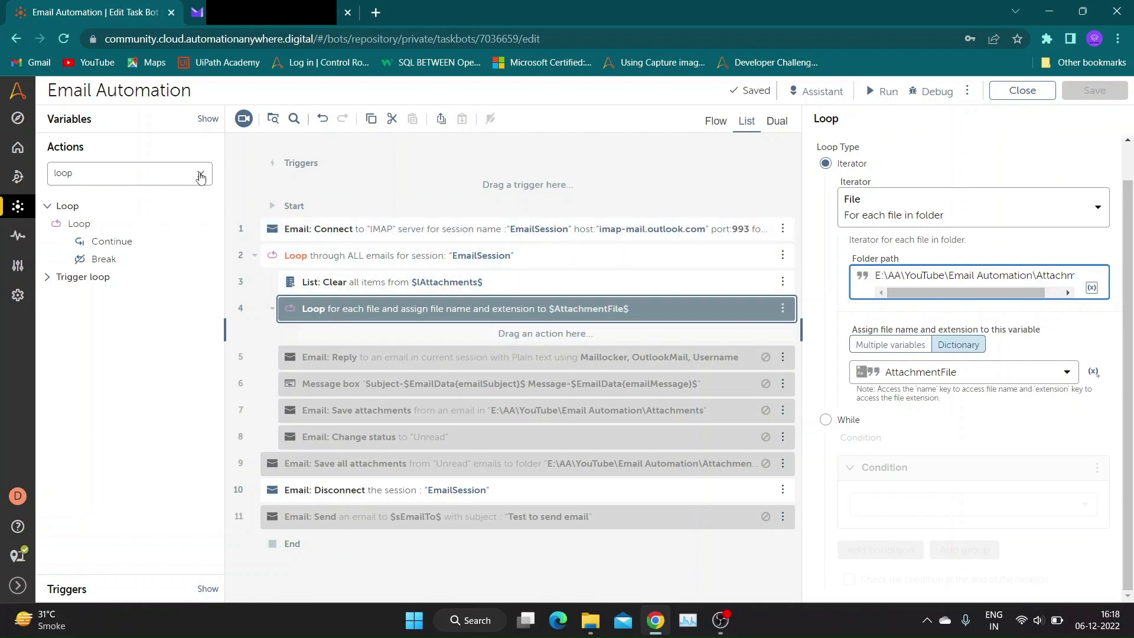
left_click(201, 176)
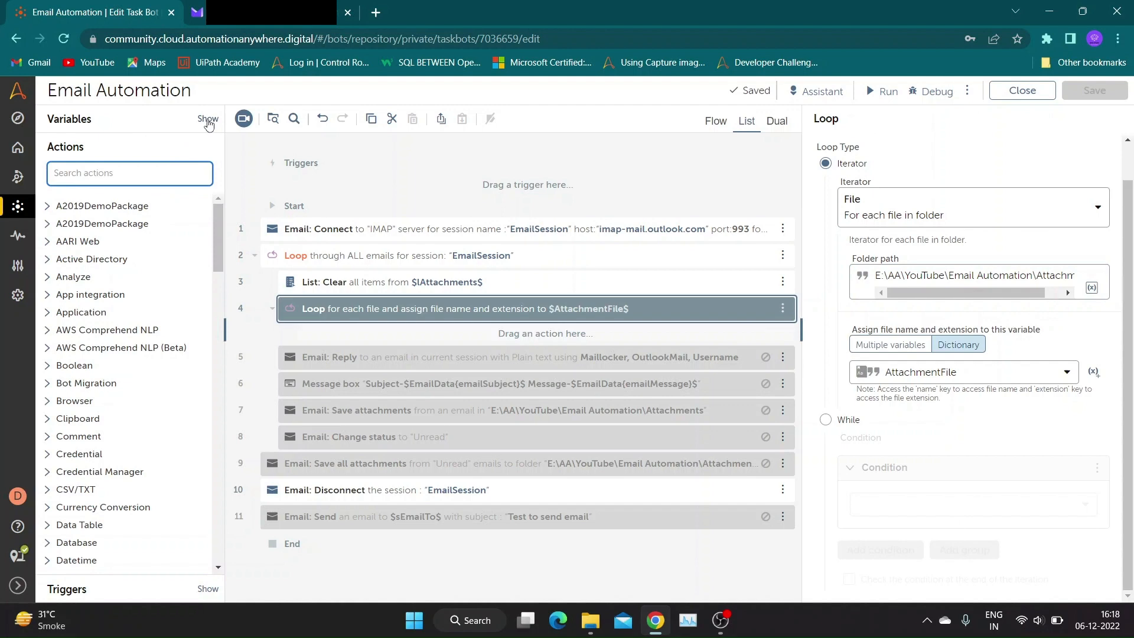
left_click(207, 120)
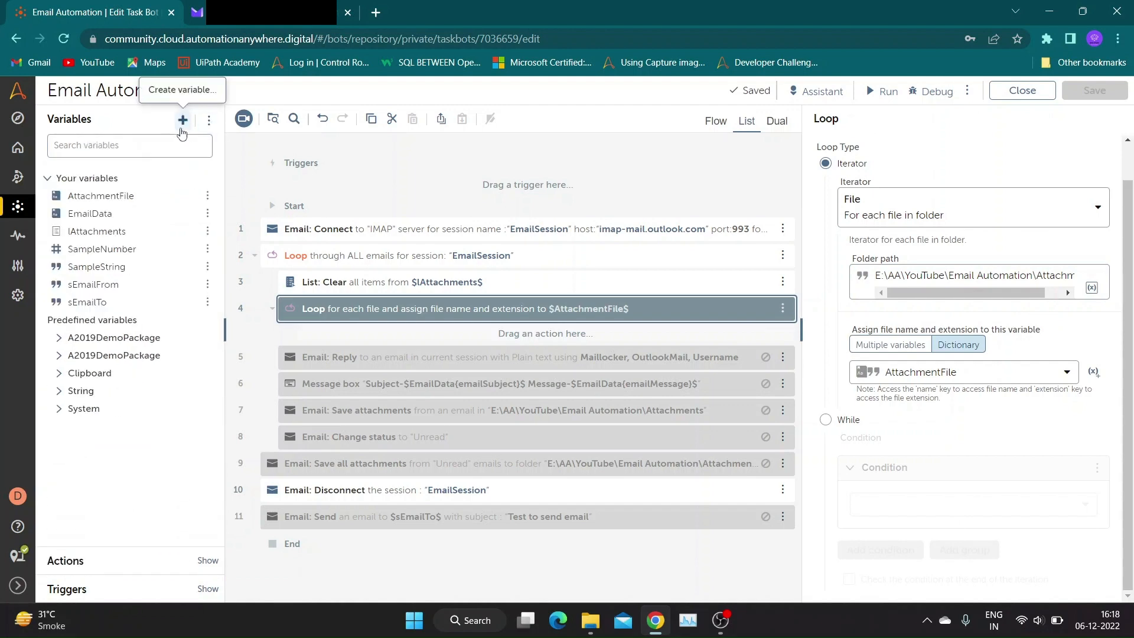
left_click(182, 120)
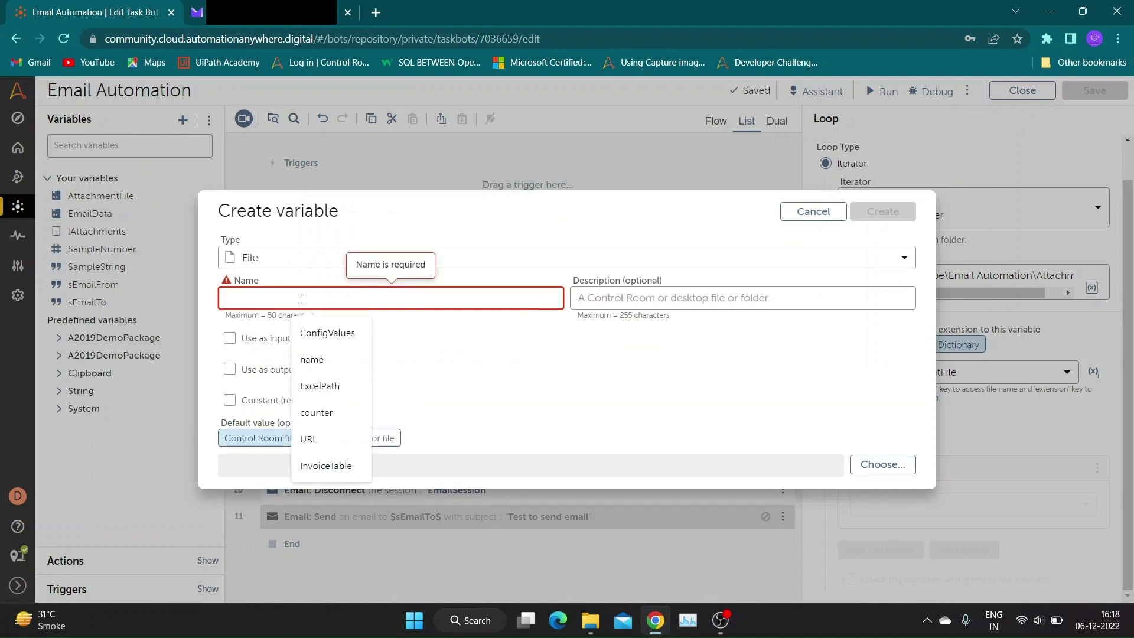
type("FileDea")
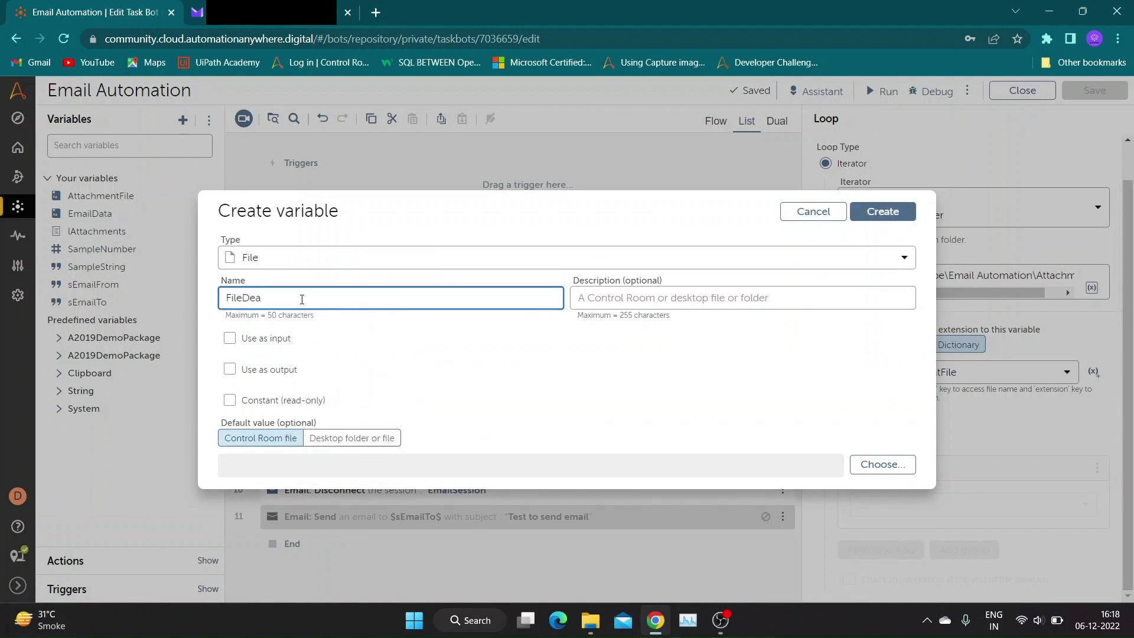
type("tails")
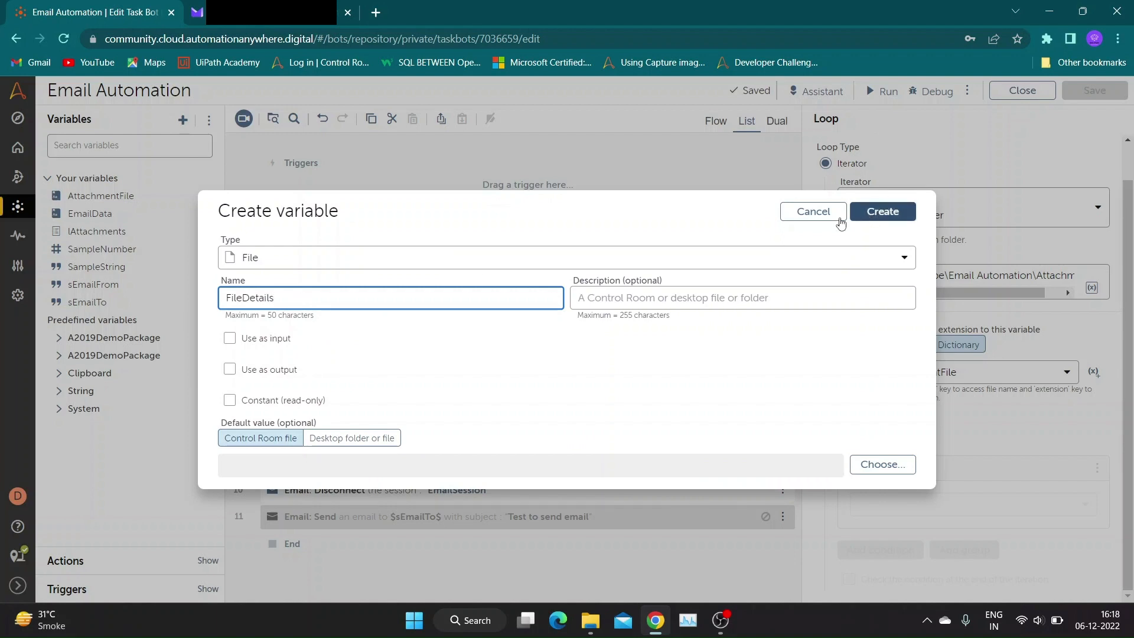
left_click(881, 212)
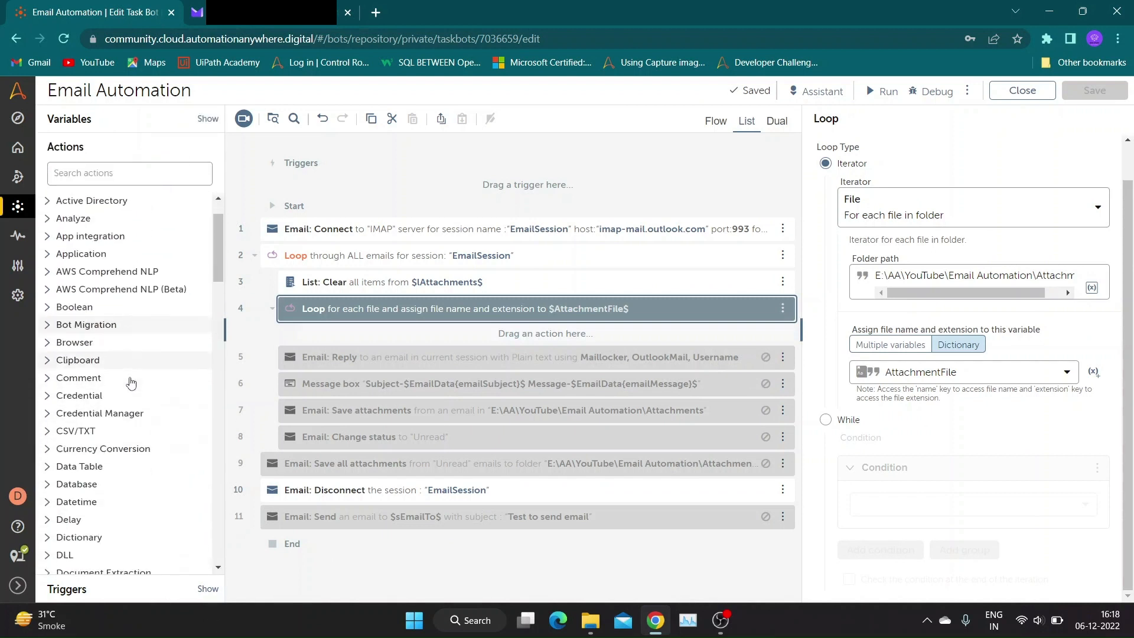
Add a File: Assign step with a desktop path E:\AA\YouTube\Email Automation\Attachments\ plus $AttachmentFile{name}$
left_click(64, 369)
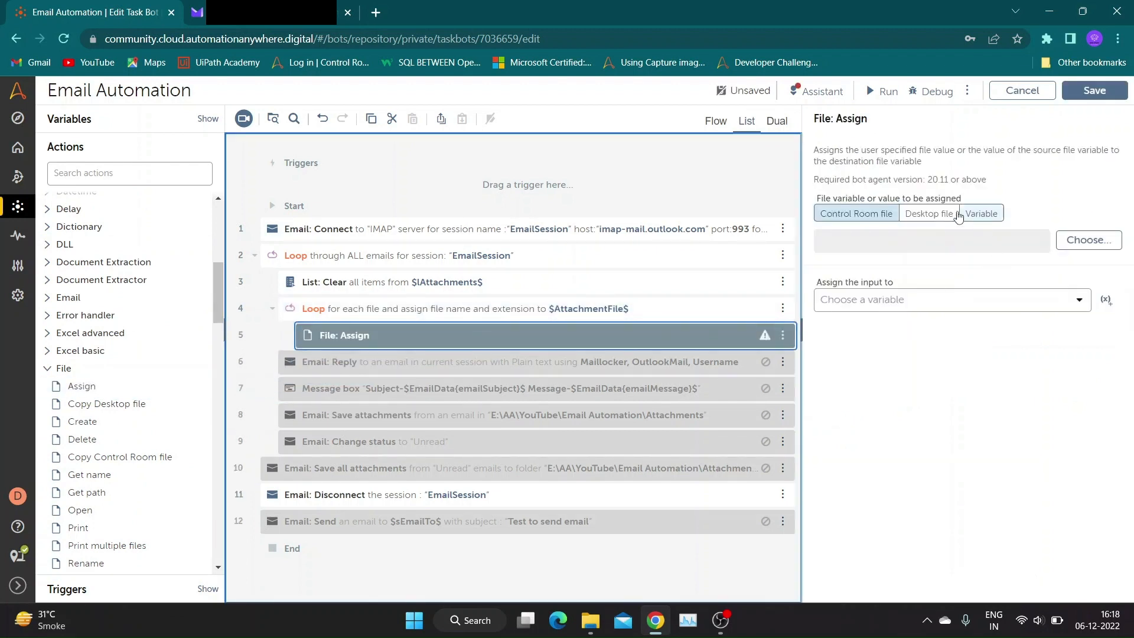
left_click(929, 214)
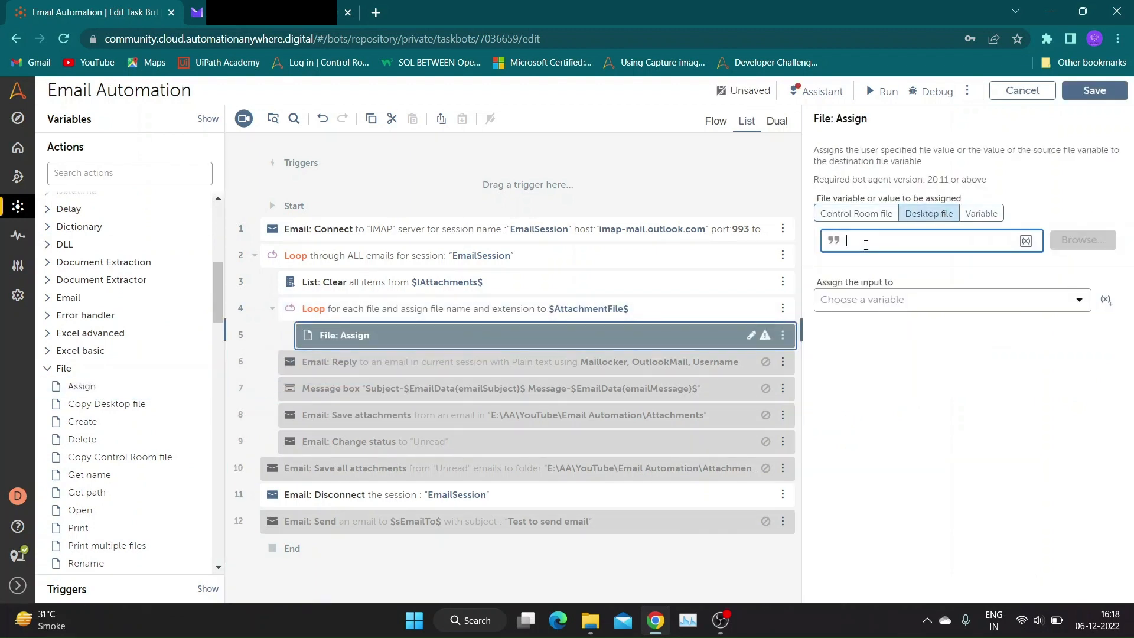
type("E:\\AA\\YouTube\\Email Automation\\Attachments")
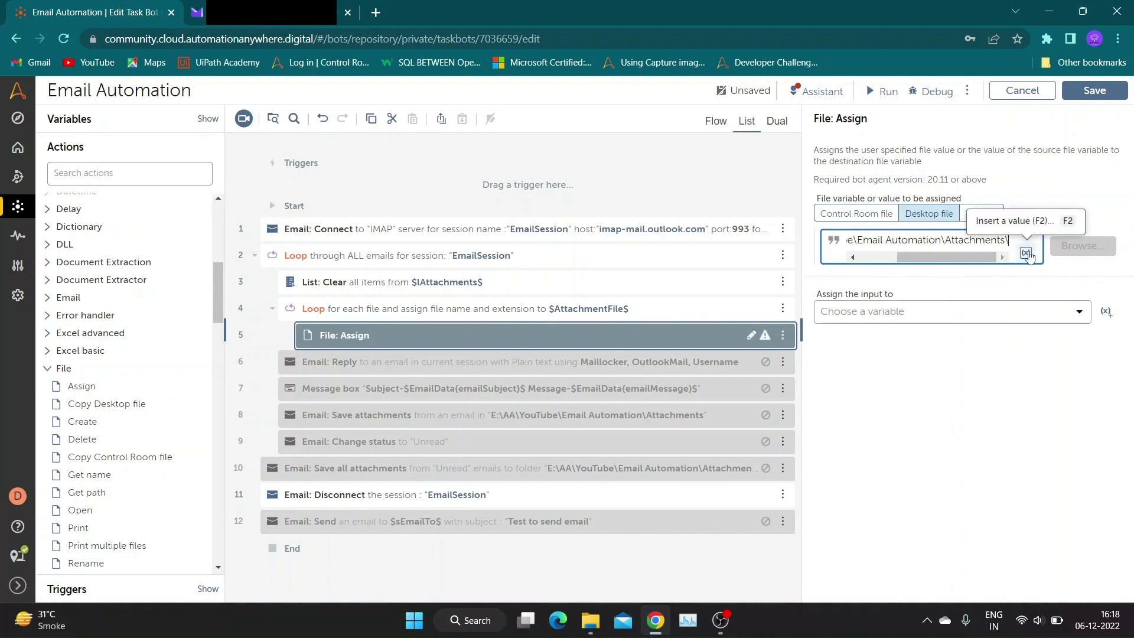
left_click(1026, 252)
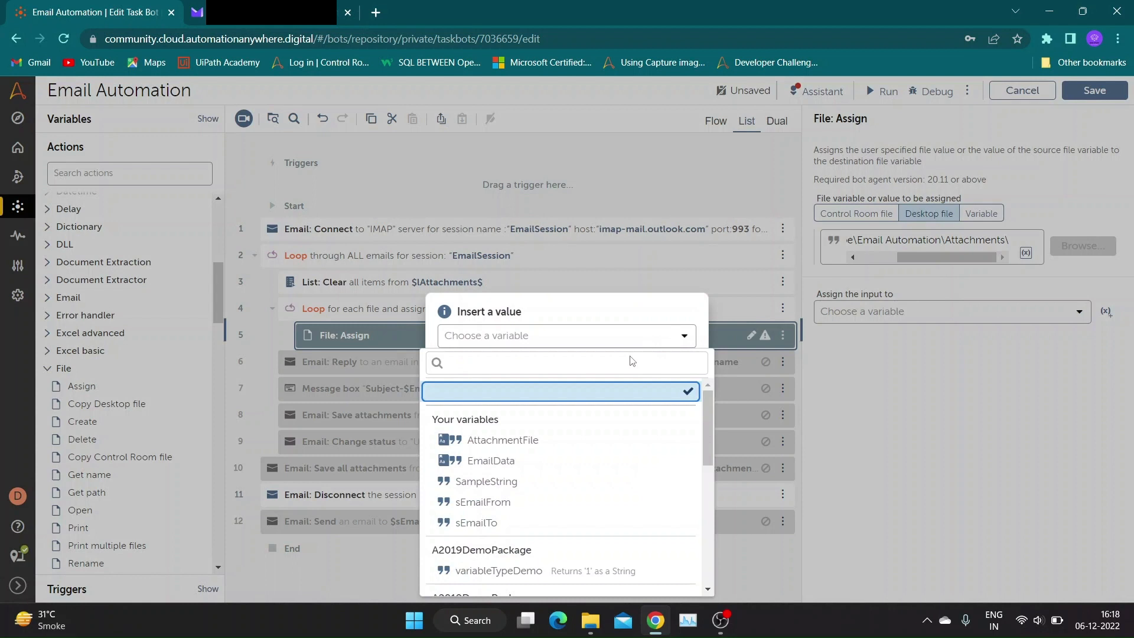
mouse_move(521, 460)
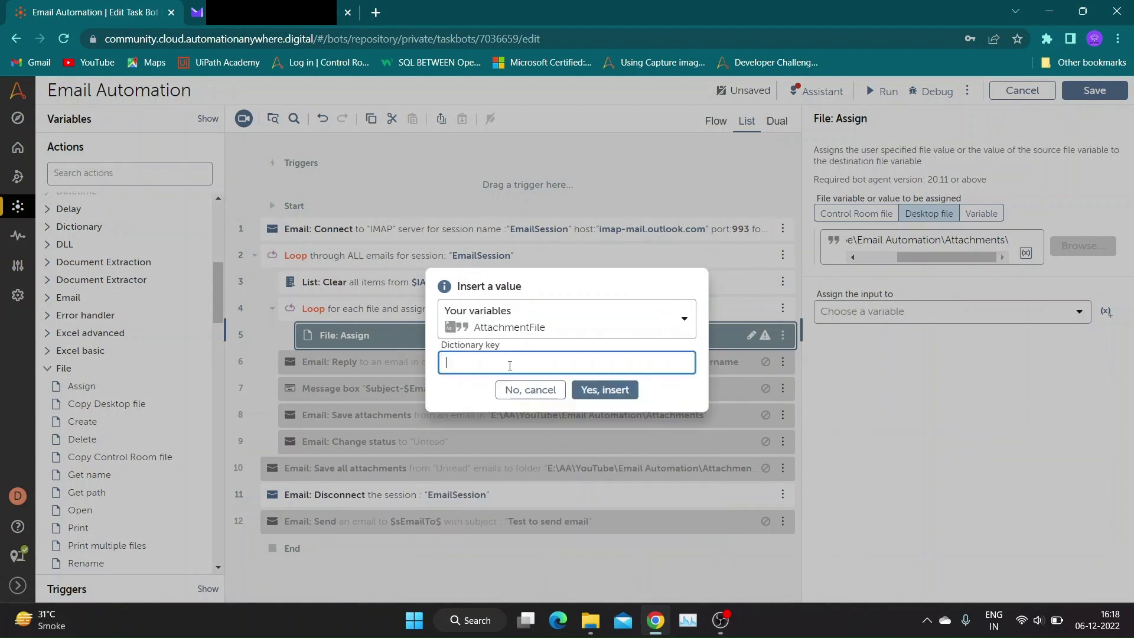
type("name")
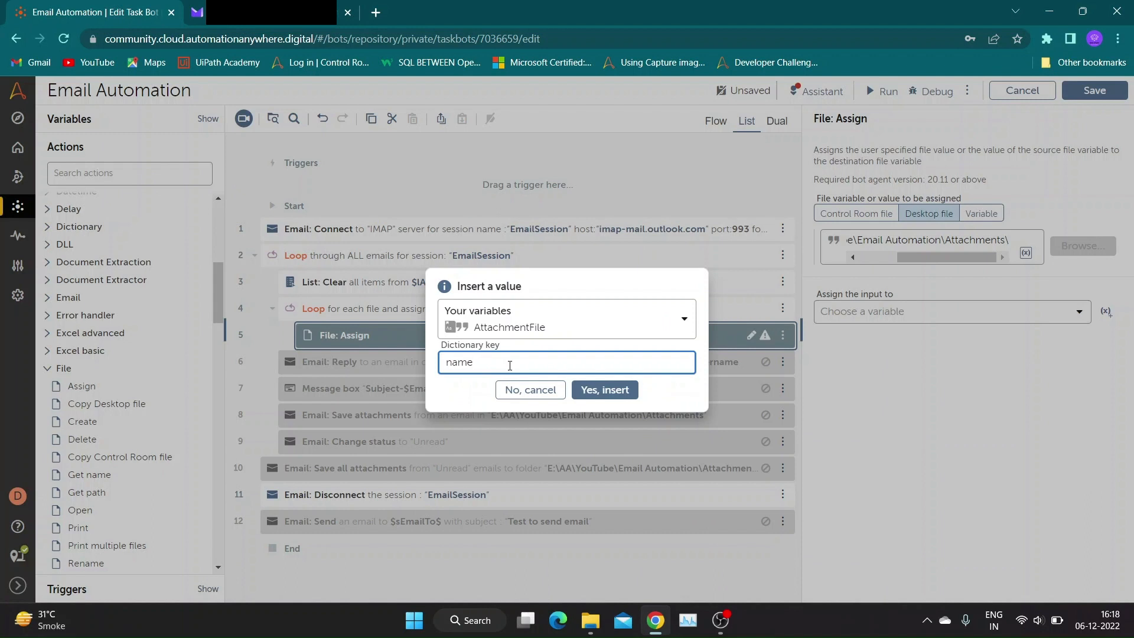
left_click(604, 390)
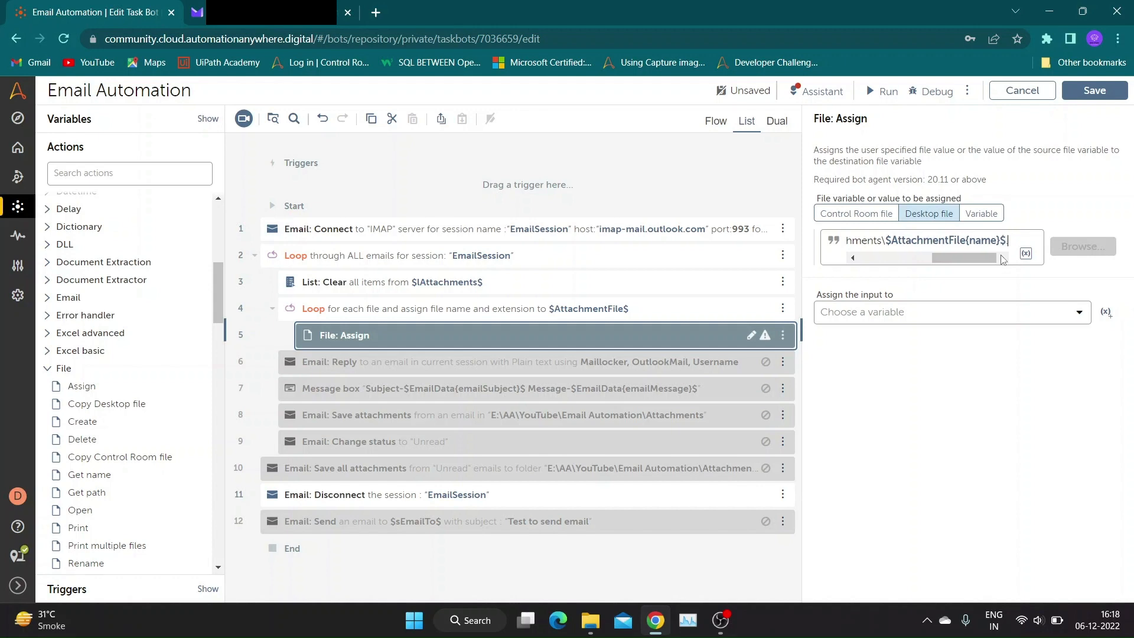
Append .$AttachmentFile{extension}$ to the path, assign it to FileDetails, and save the bot
left_click(1025, 253)
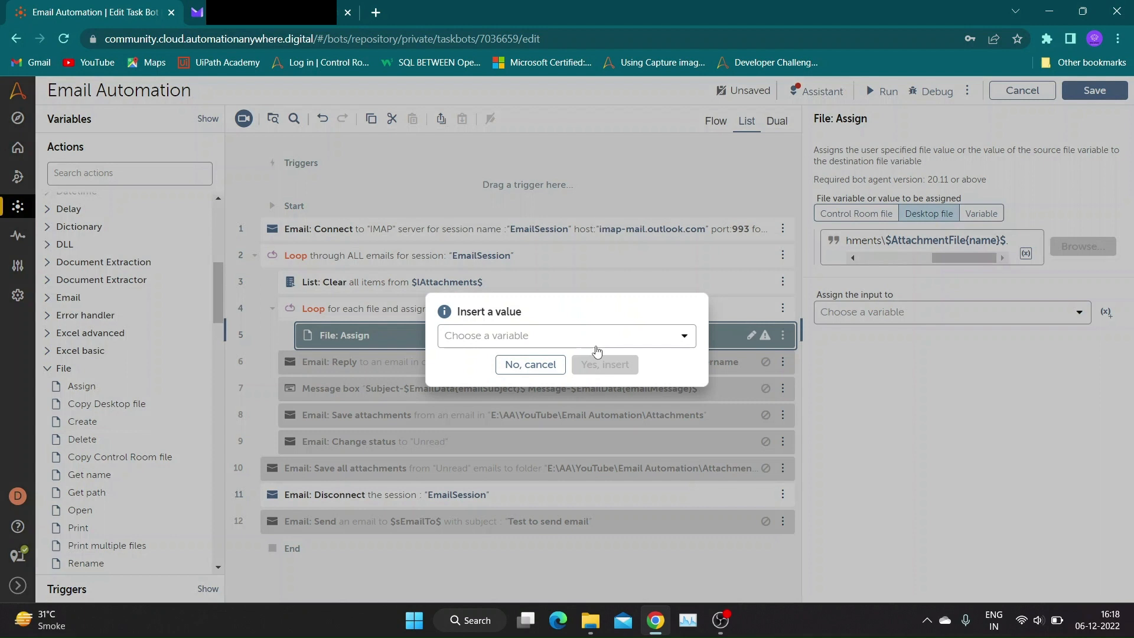
left_click(564, 334)
type("ext")
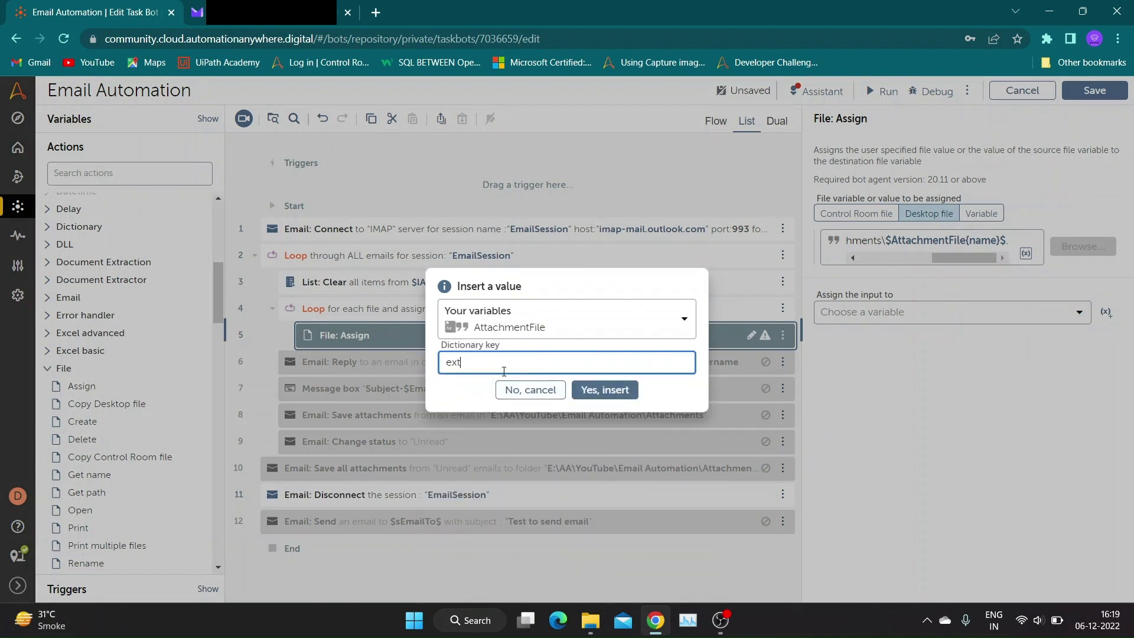
type("ension")
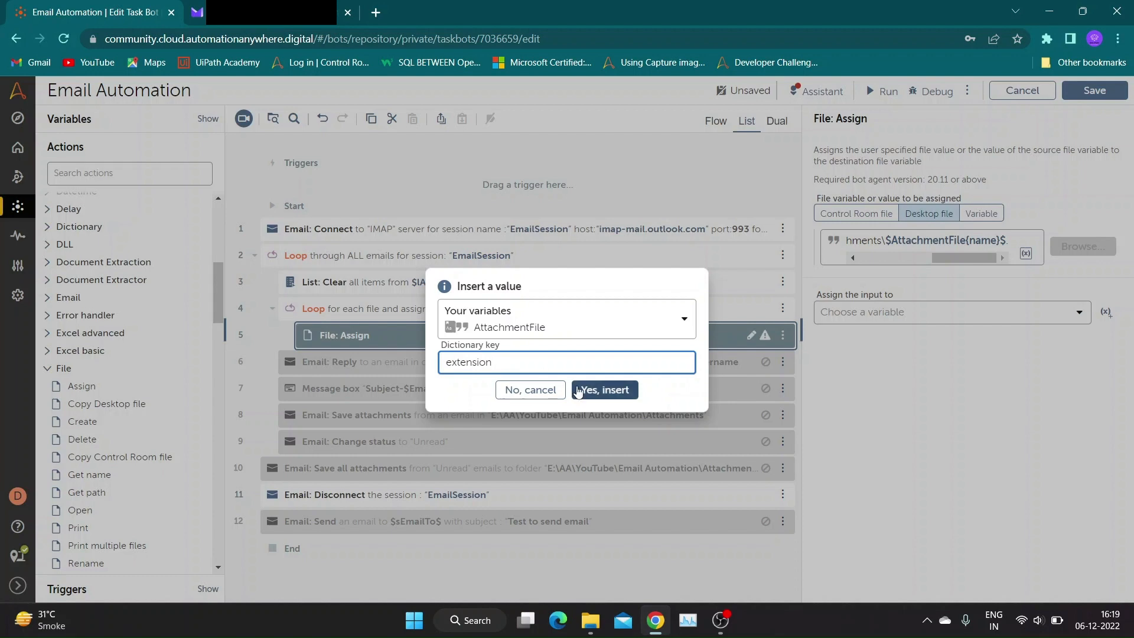
left_click(603, 389)
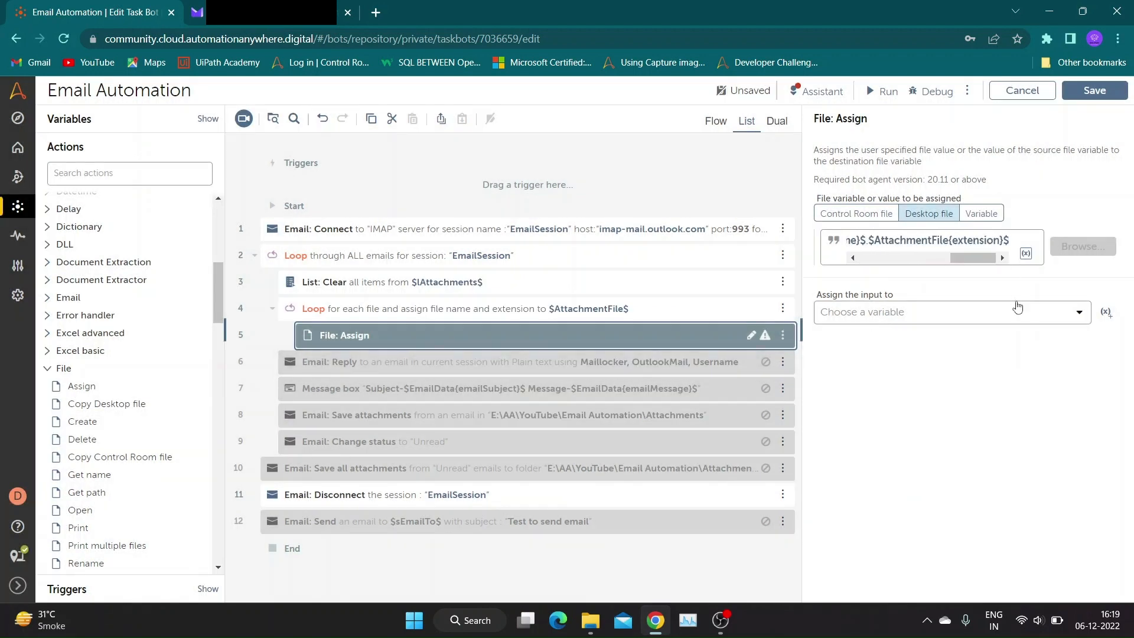
left_click(940, 312)
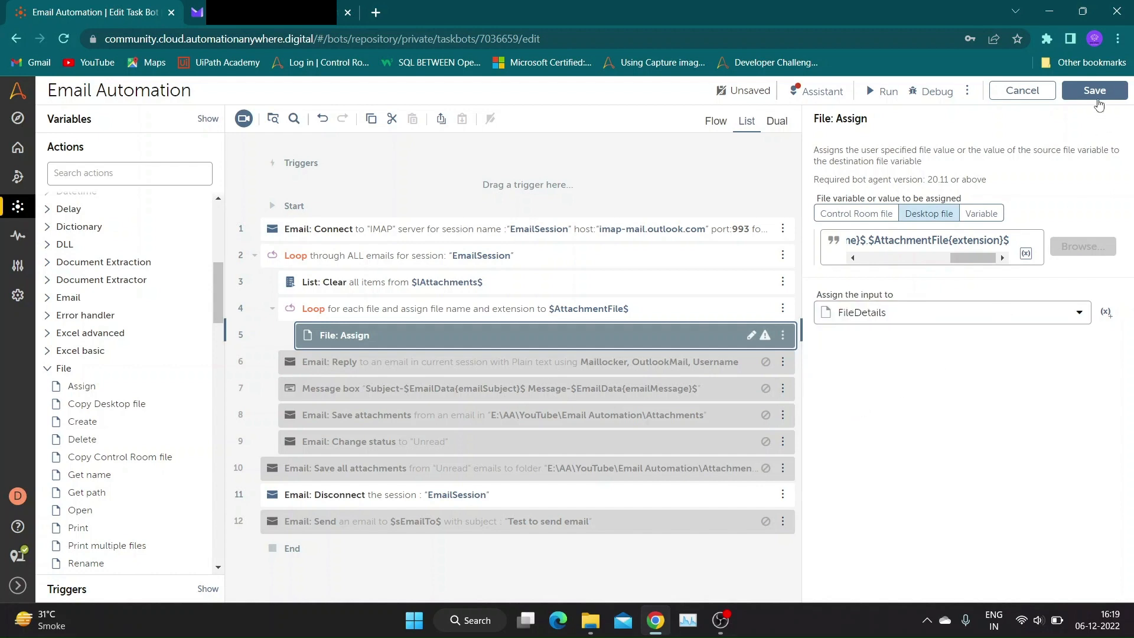
left_click(1092, 90)
type("list")
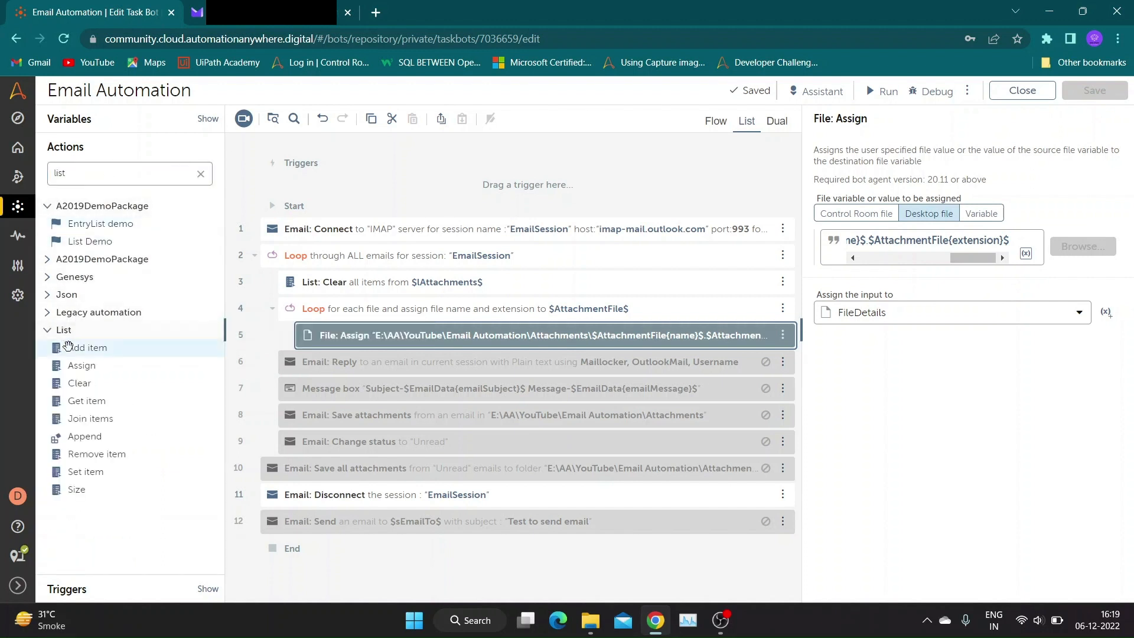
mouse_move(86, 348)
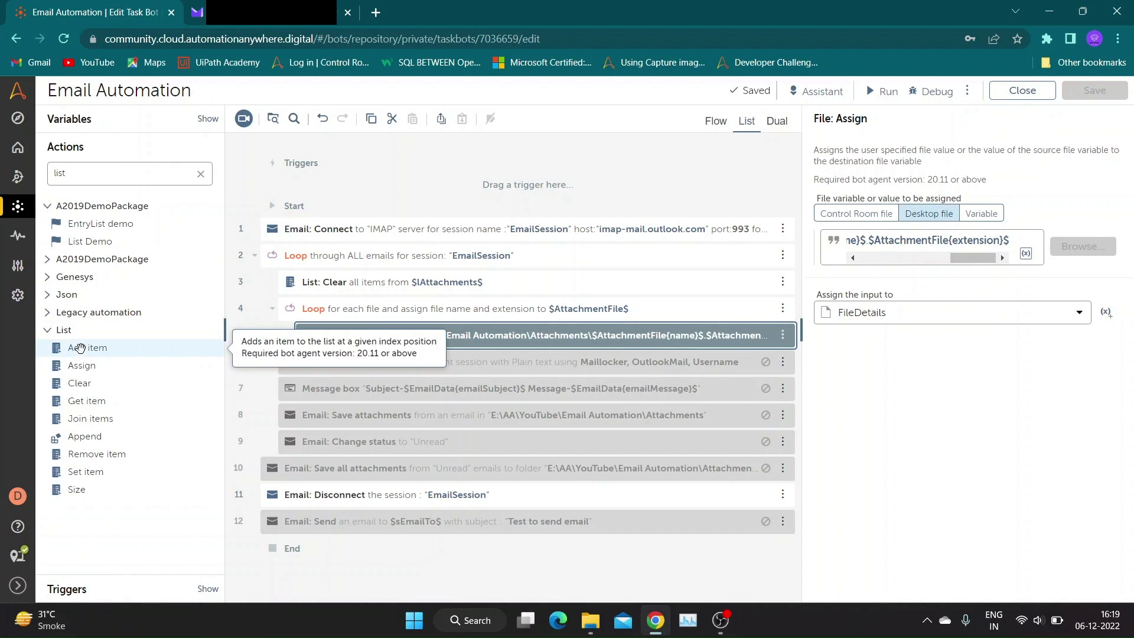
mouse_move(81, 365)
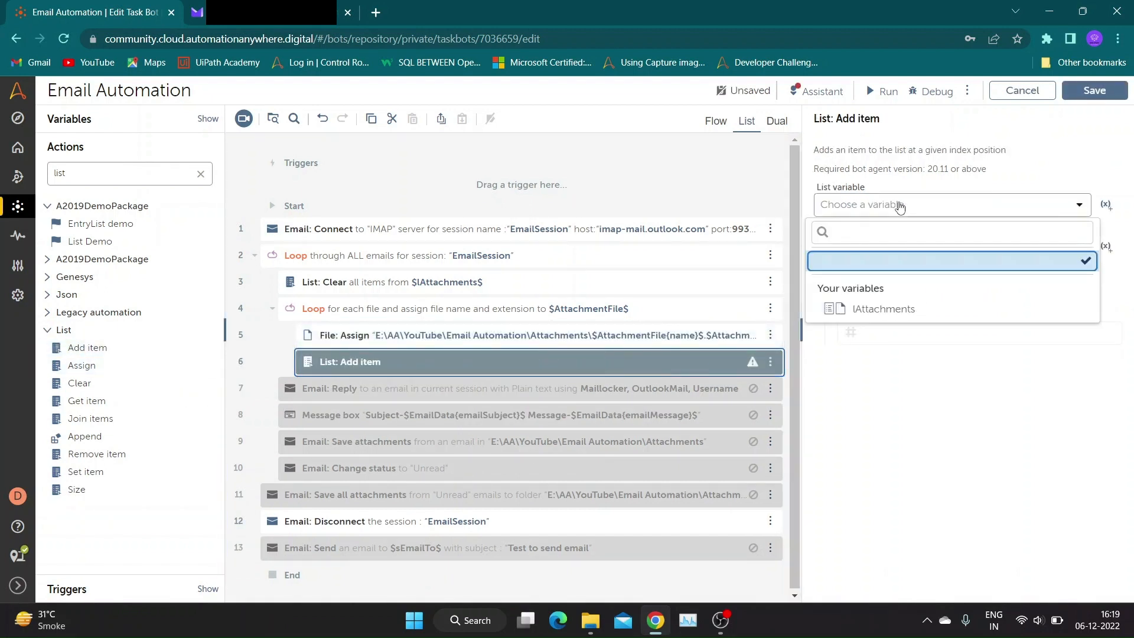
Add a List: Add item step appending $FileDetails$ to the end of $lAttachments$, and save
left_click(883, 308)
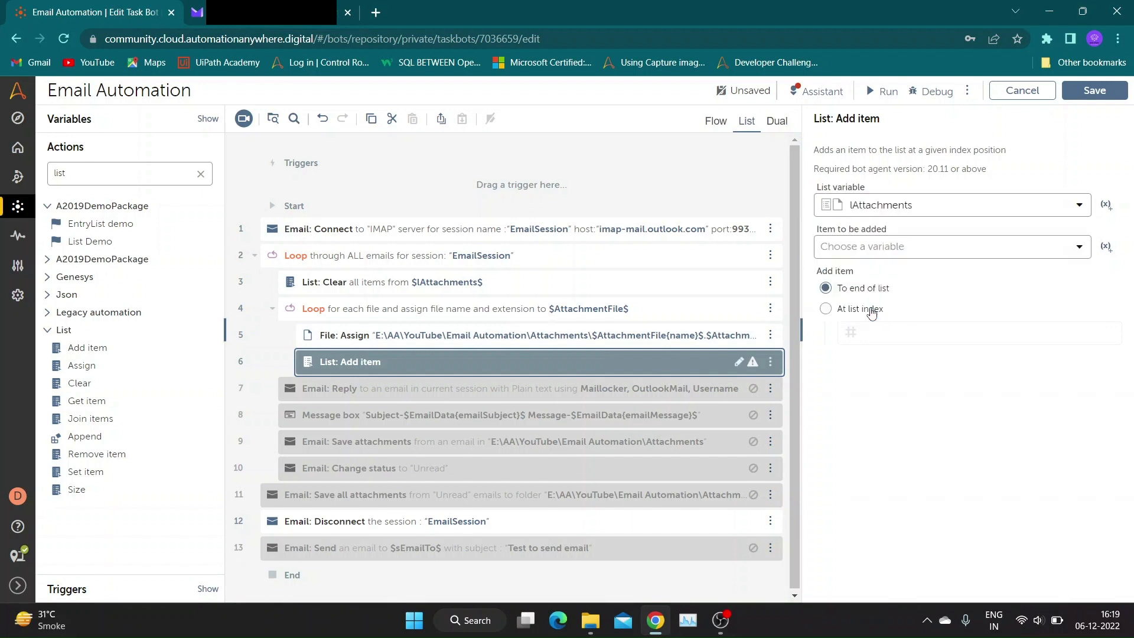
left_click(947, 245)
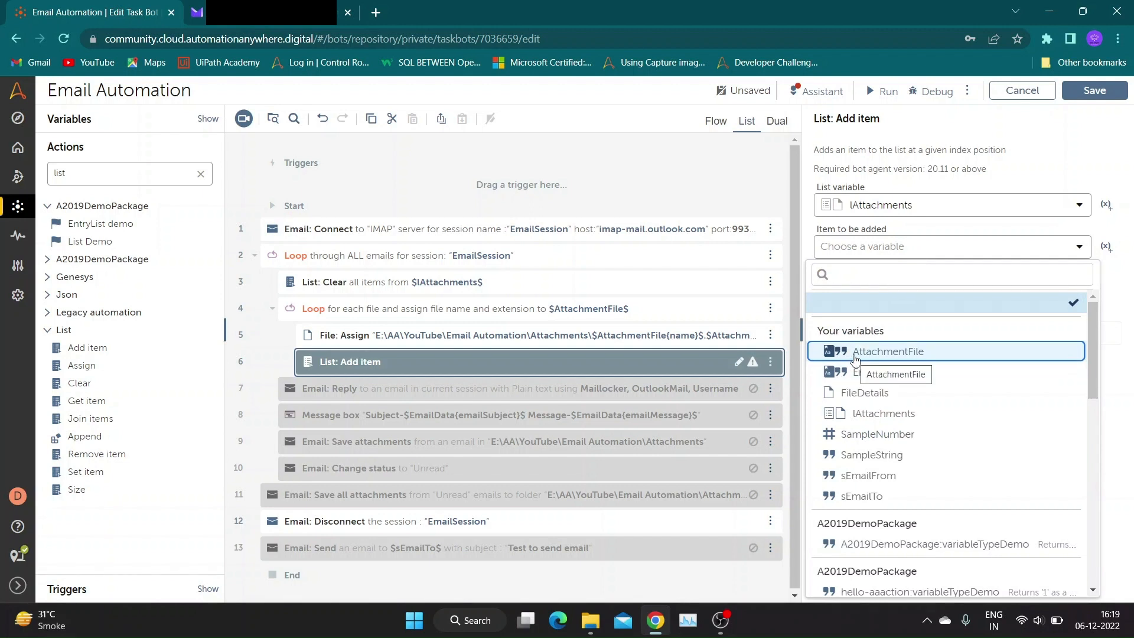
left_click(863, 392)
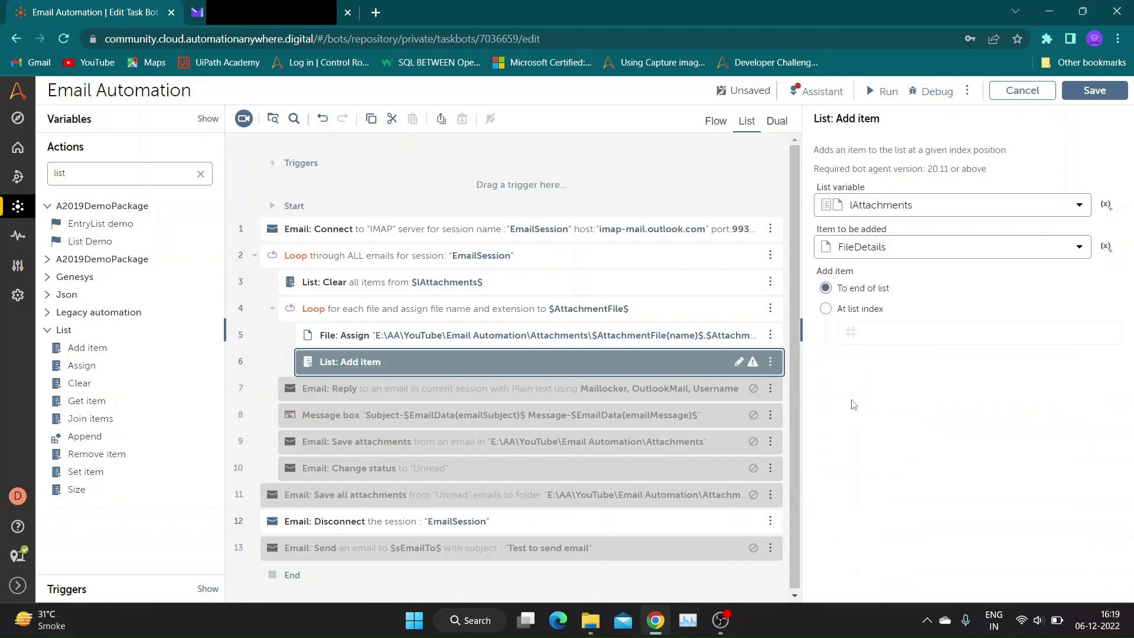
left_click(1093, 90)
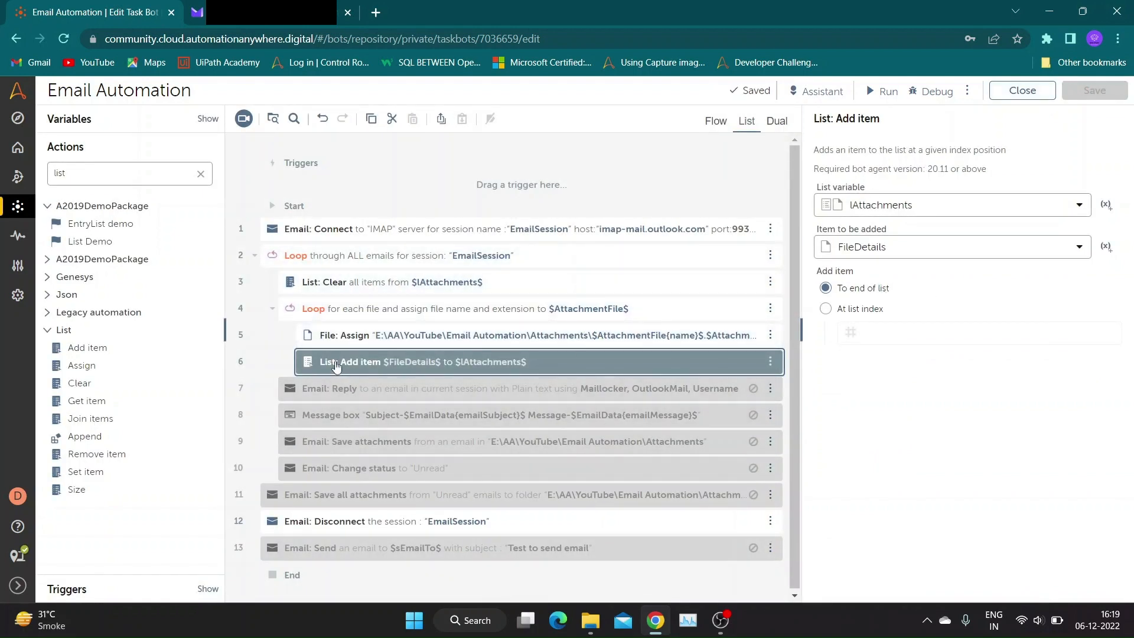
mouse_move(271, 308)
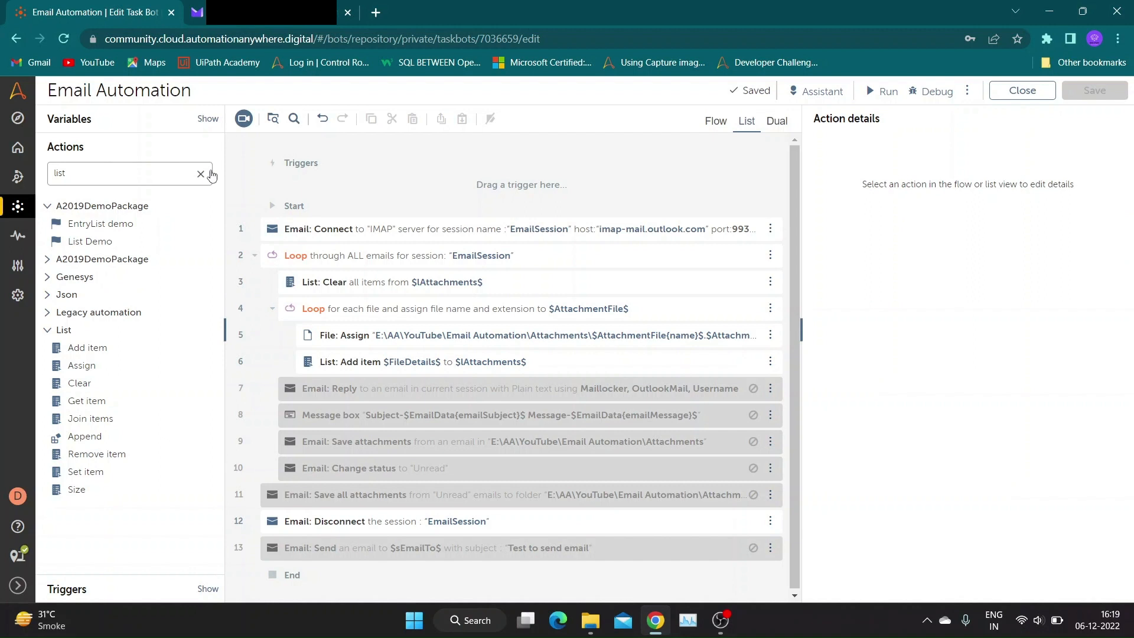
Add an Email: Forward step in the email loop with its To address set to $sEmailTo$
left_click(201, 174)
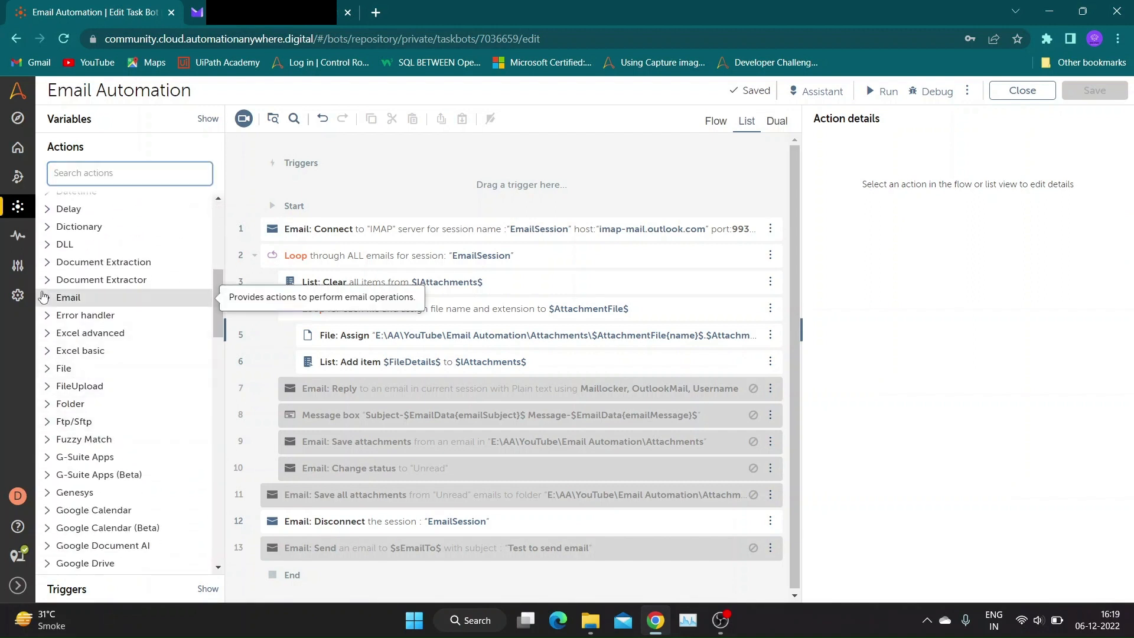
left_click(68, 298)
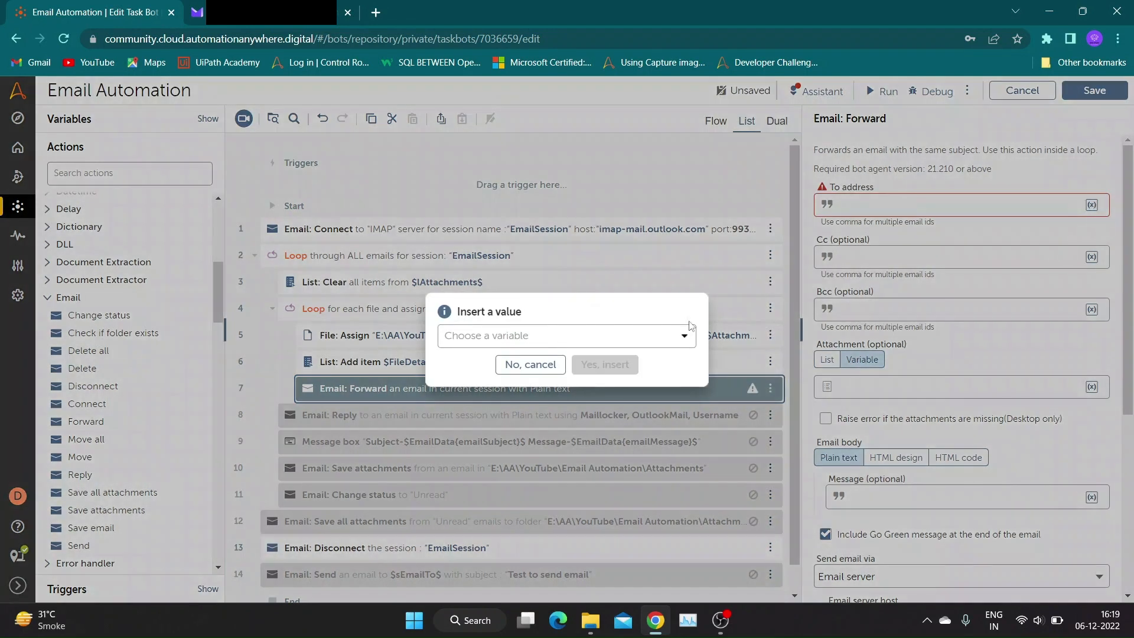
left_click(564, 335)
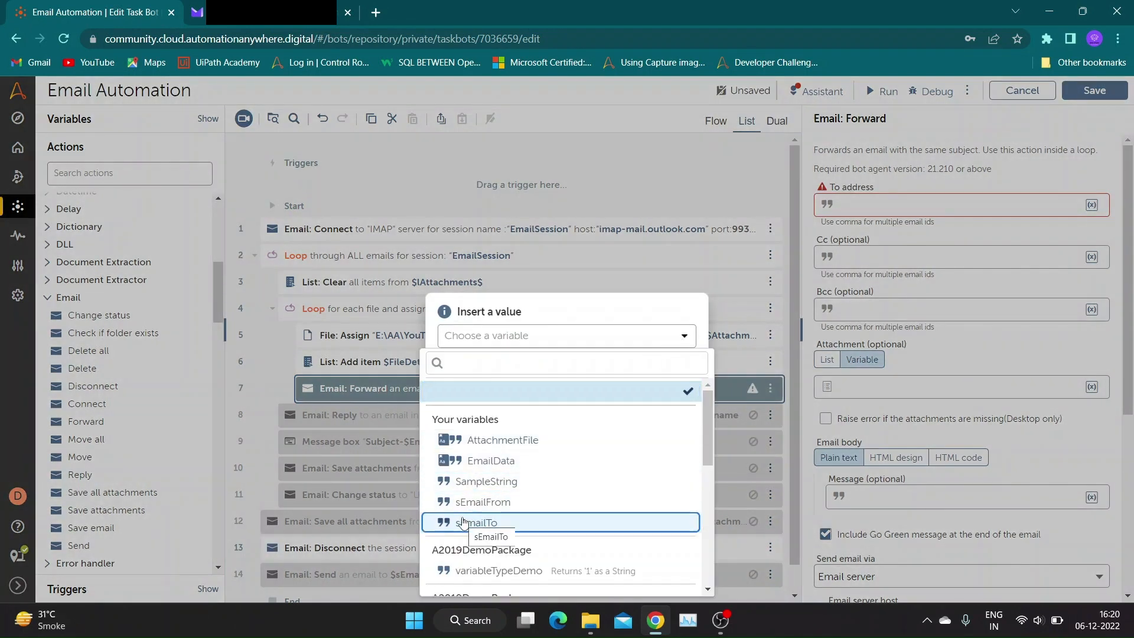
left_click(482, 522)
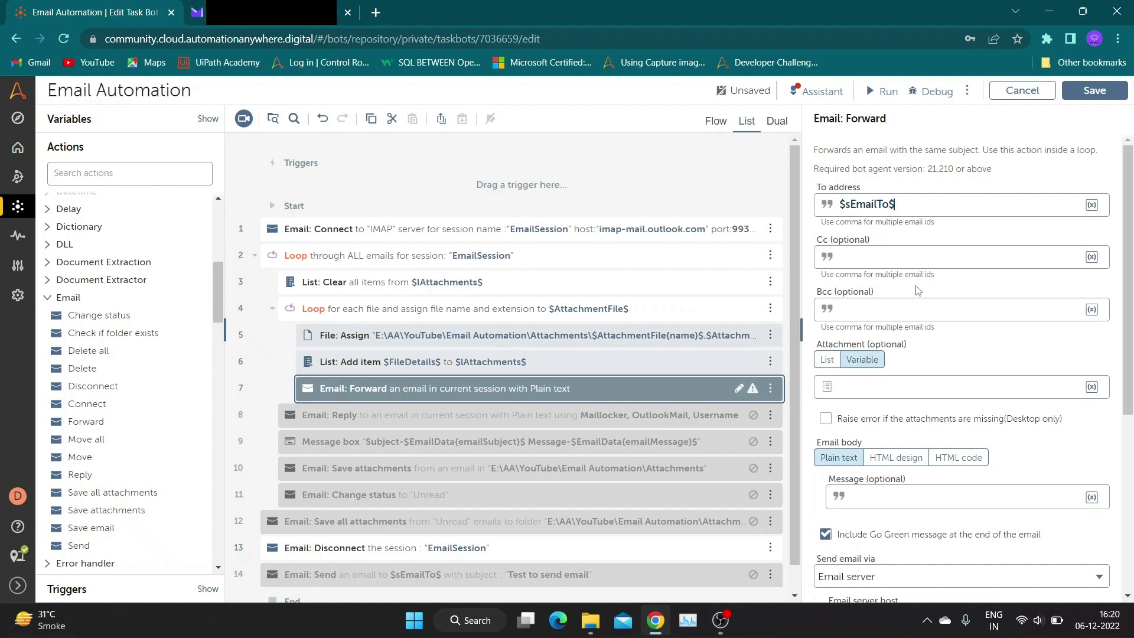
scroll("down", 3)
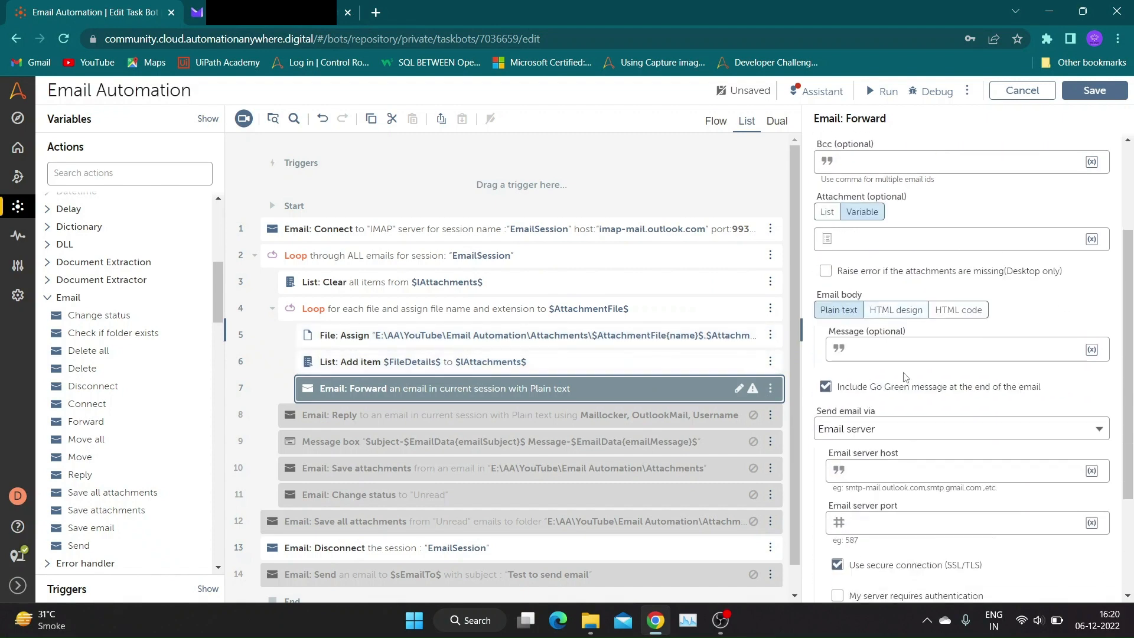
Attach the $lAttachments$ list variable to the forwarded email
left_click(955, 349)
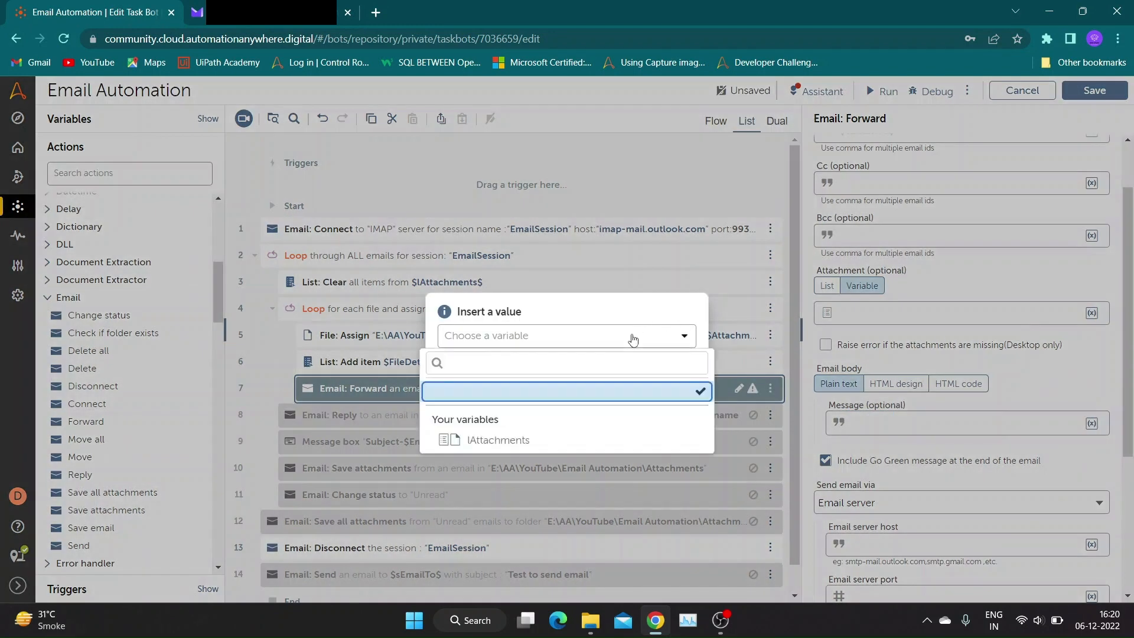
left_click(498, 439)
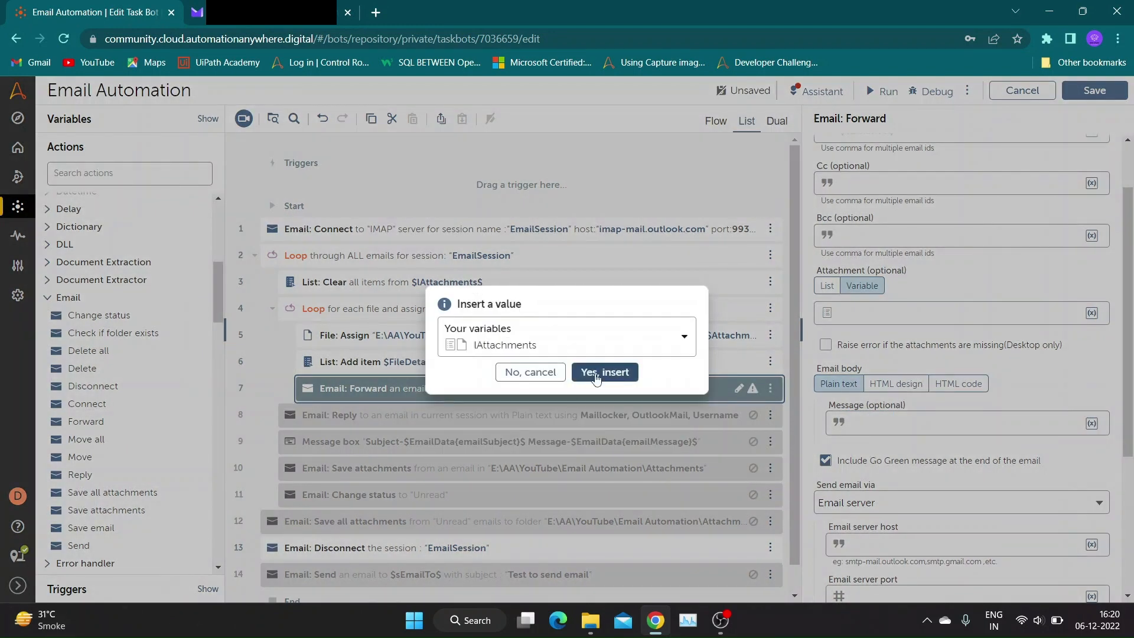
left_click(603, 372)
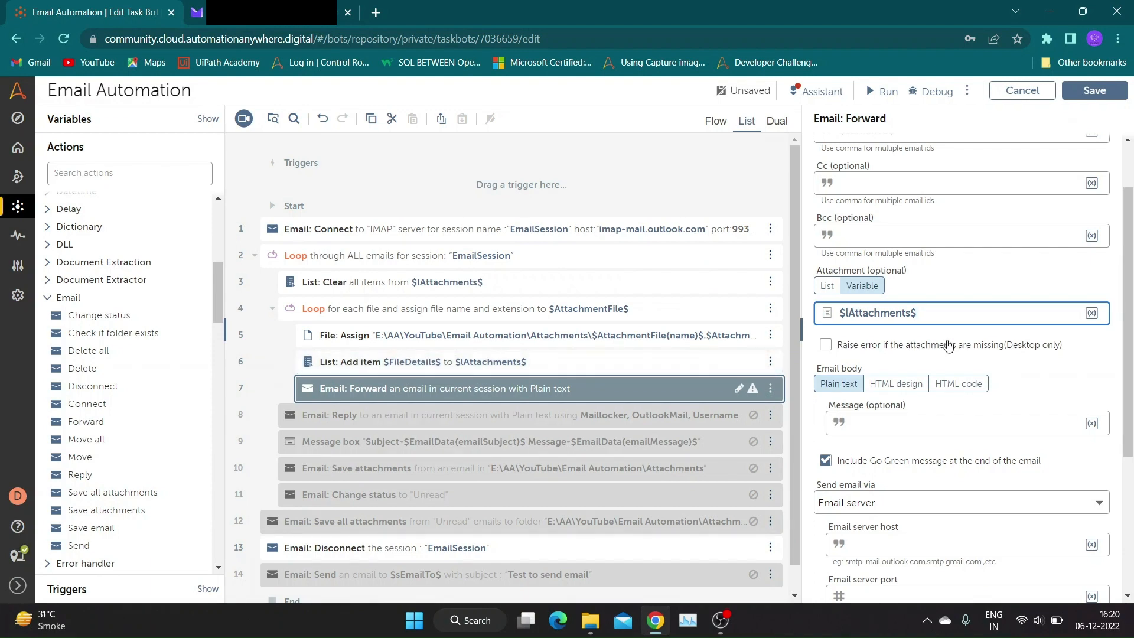
Write the message body 'hi / Please Find attachments. / Regards / XYZ'
scroll("down", 3)
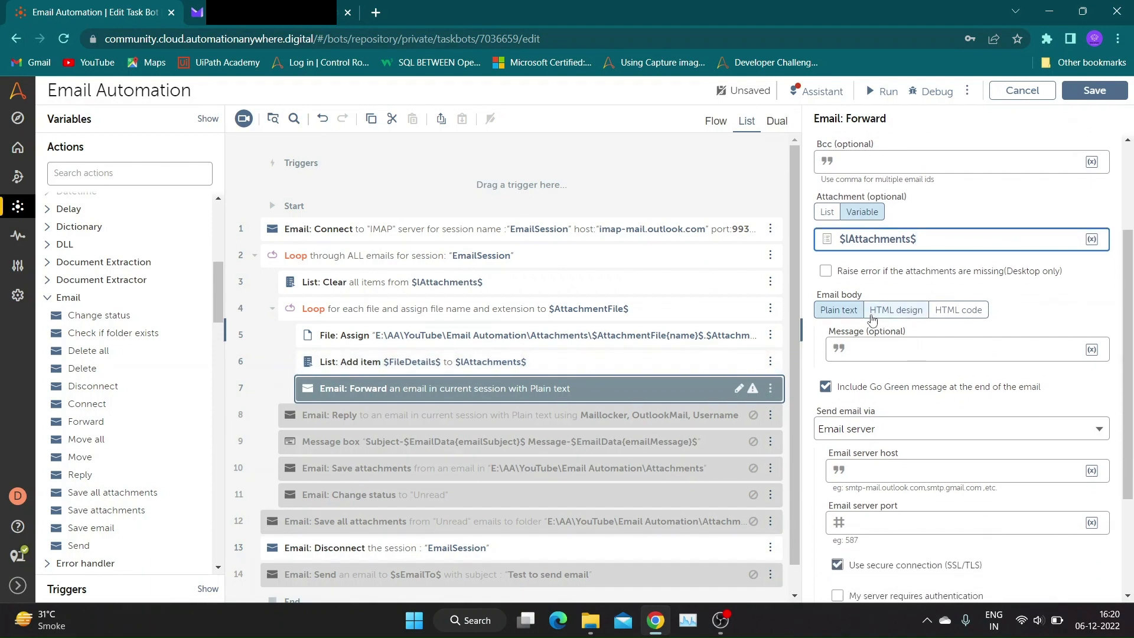
left_click(961, 348)
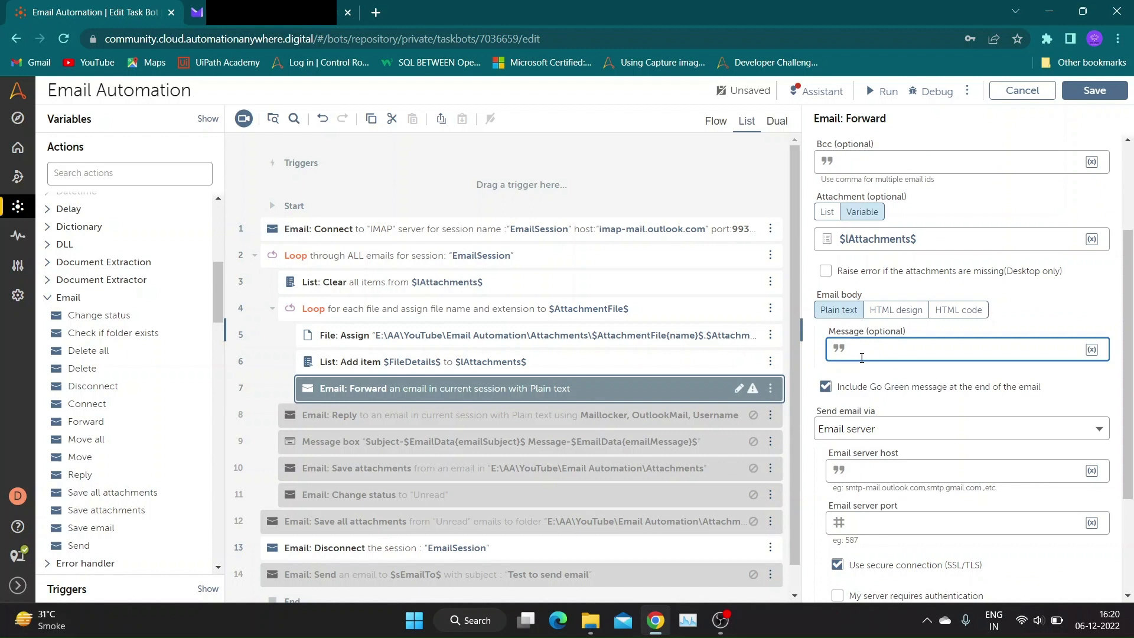
type("hi")
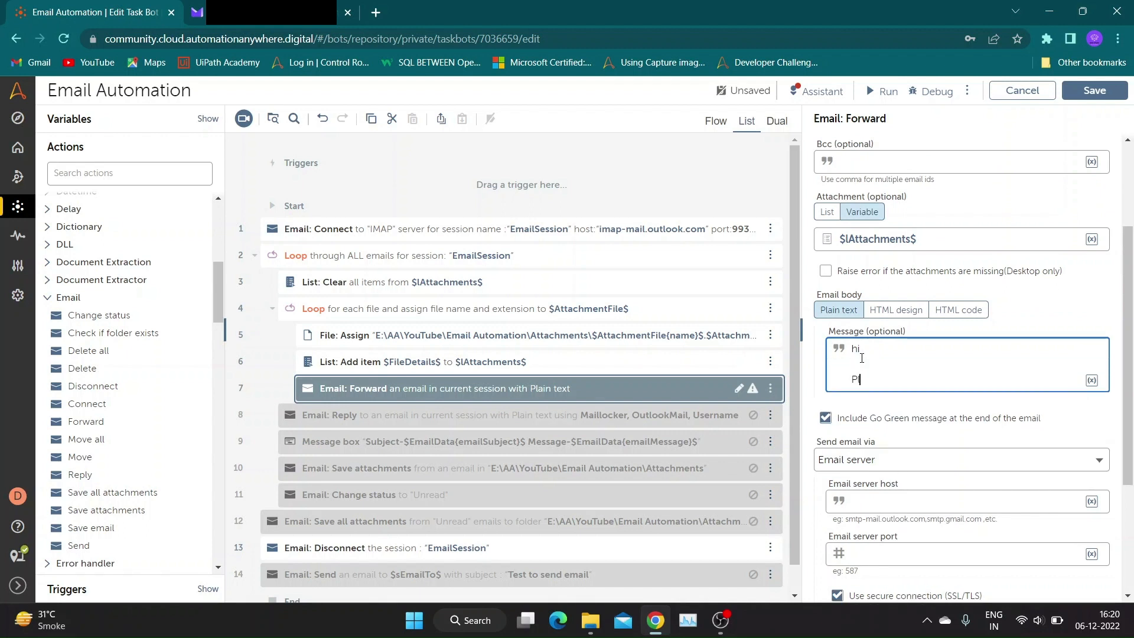
type("lease  Find")
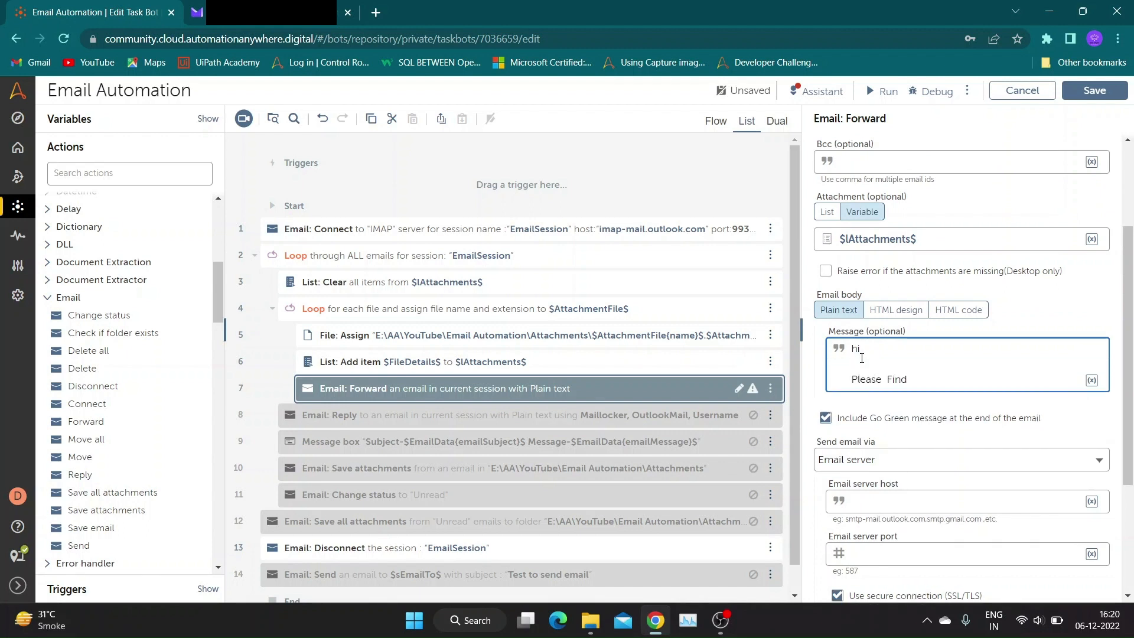
type("attachments")
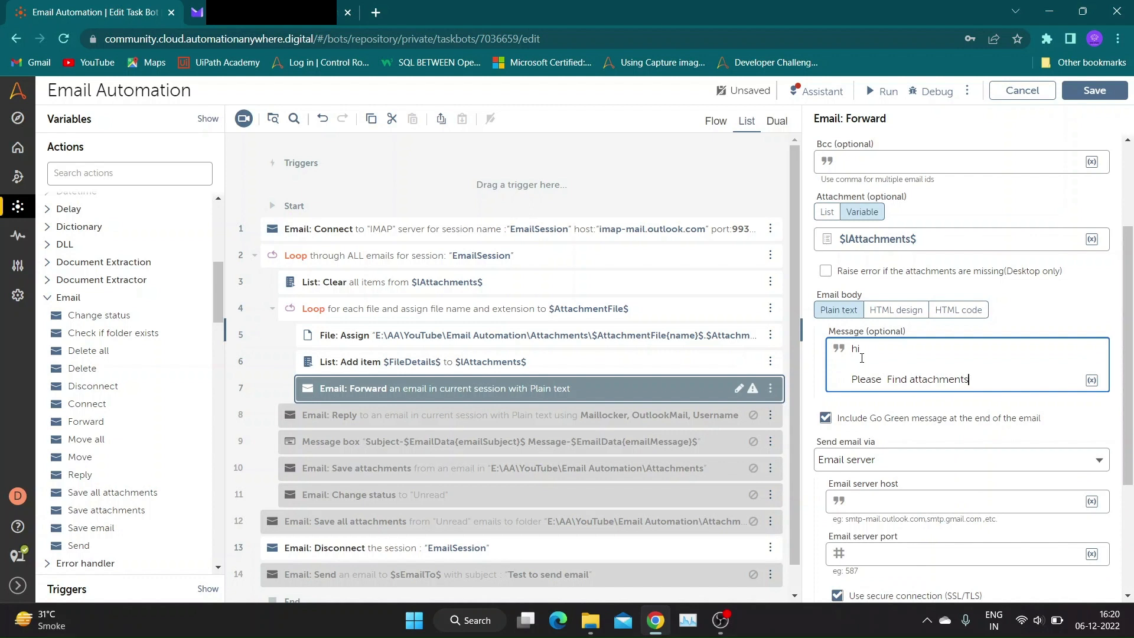
type("Rea")
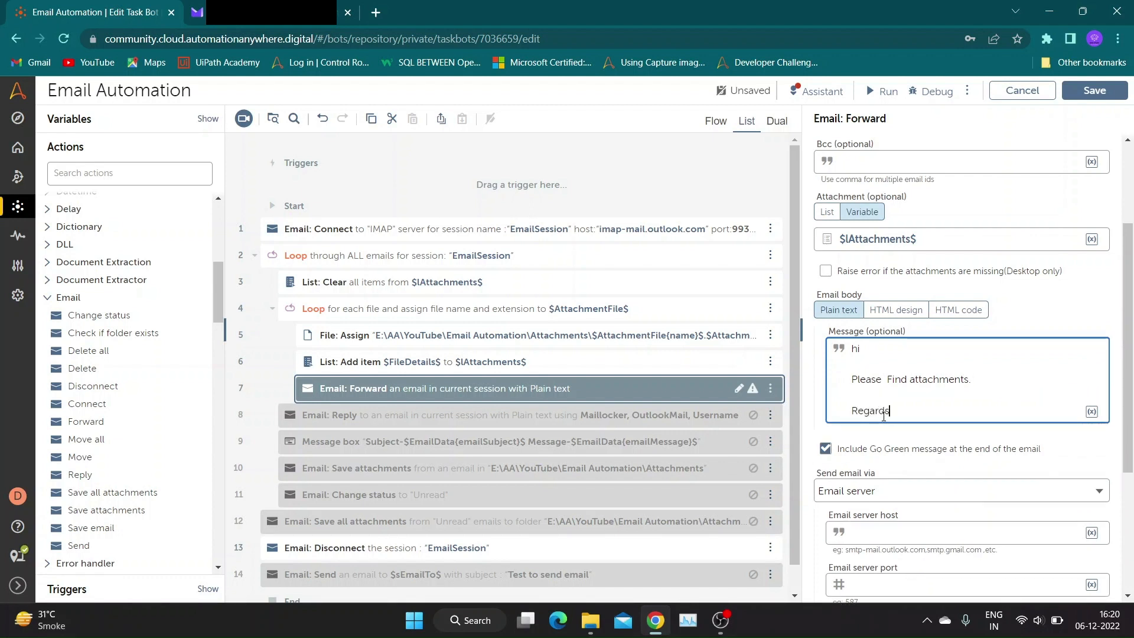
type("XYZ")
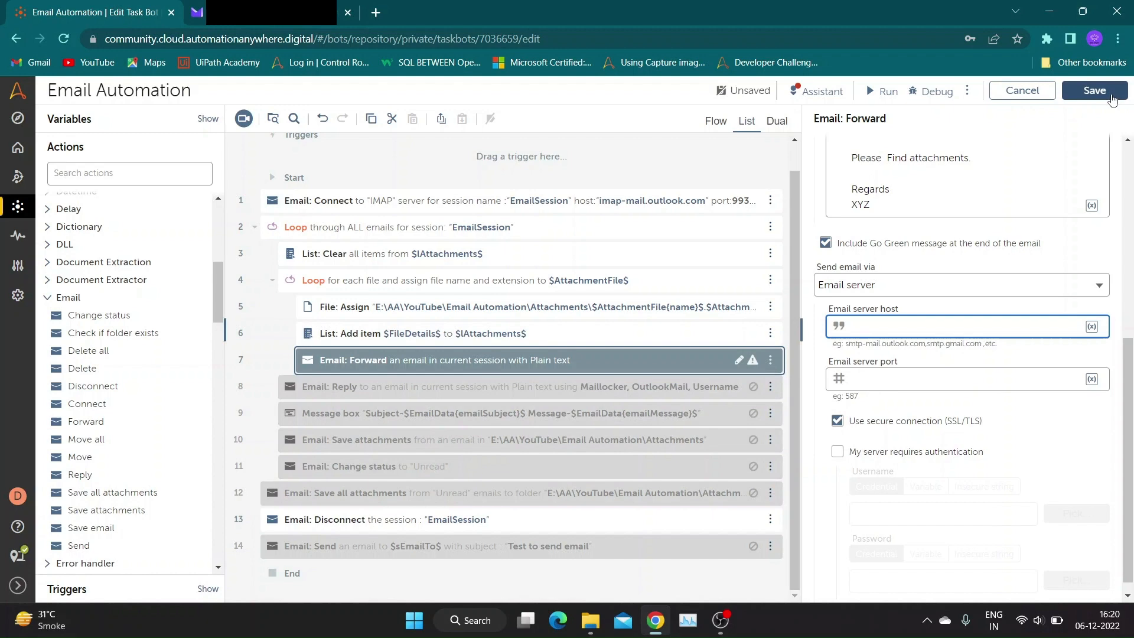
Save the bot and copy the Reply action's server host and port into the Forward action
left_click(1093, 90)
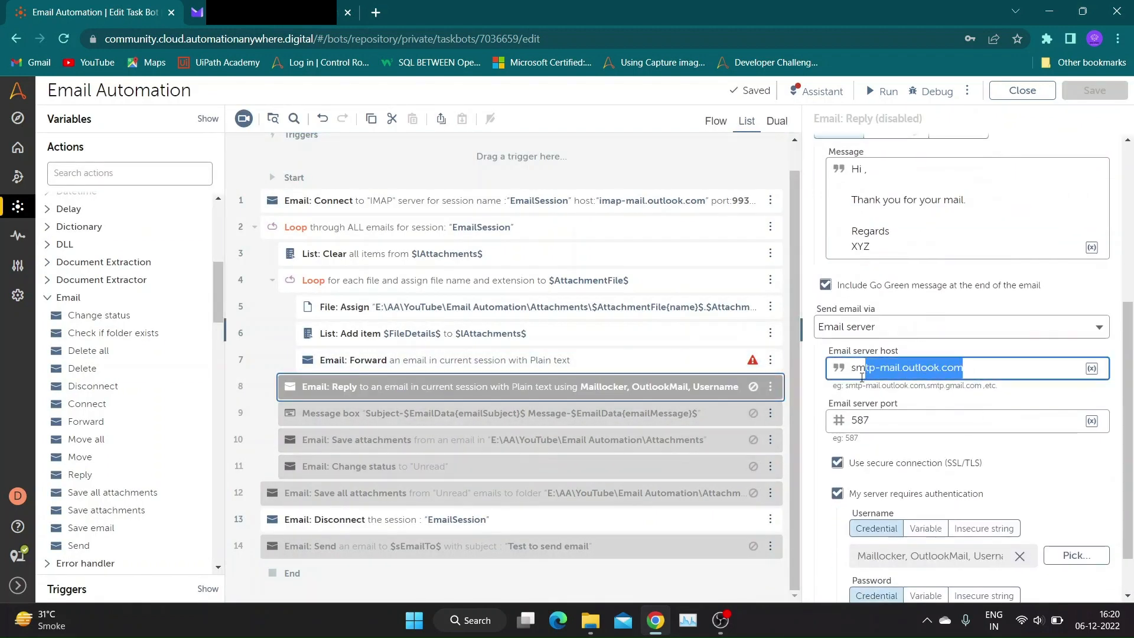
left_click(442, 359)
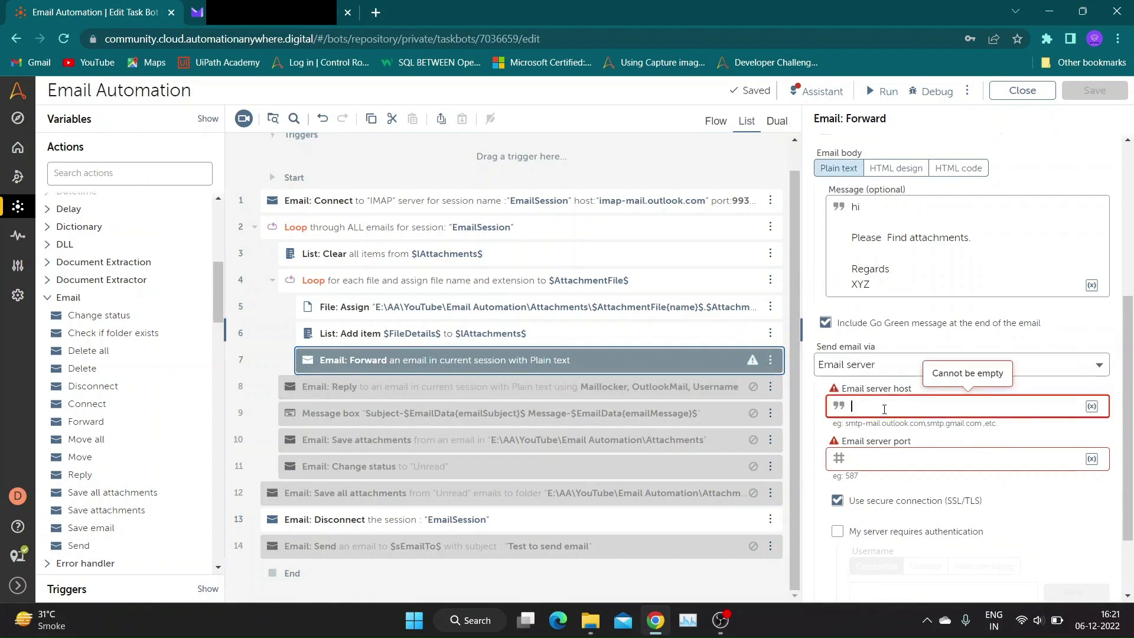
left_click(518, 386)
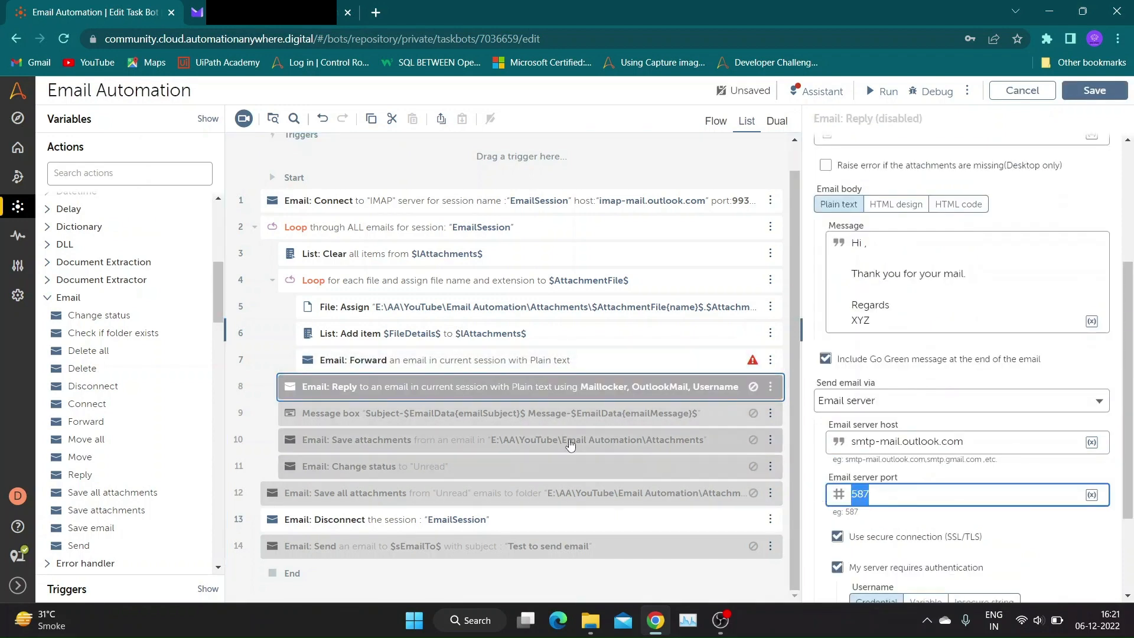
left_click(433, 360)
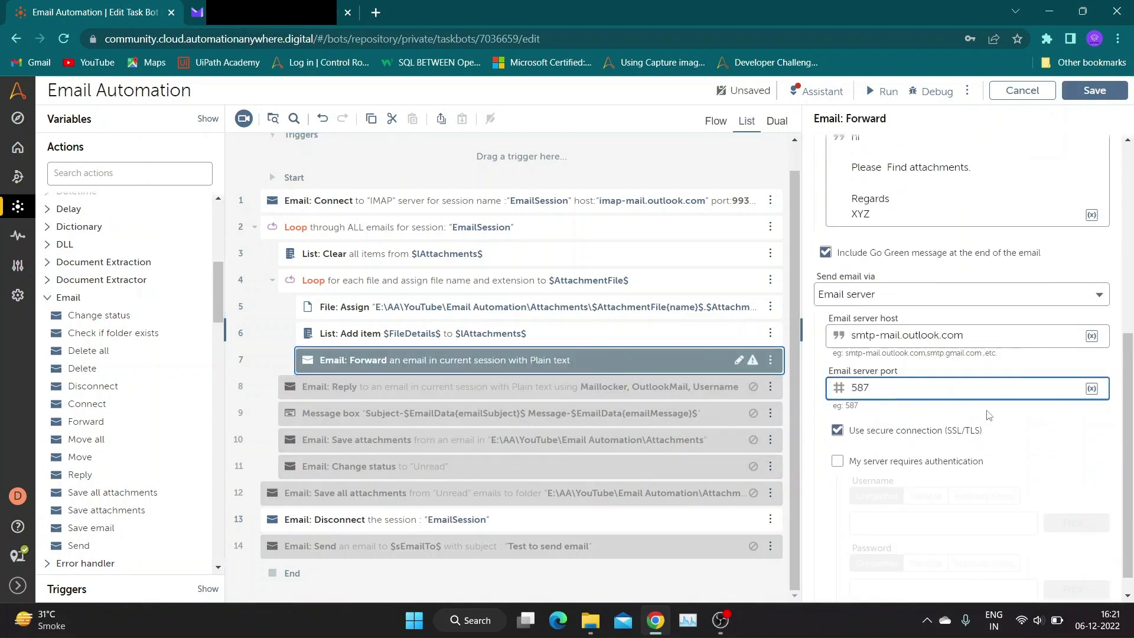
Use Maillocker's OutlookMail credential for username and password, then save the bot
left_click(552, 301)
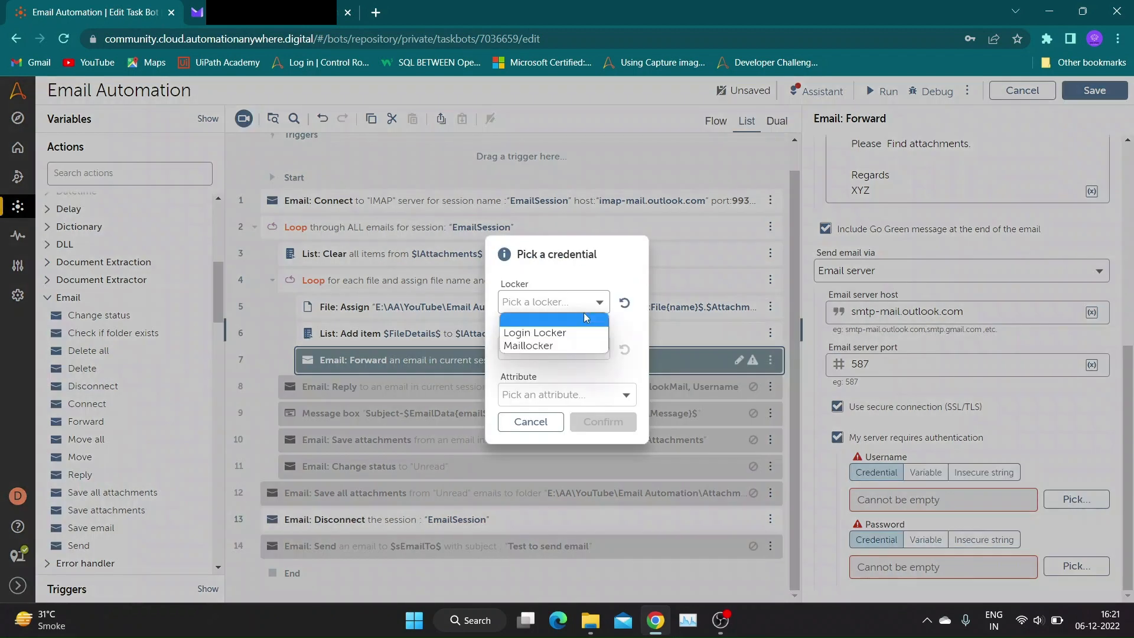
left_click(526, 345)
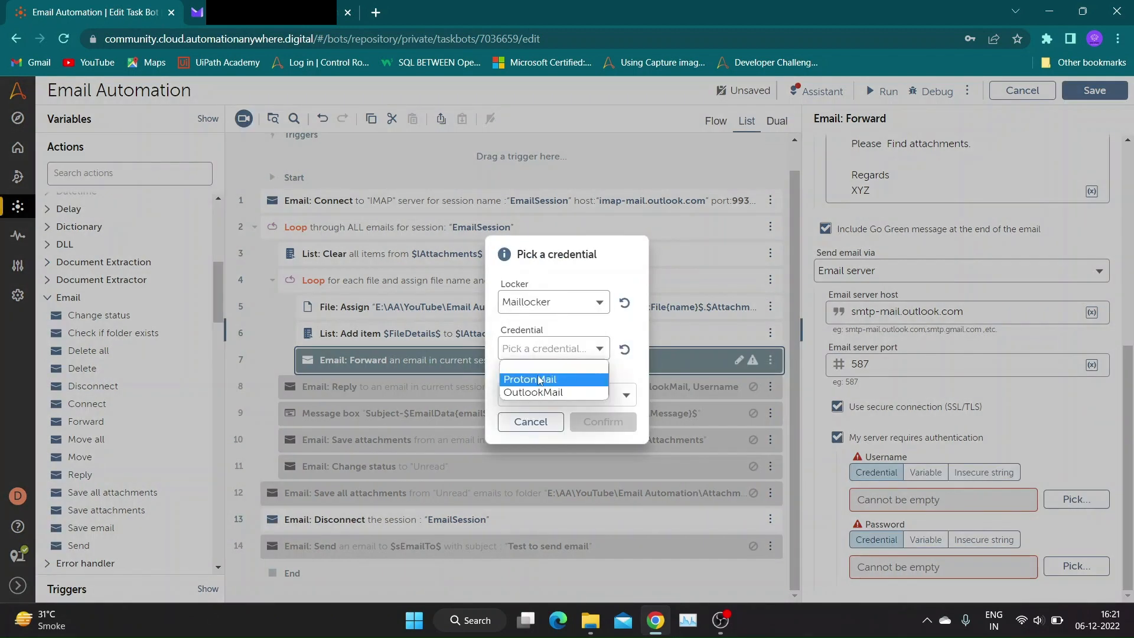
left_click(534, 392)
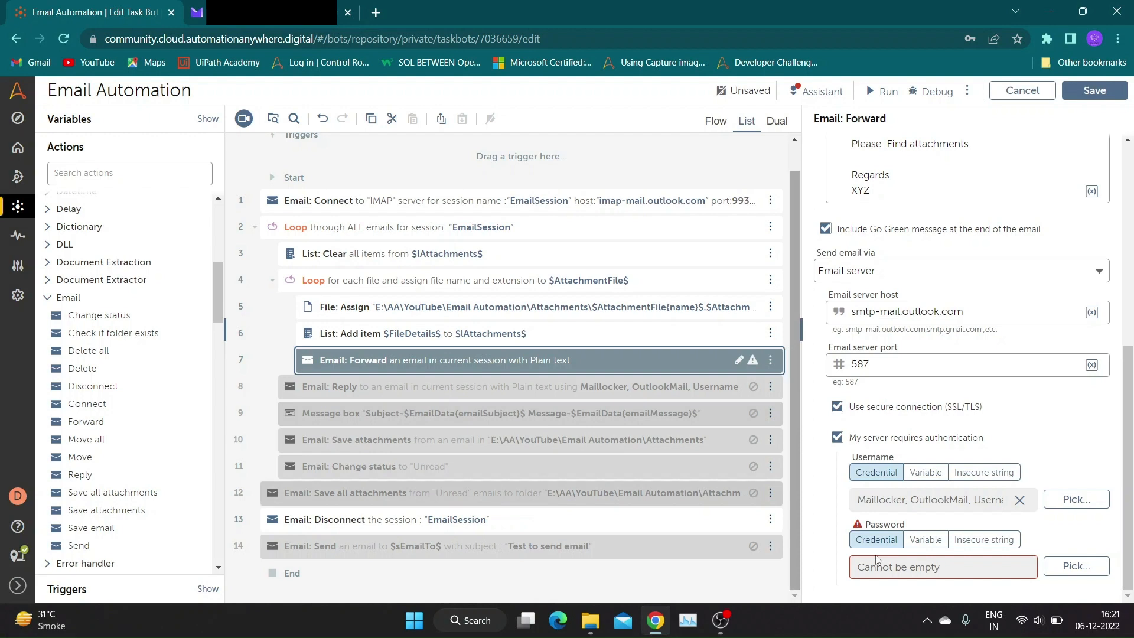
left_click(1075, 566)
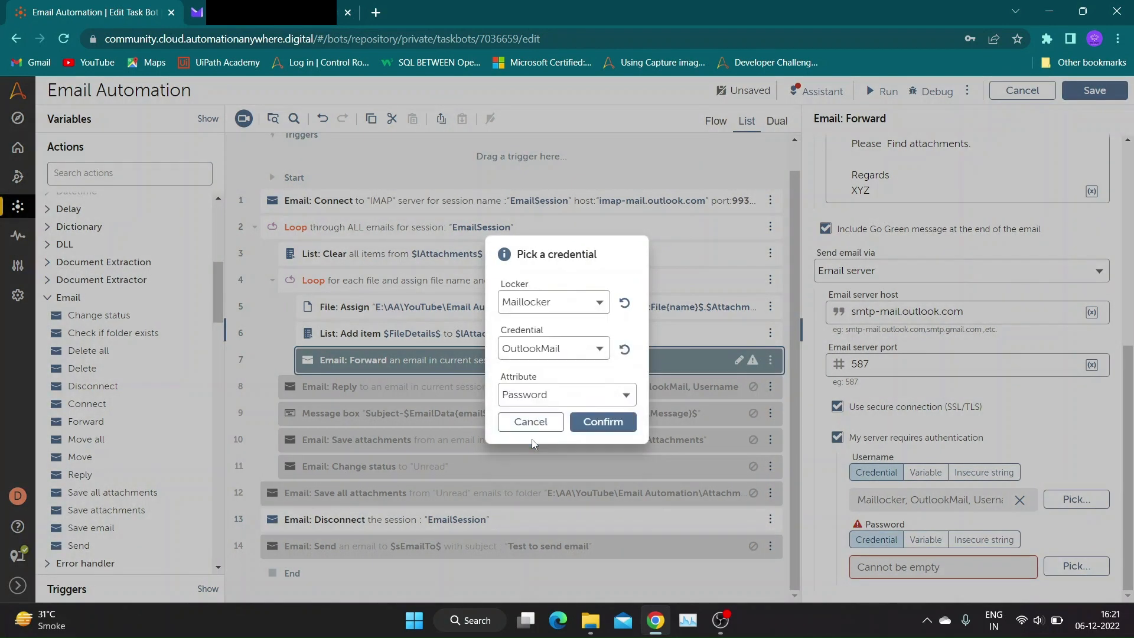
left_click(601, 421)
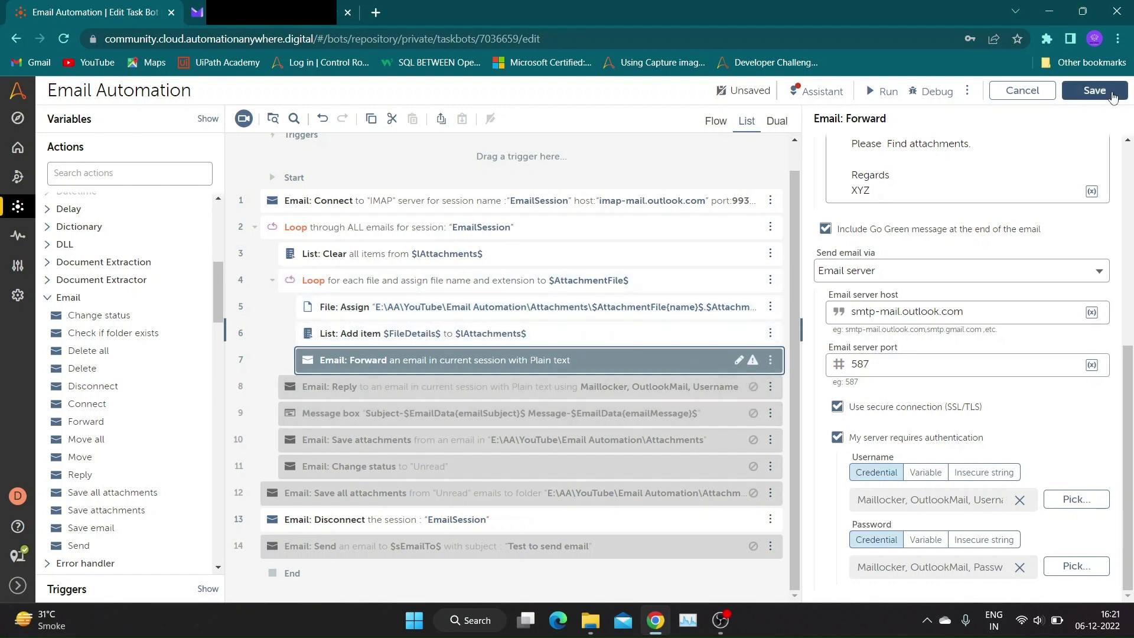
left_click(1093, 91)
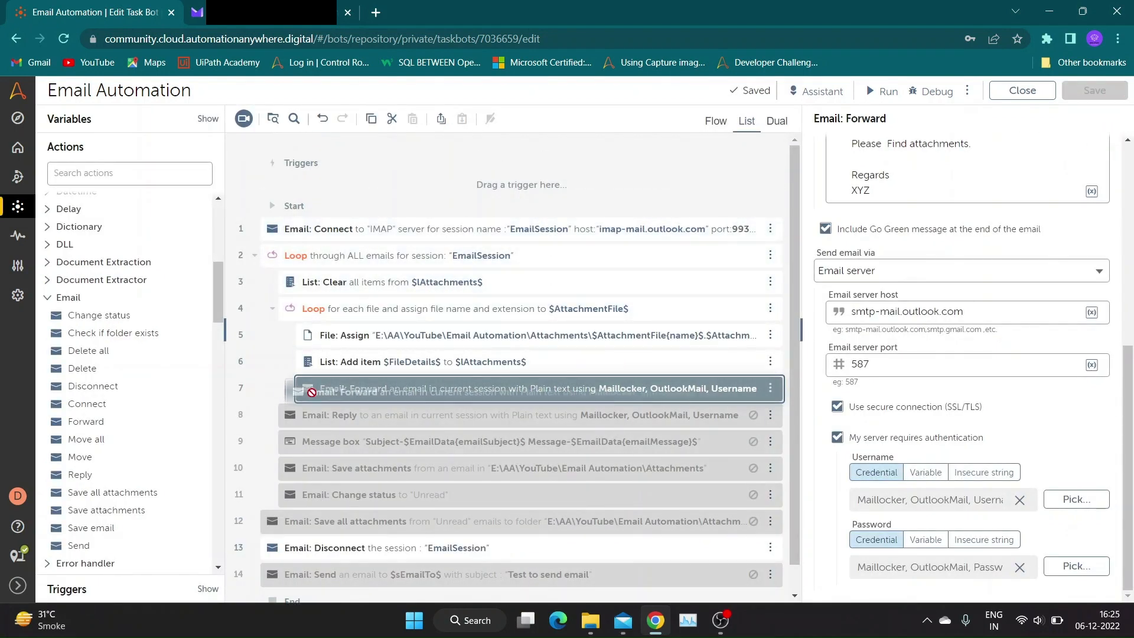
Show the bot as a flow diagram, save it, and run it on the Bot agent
left_click(308, 391)
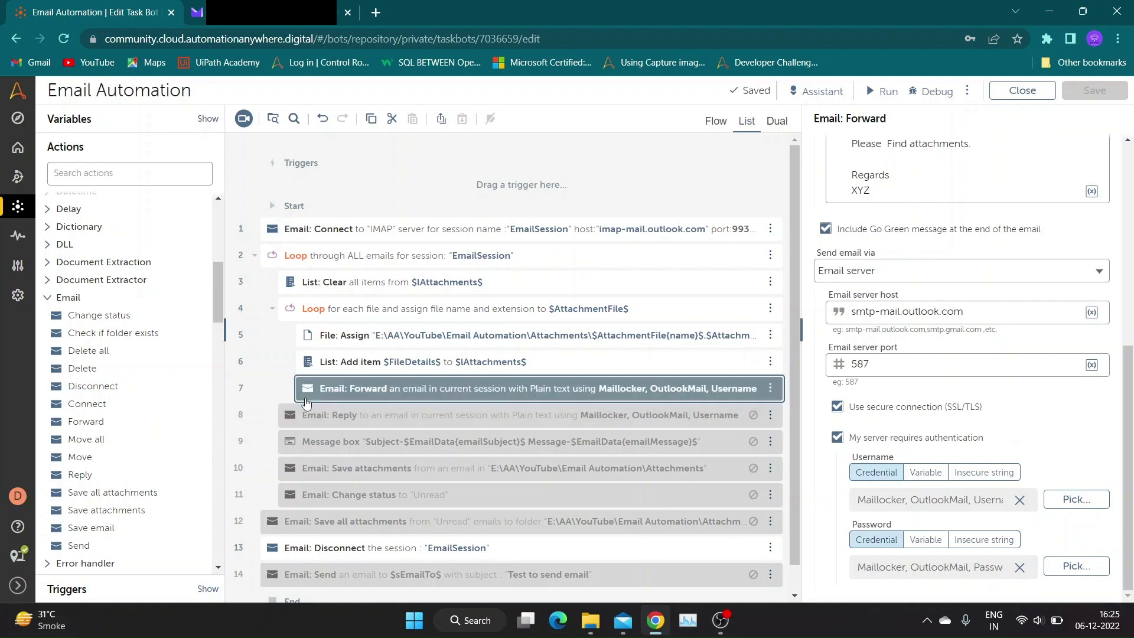
left_click(715, 120)
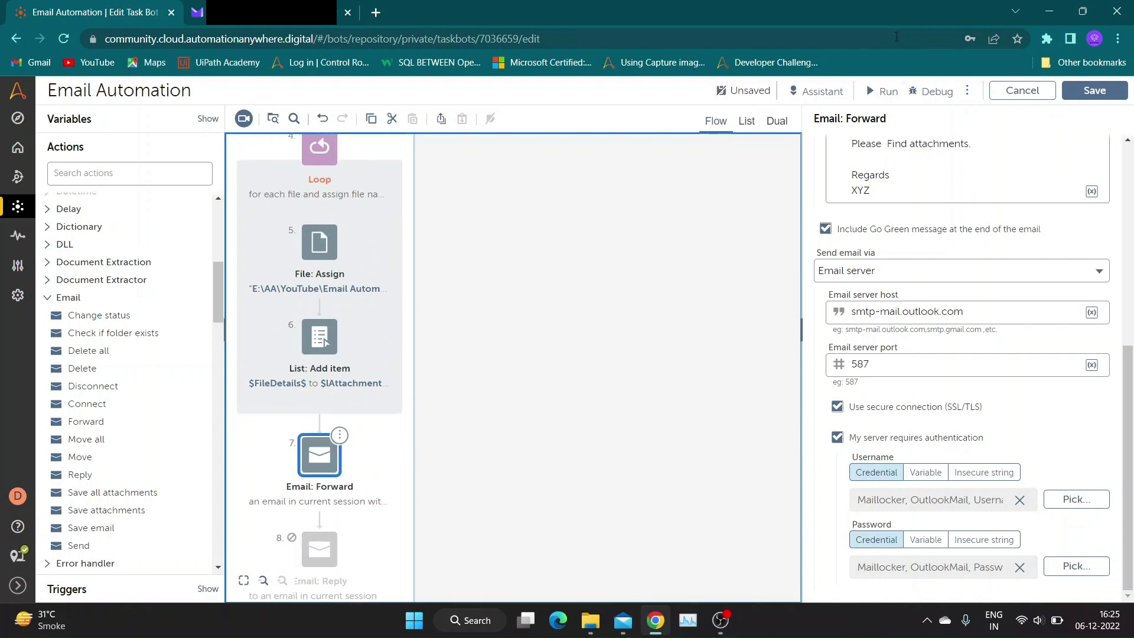
left_click(1092, 91)
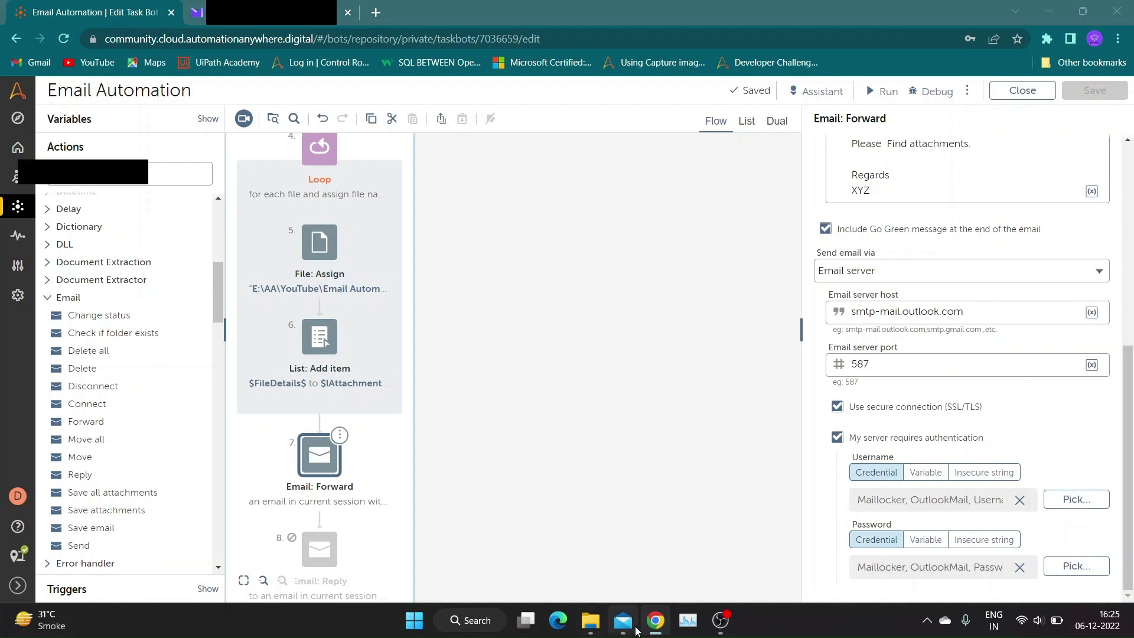
left_click(622, 620)
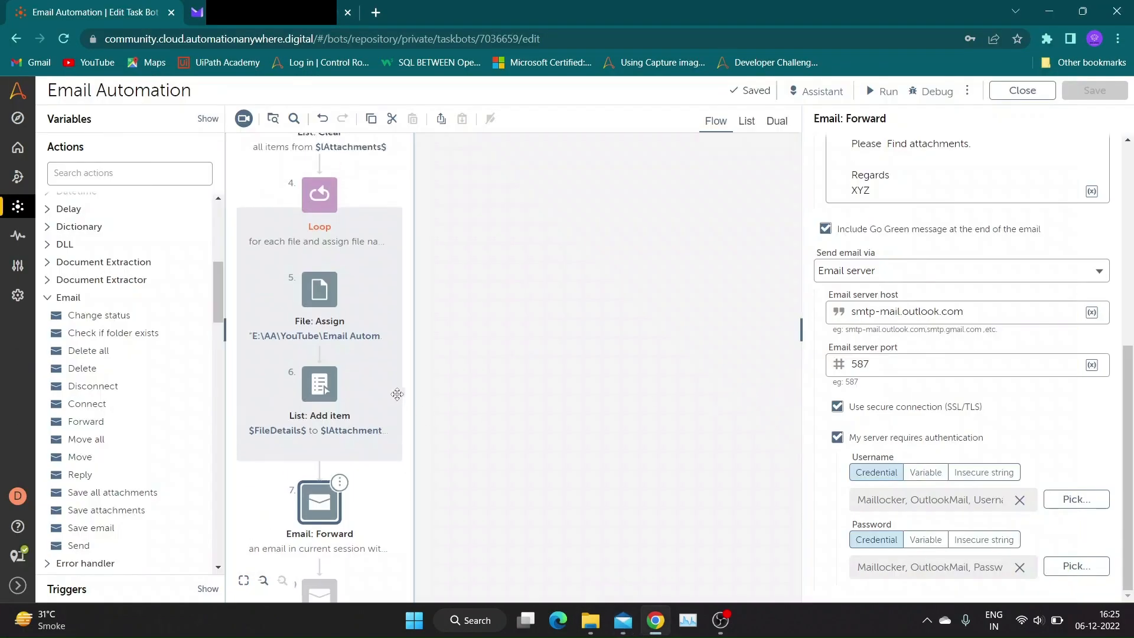
left_click(881, 91)
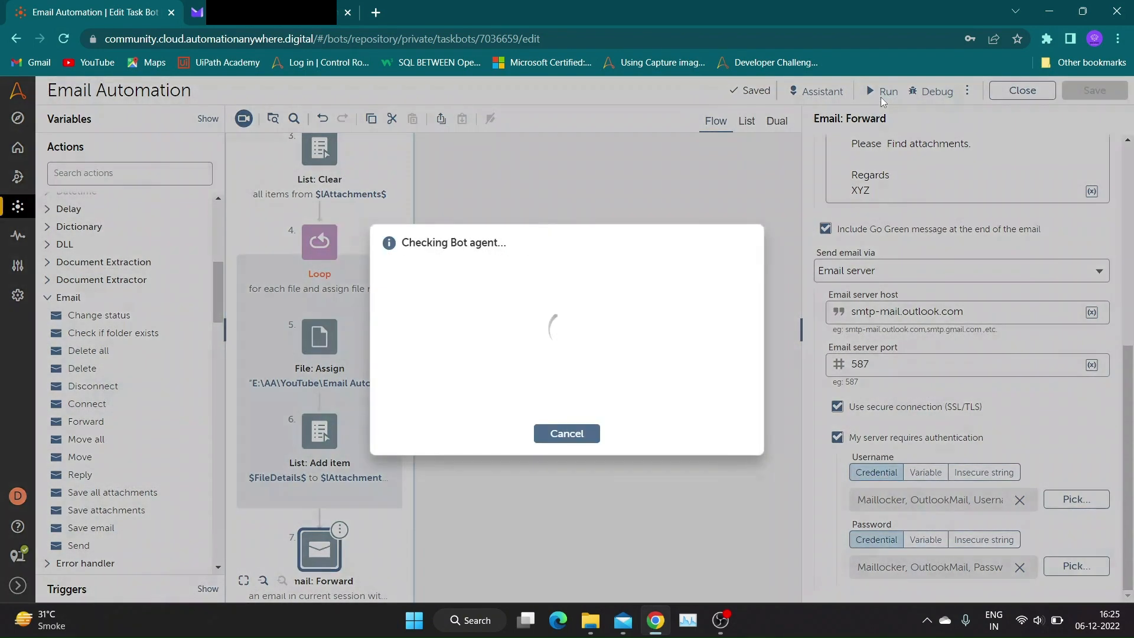